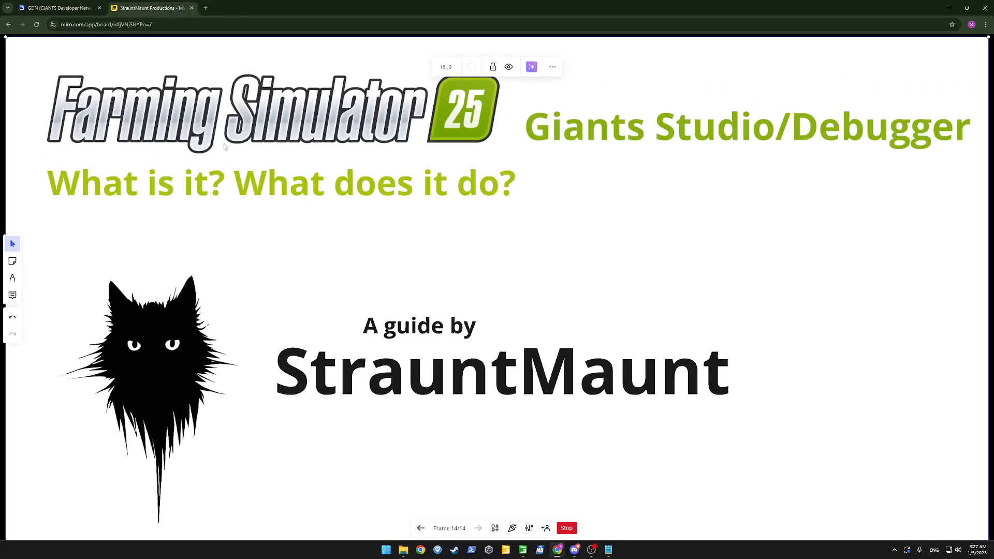
Step: Switch from the Miro board to the GDN debugger documentation page
left_click(57, 7)
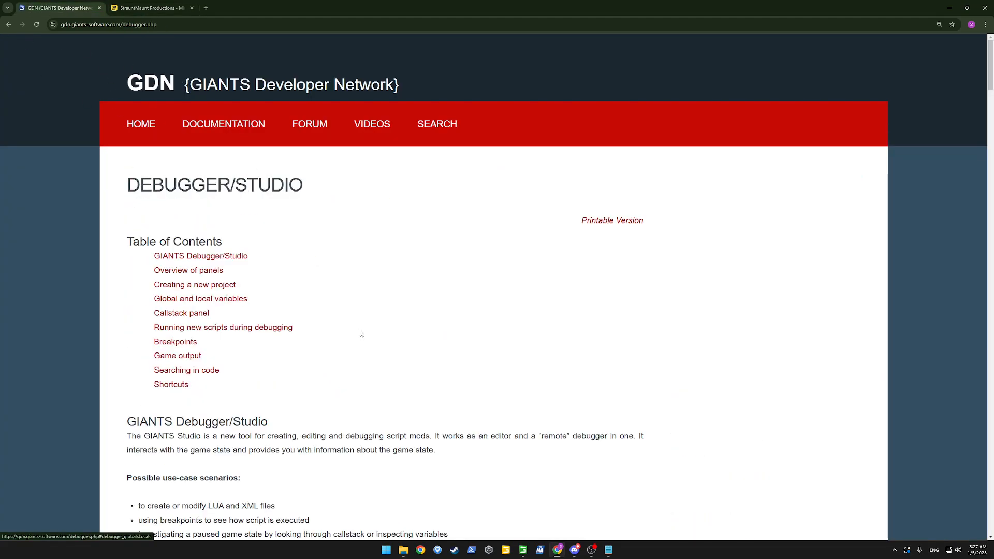
scroll("down", 3)
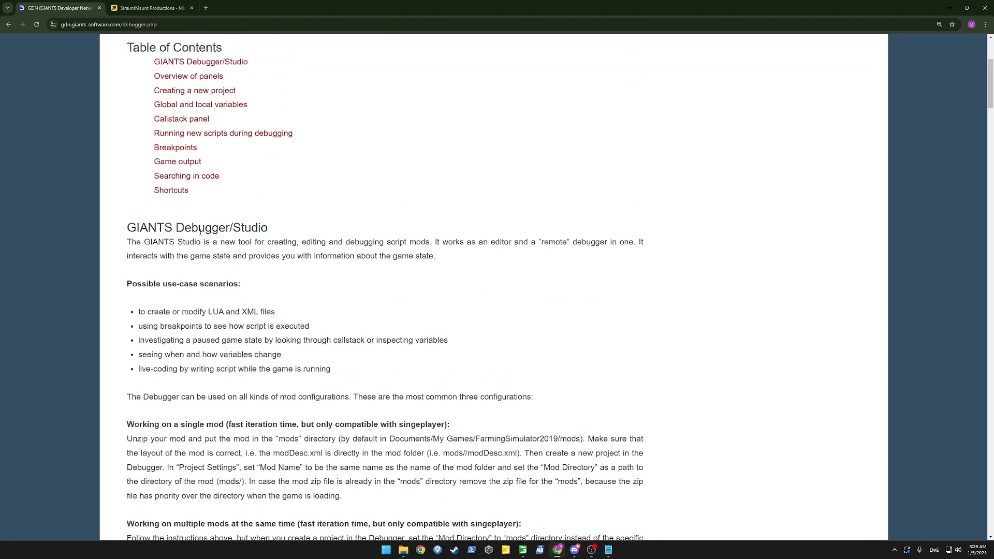
mouse_move(340, 219)
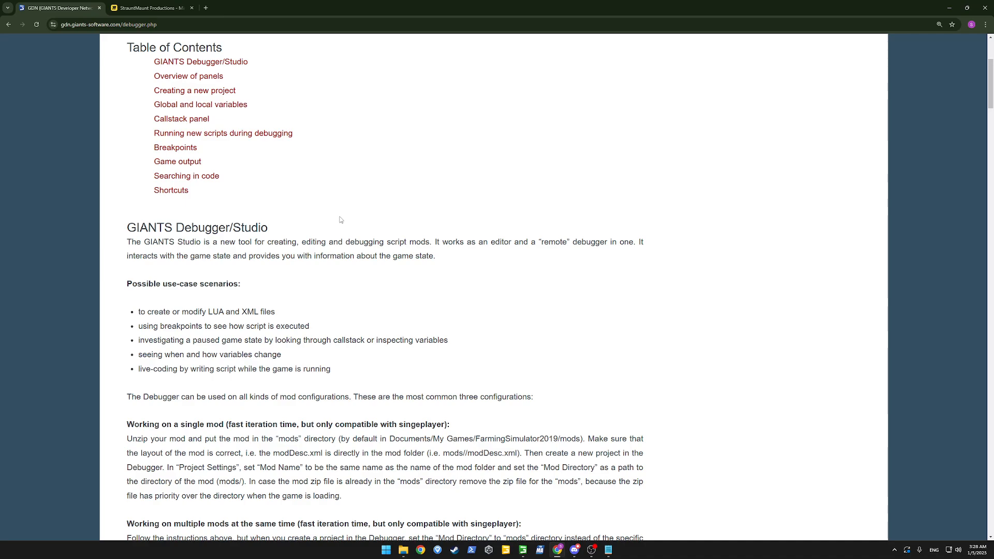
mouse_move(406, 259)
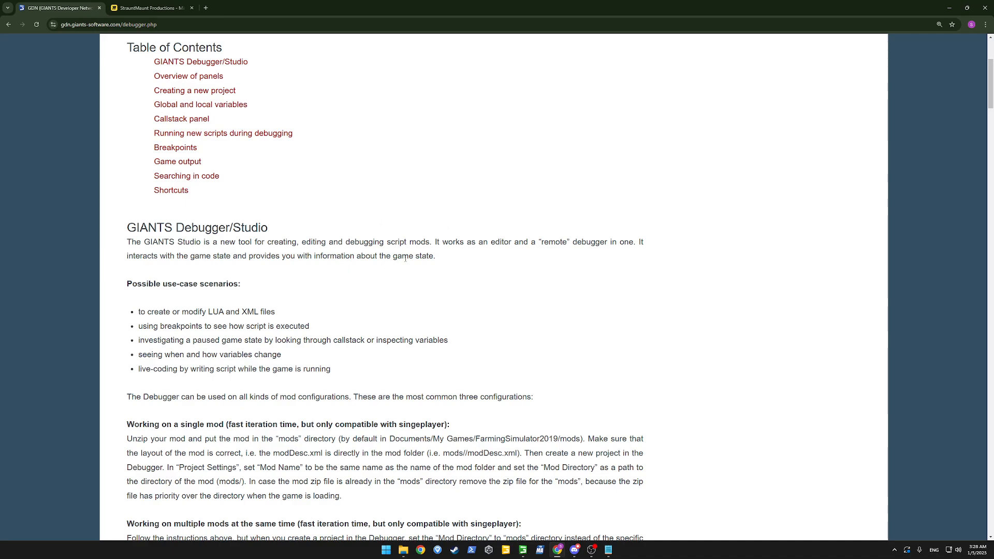
scroll("down", 3)
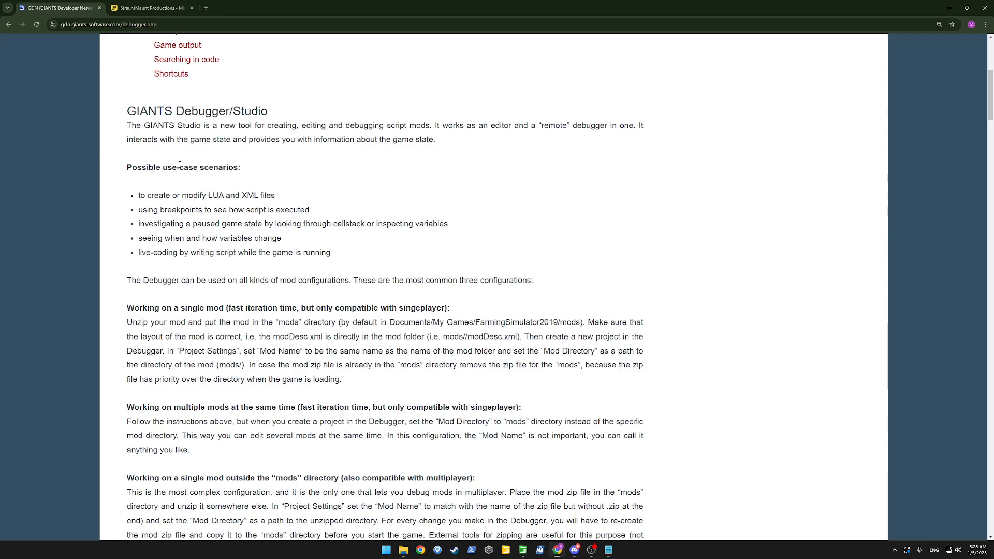
mouse_move(340, 180)
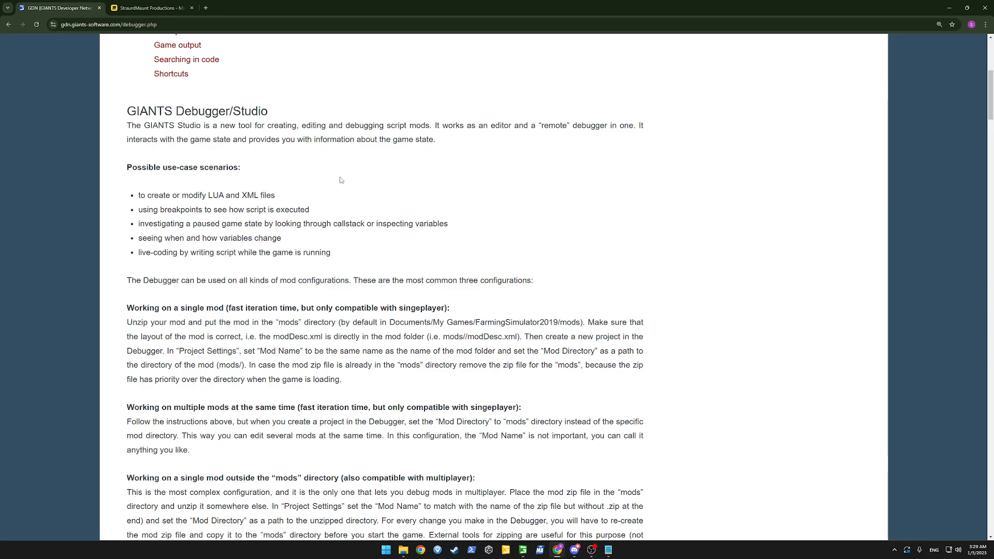
mouse_move(419, 289)
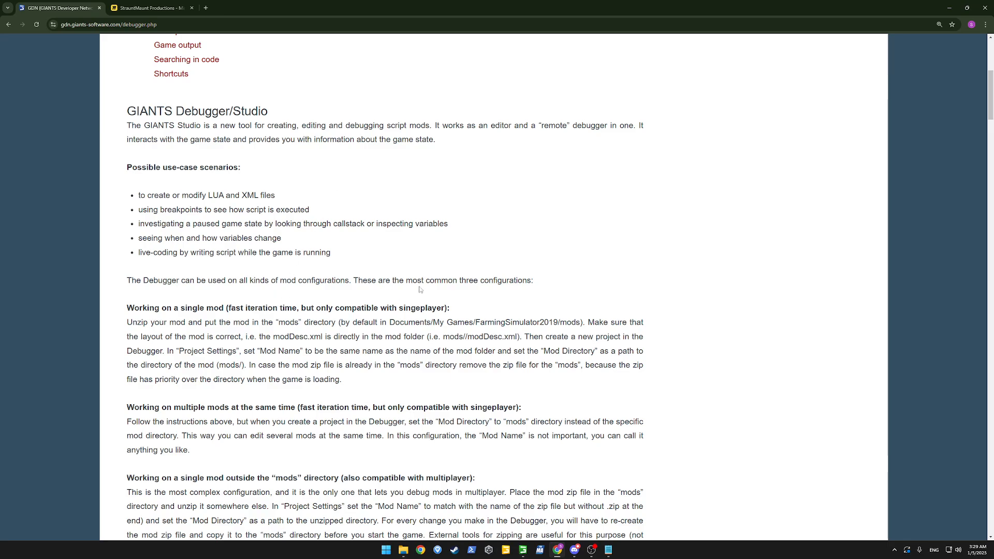
mouse_move(307, 332)
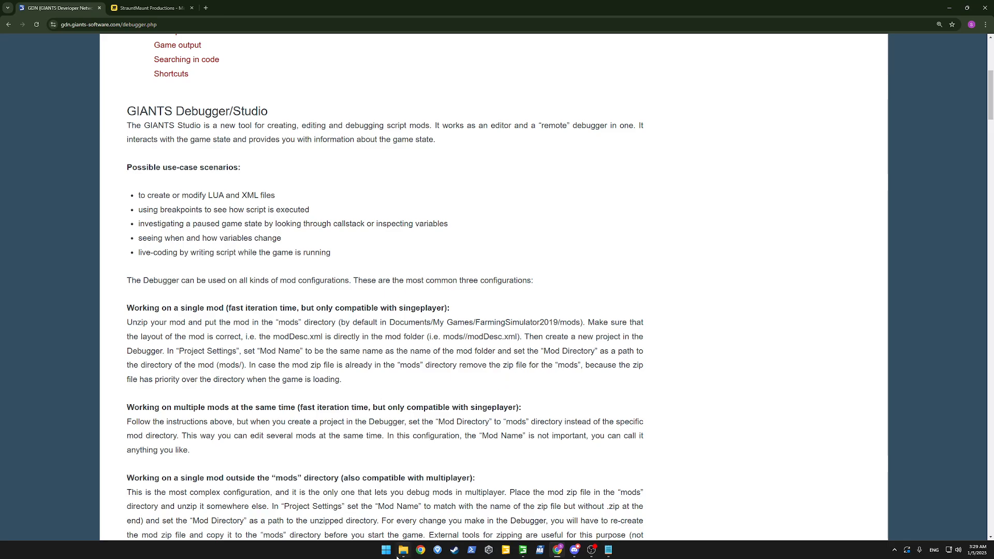
Step: Extract FS25_SpecialOffers.zip into its own folder inside the mods directory
left_click(402, 549)
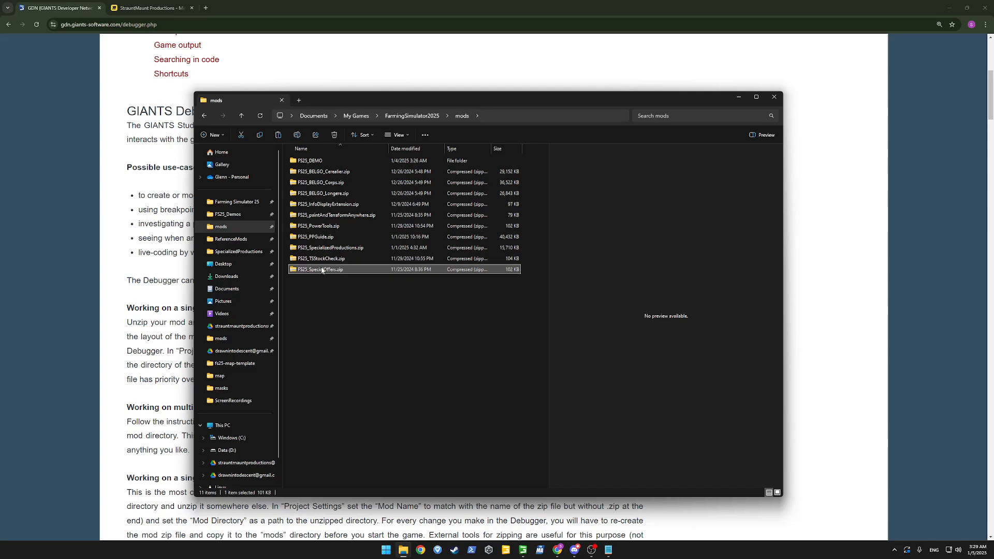
right_click(320, 269)
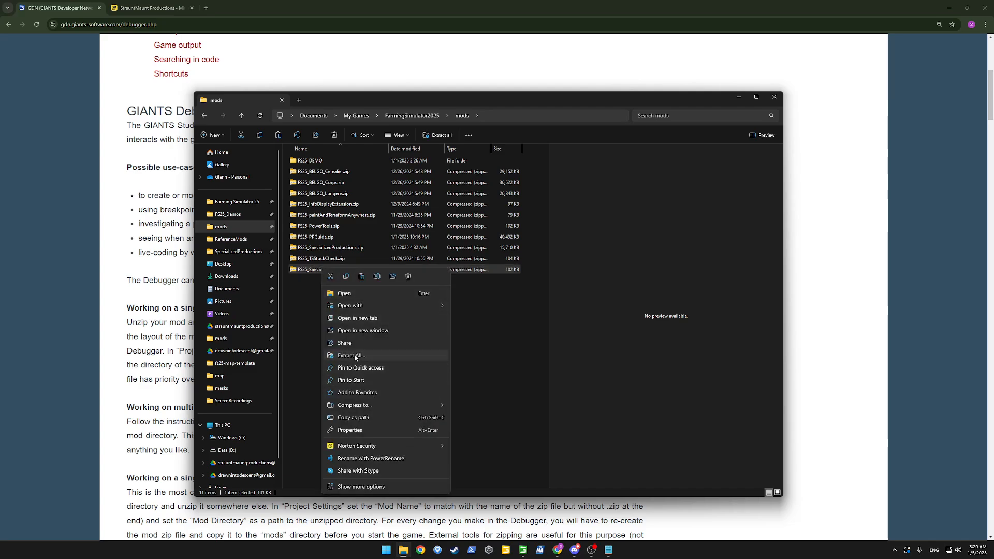
left_click(348, 355)
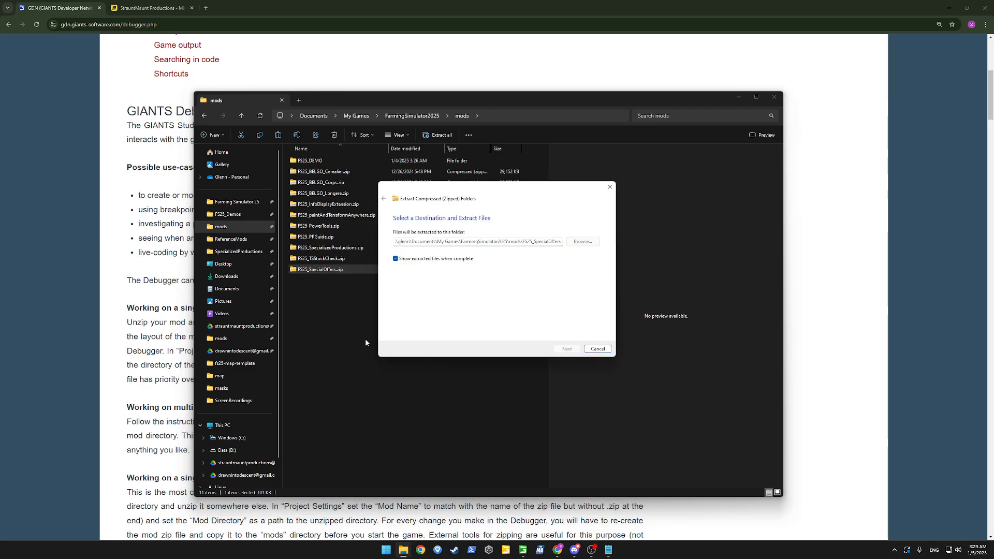
left_click(565, 349)
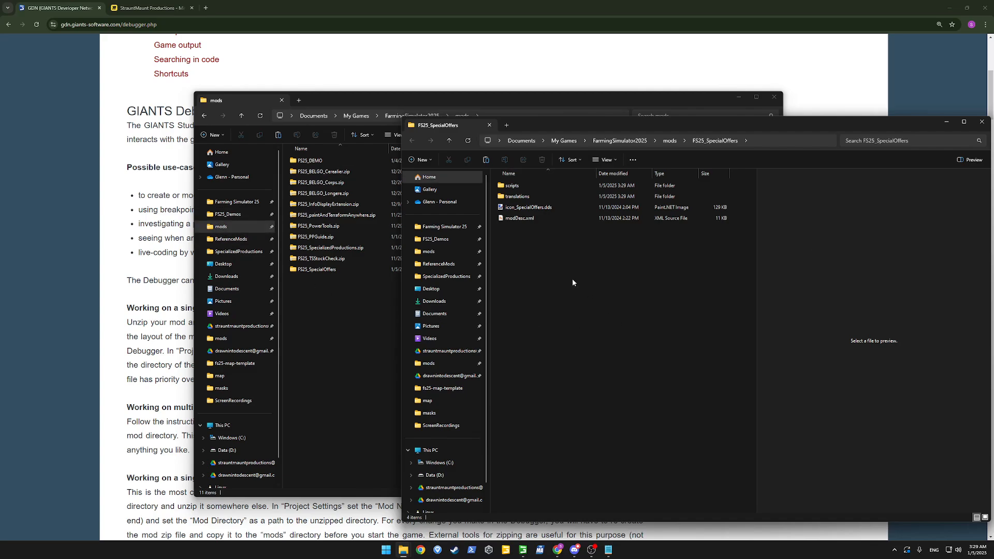
right_click(315, 269)
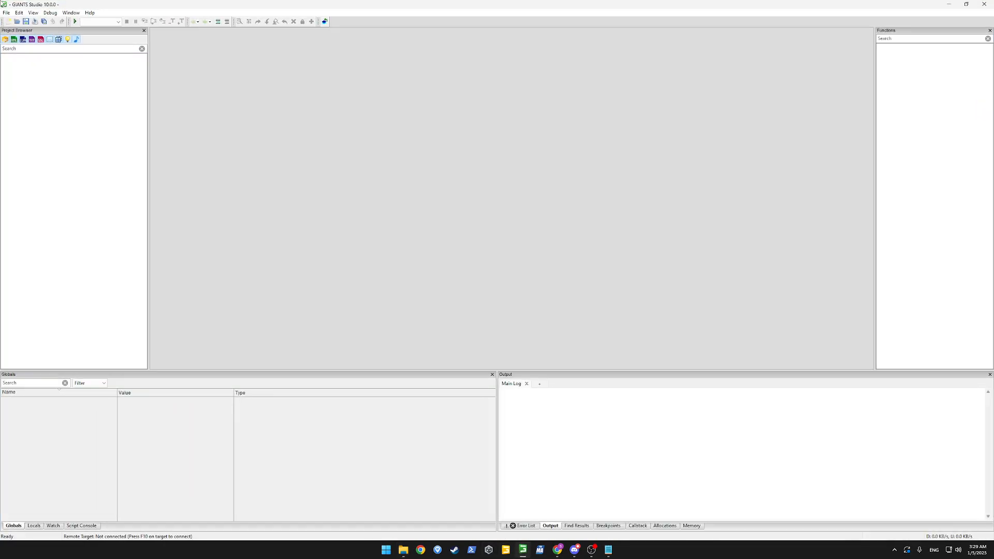
Step: Create a new project saved as FS25_SpecialOffers.gsp in My FS 25 Mods
left_click(7, 12)
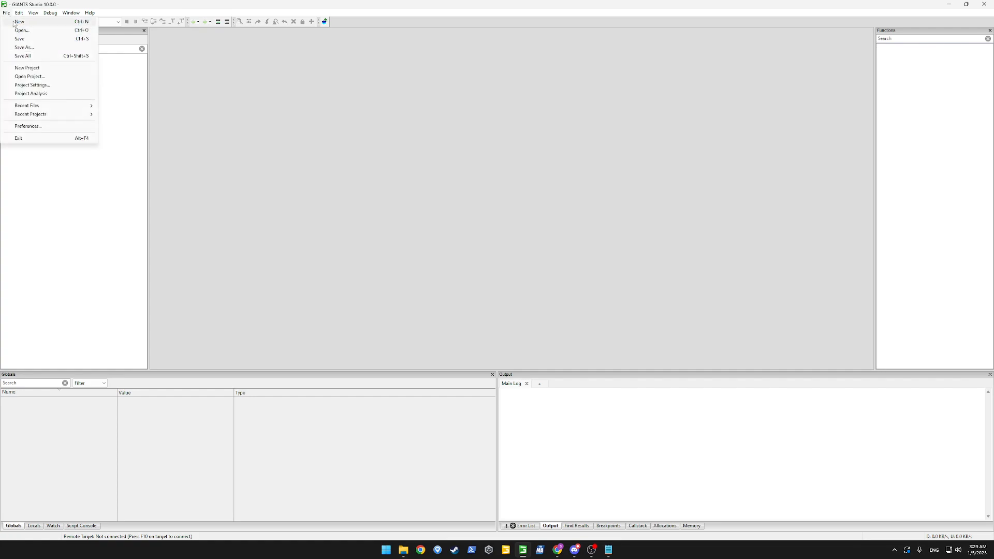
left_click(27, 68)
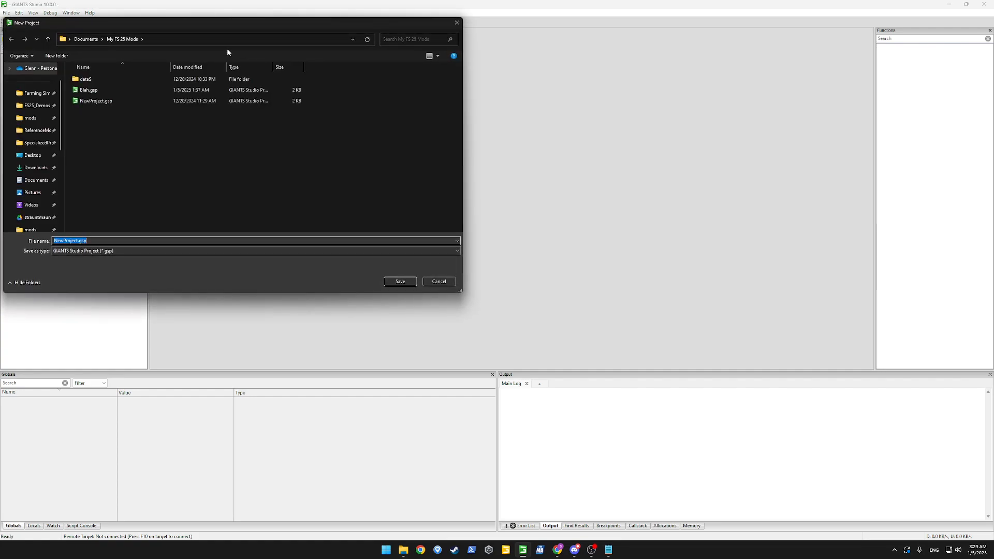
mouse_move(157, 45)
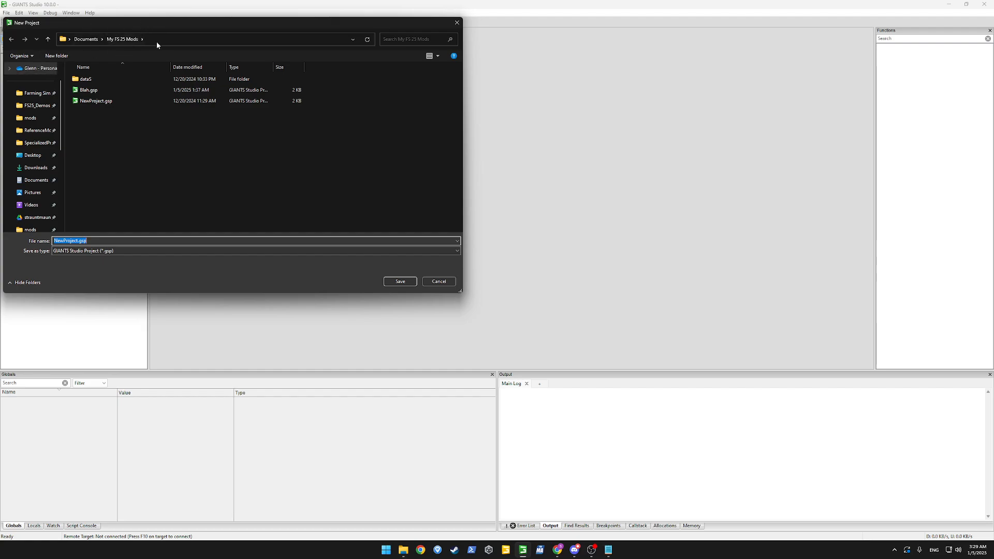
left_click(88, 89)
type("FS25_SpecialOffers")
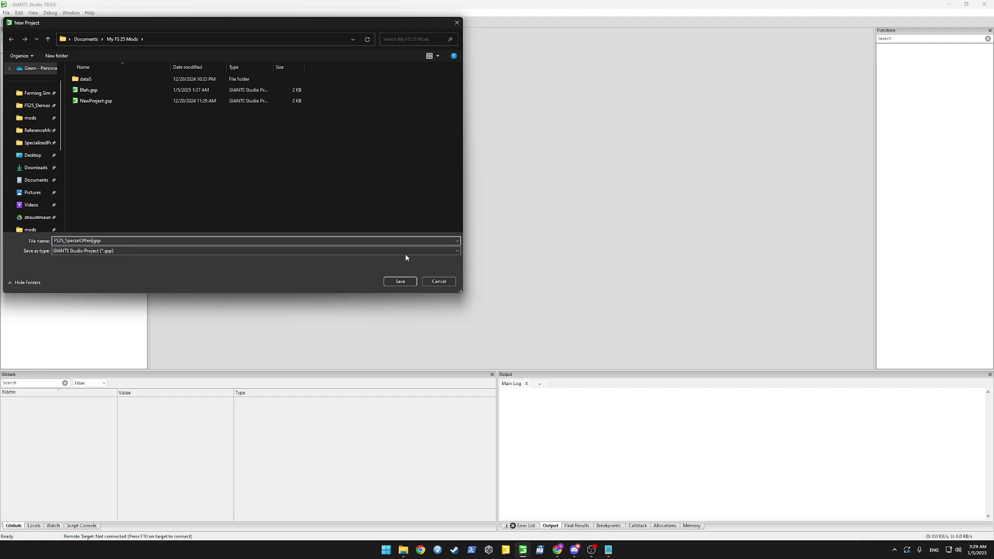
left_click(400, 282)
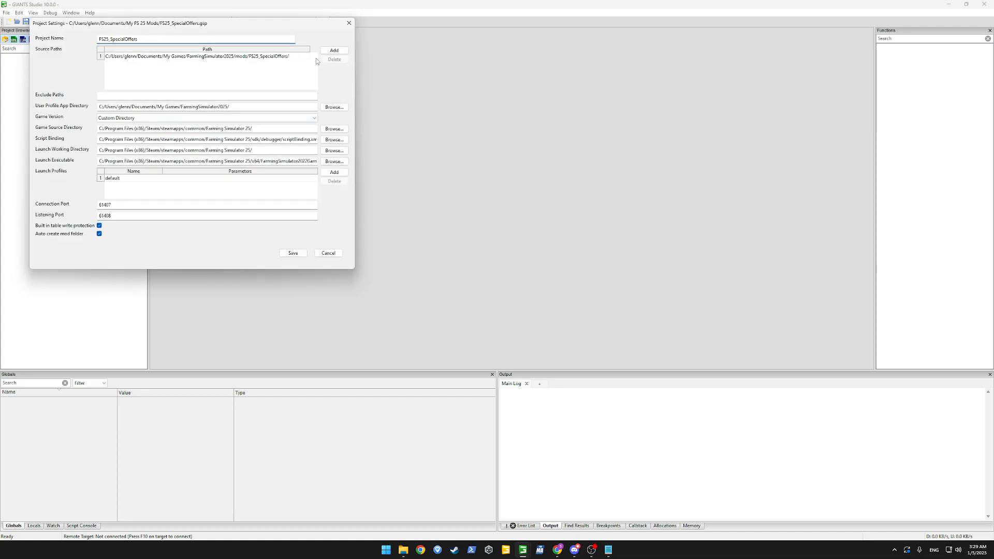
mouse_move(283, 61)
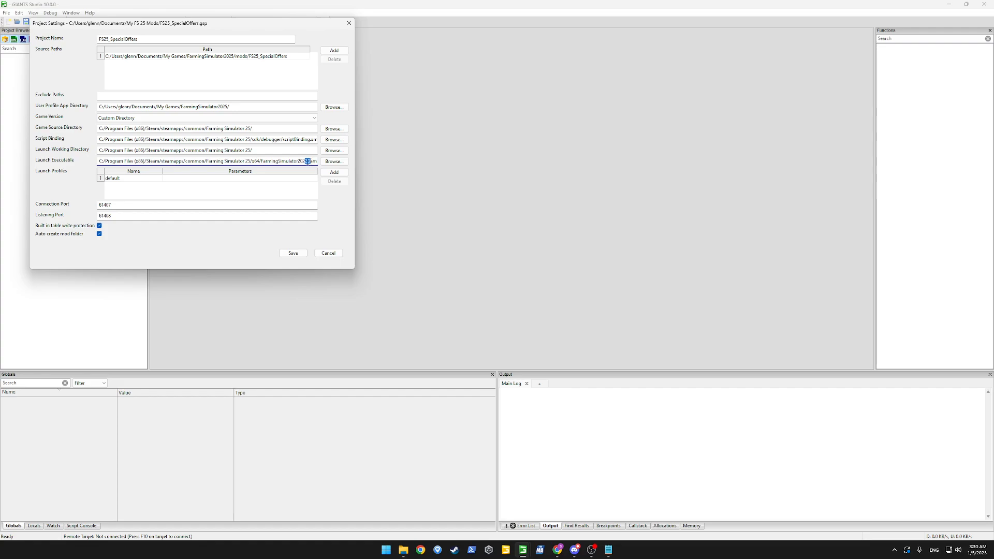
Step: Set the launch executable to FarmingSimulator2025.exe in the game install folder
left_click(334, 162)
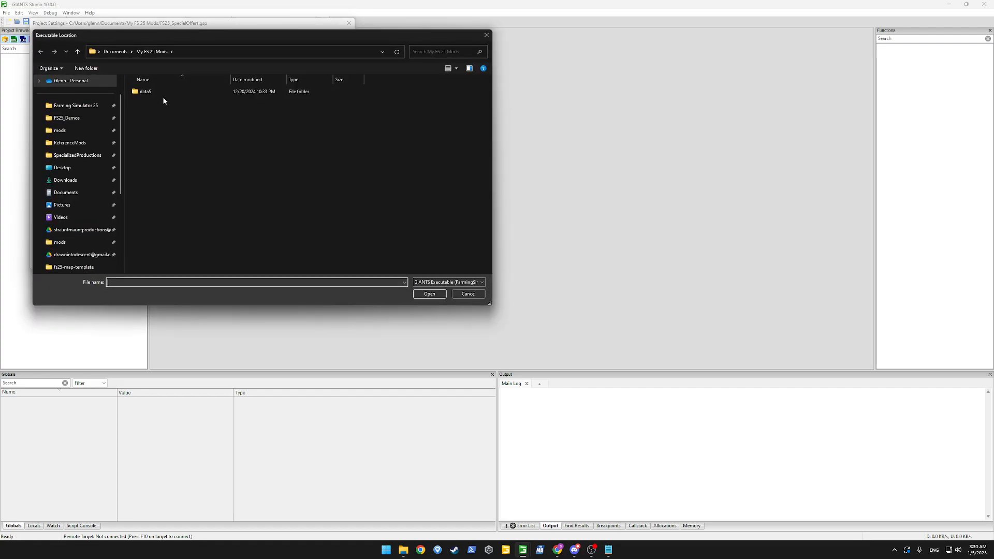
left_click(76, 106)
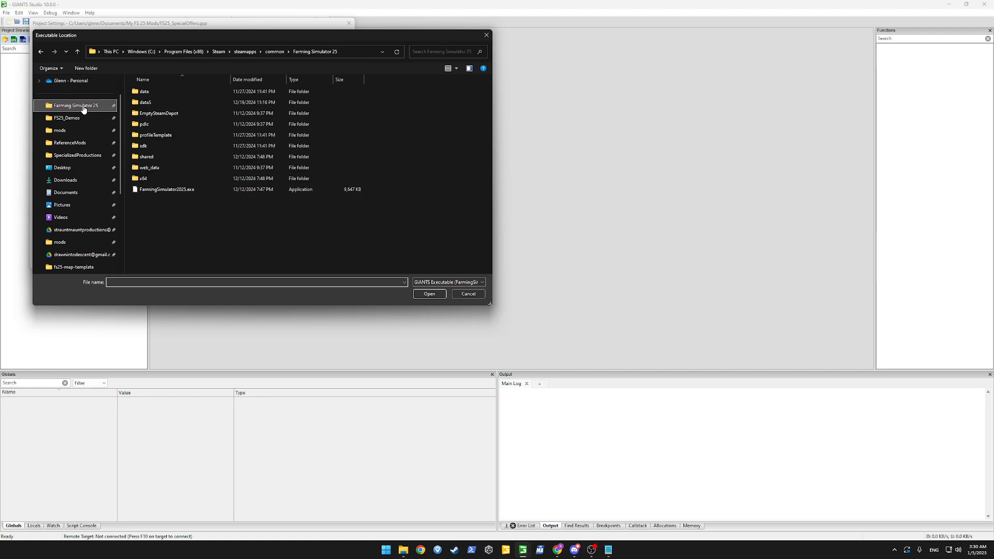
double_click(143, 178)
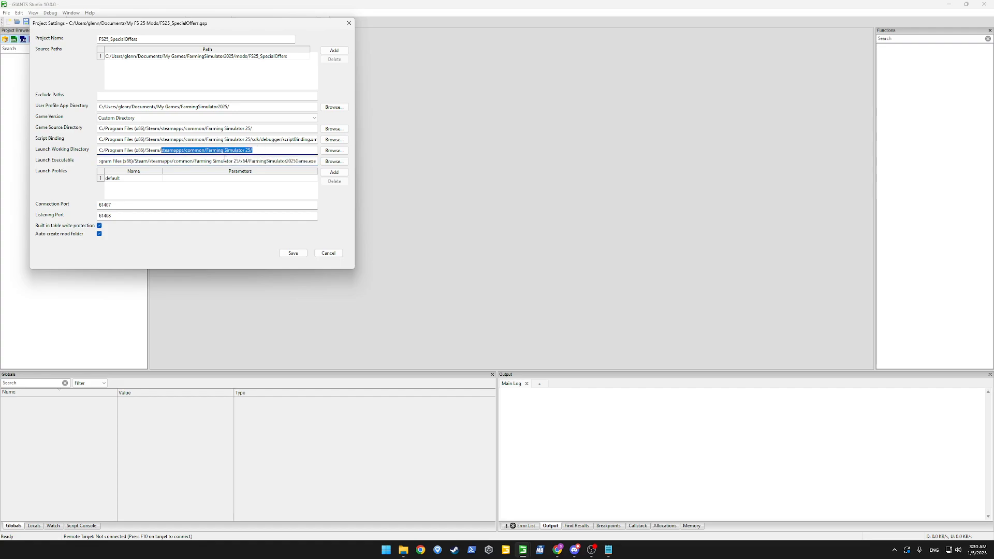
left_click(292, 253)
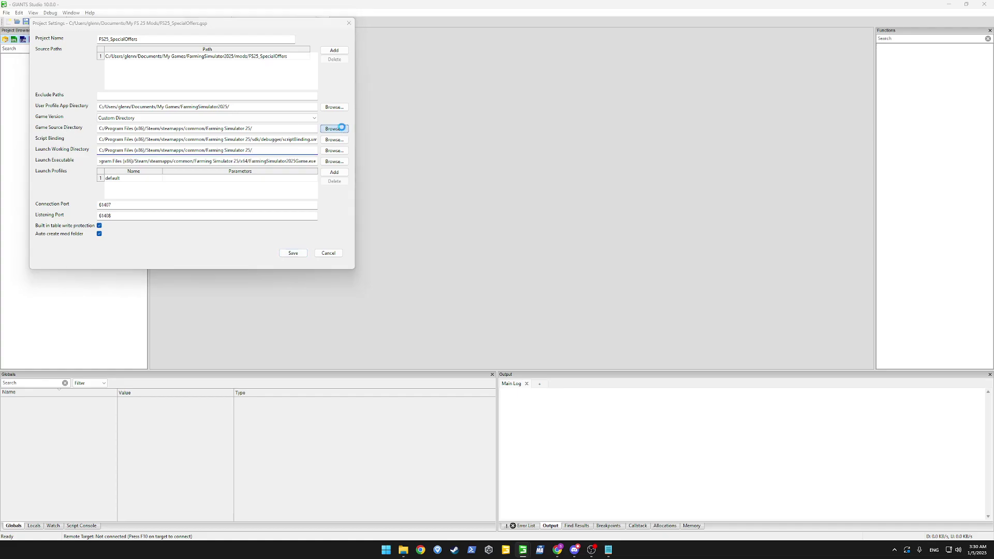
Step: Set the game source directory, save the settings and accept the version mismatch warning
left_click(334, 128)
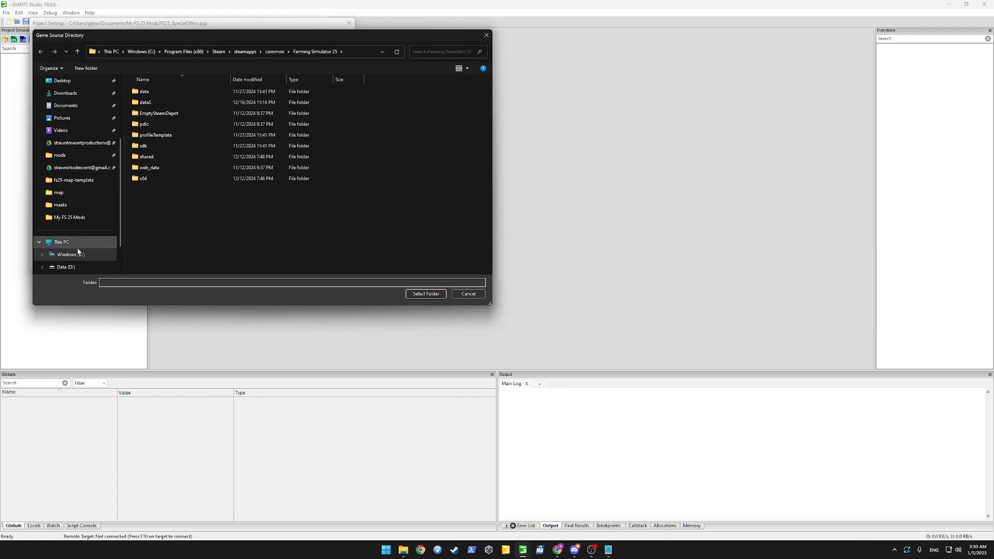
left_click(67, 255)
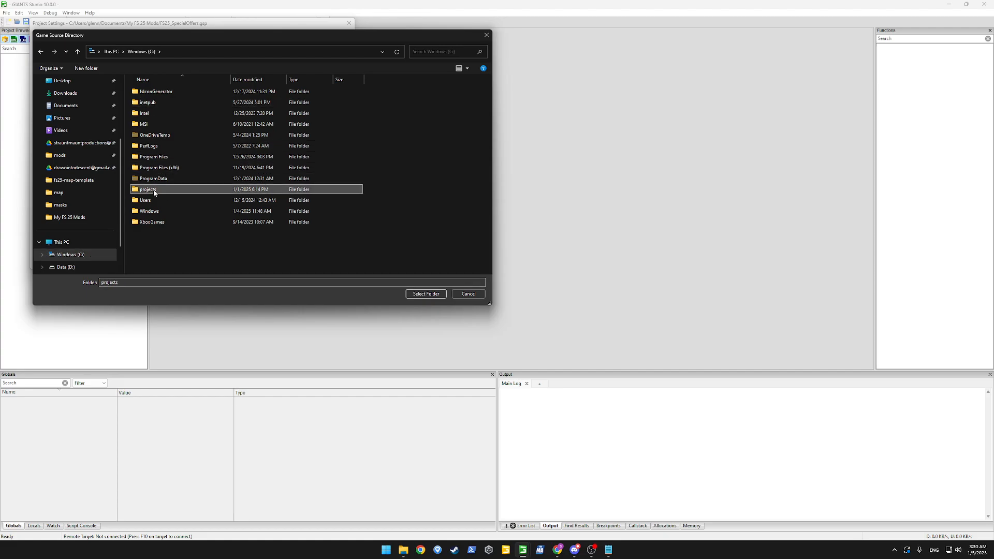
double_click(148, 188)
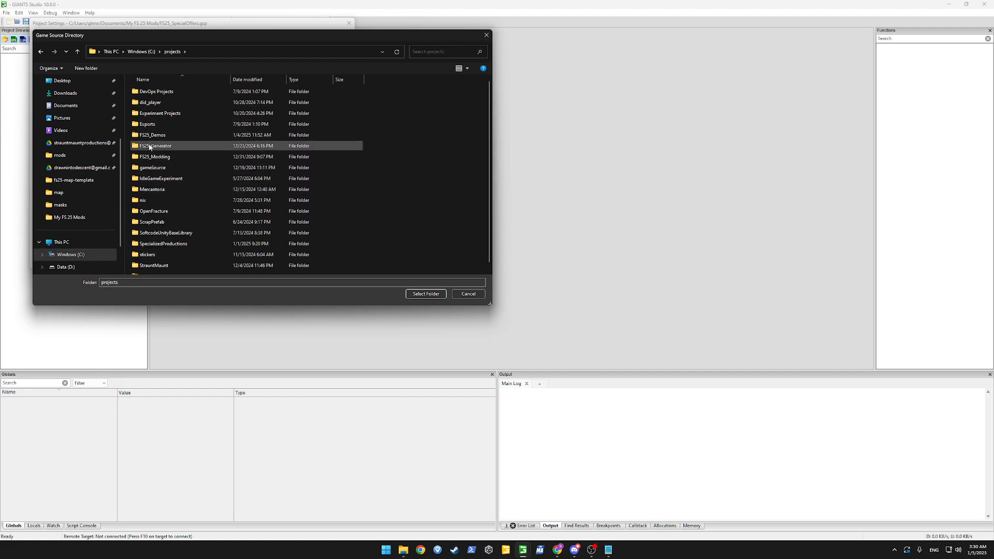
left_click(425, 293)
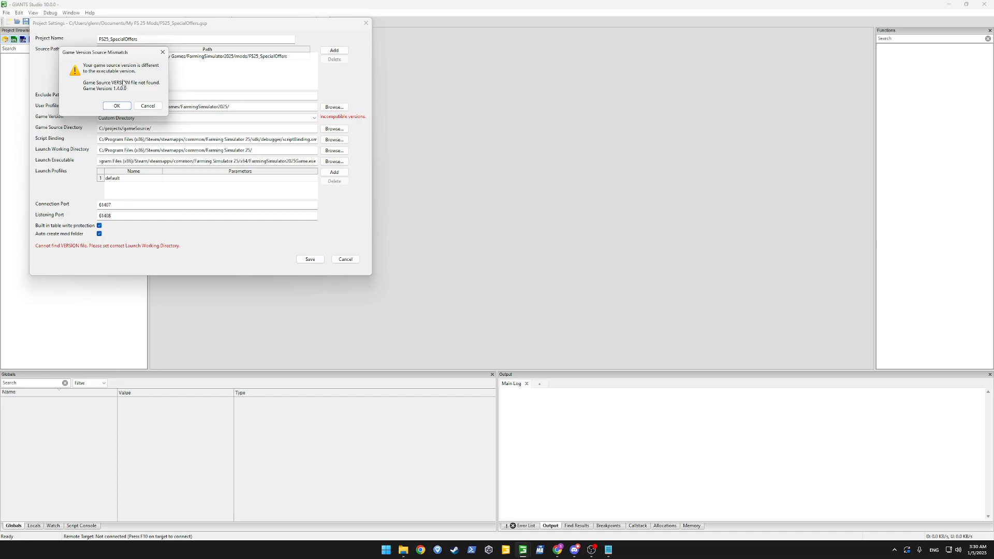
left_click(116, 105)
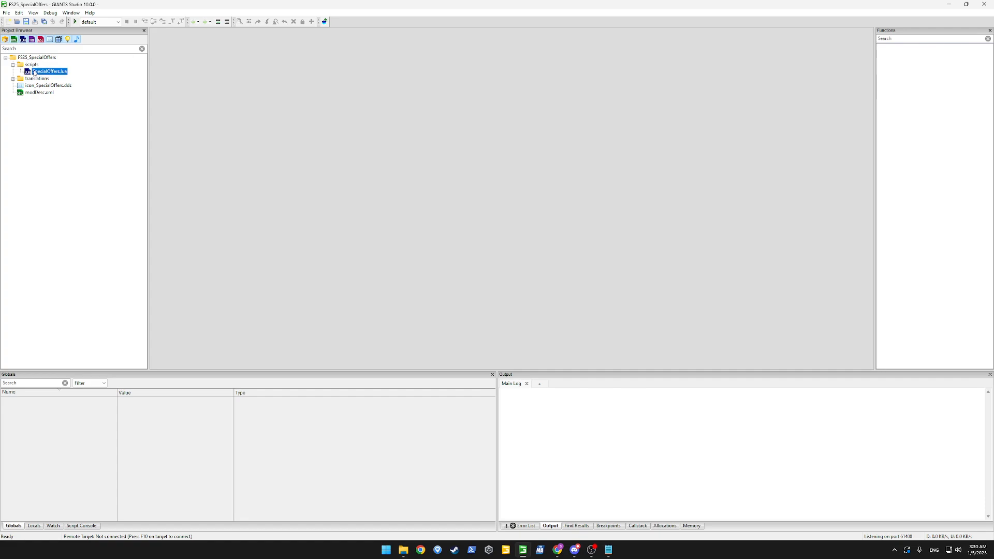
Step: Open SpecialOffers.lua from the scripts folder and look through its functions
double_click(47, 71)
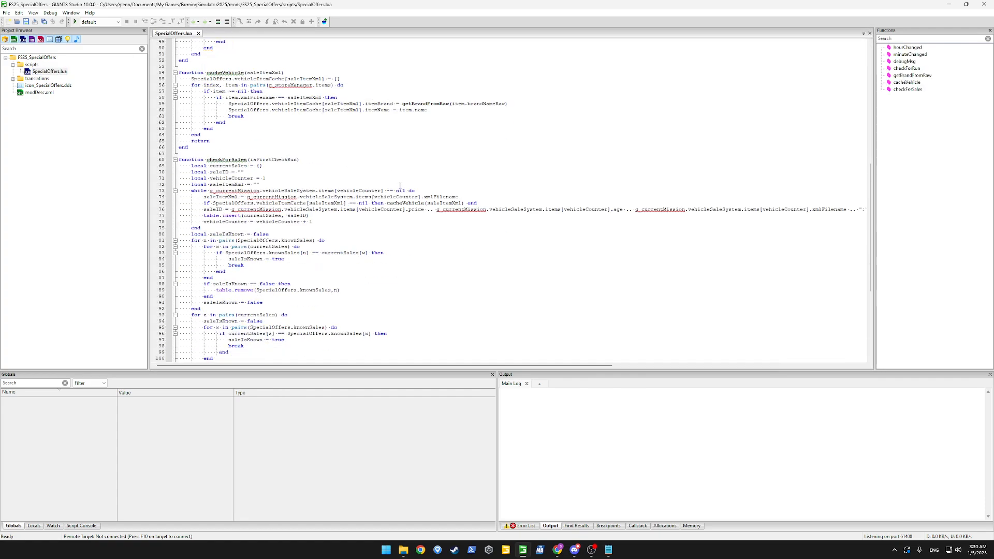
scroll("down", 3)
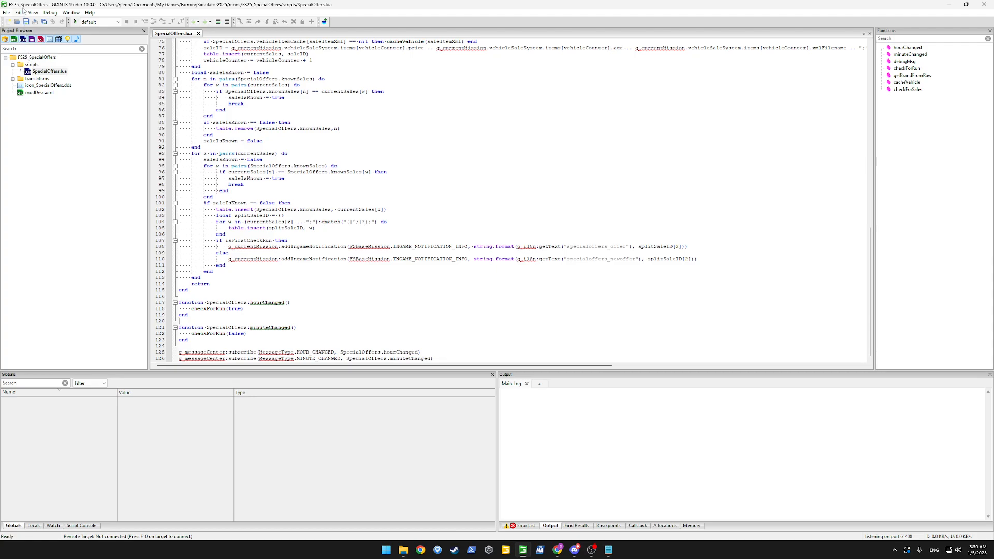
mouse_move(414, 197)
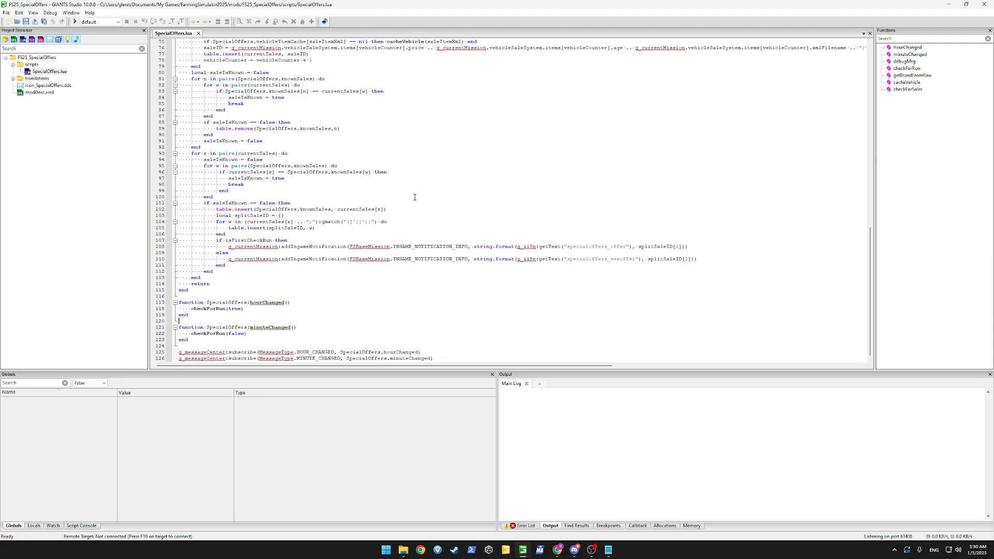
scroll("up", 3)
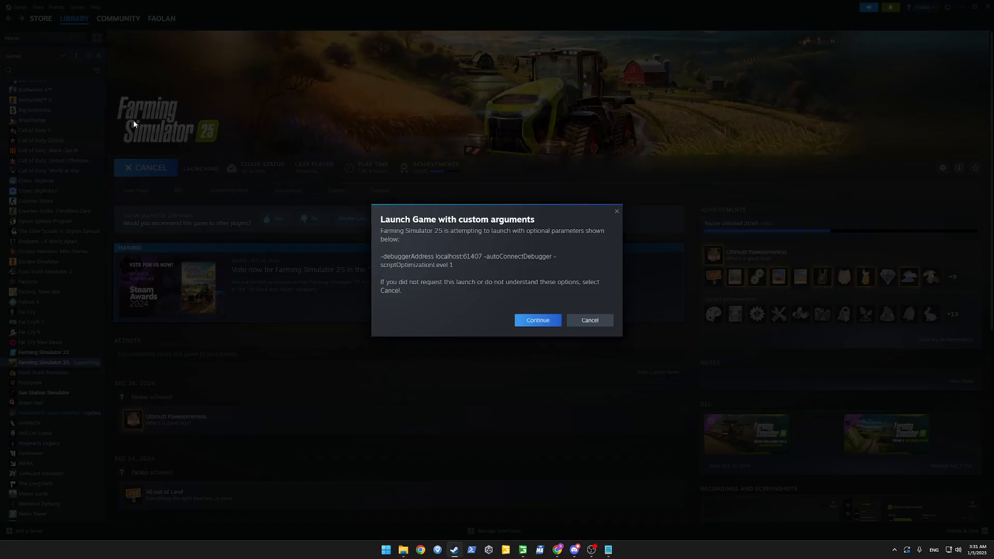
mouse_move(434, 257)
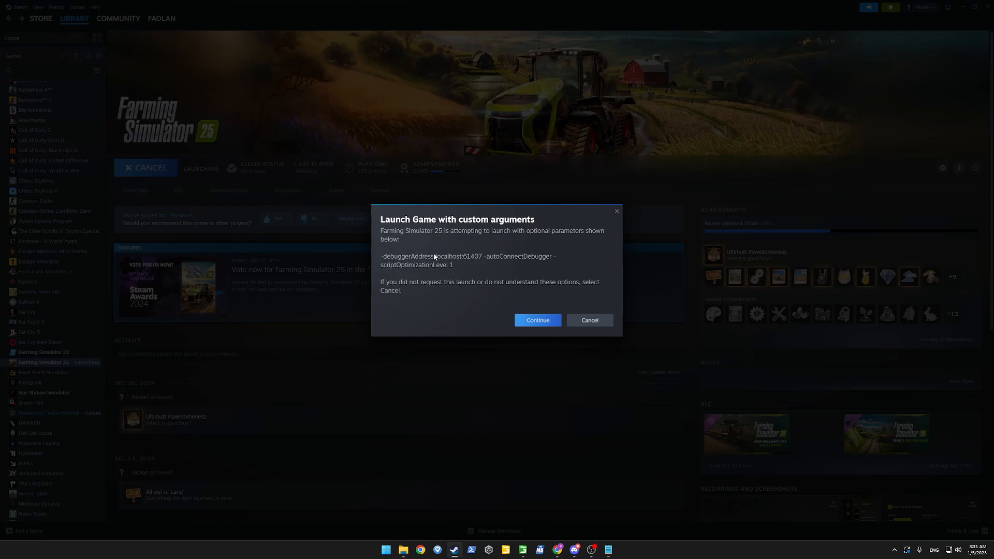
mouse_move(562, 482)
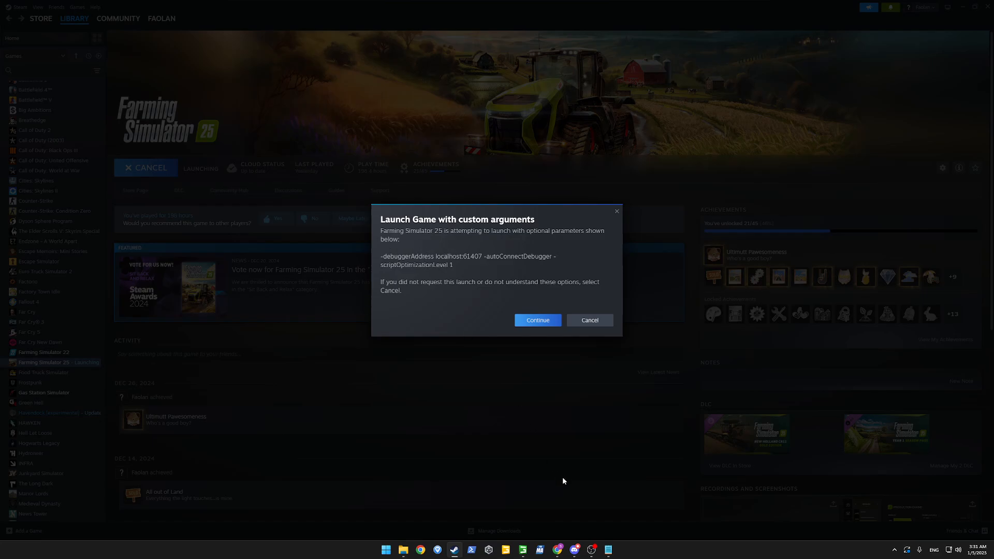
mouse_move(436, 252)
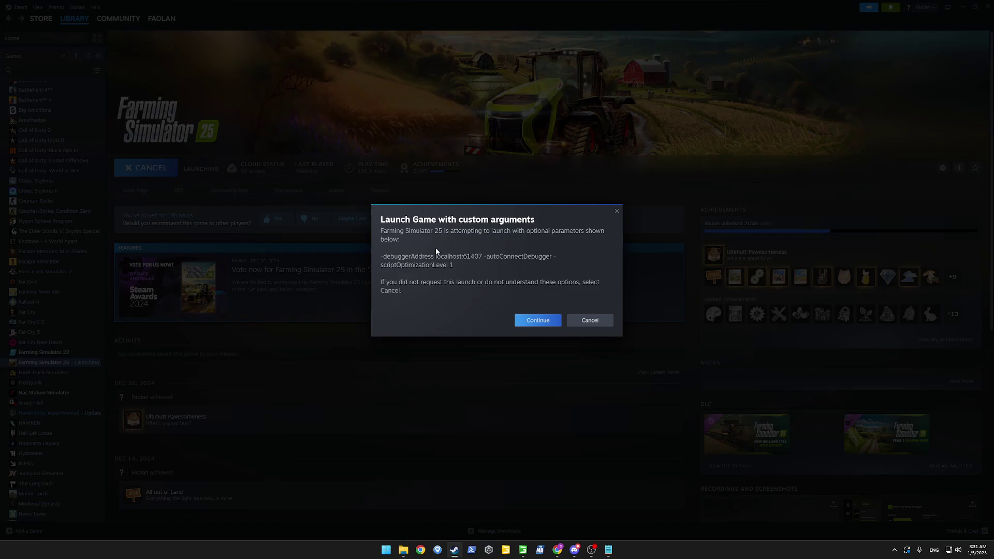
mouse_move(466, 262)
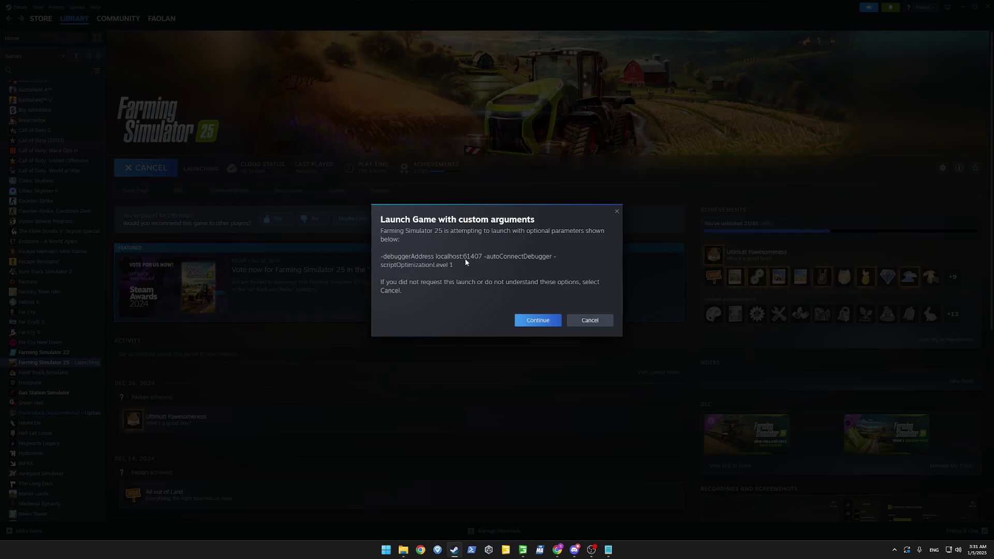
mouse_move(474, 262)
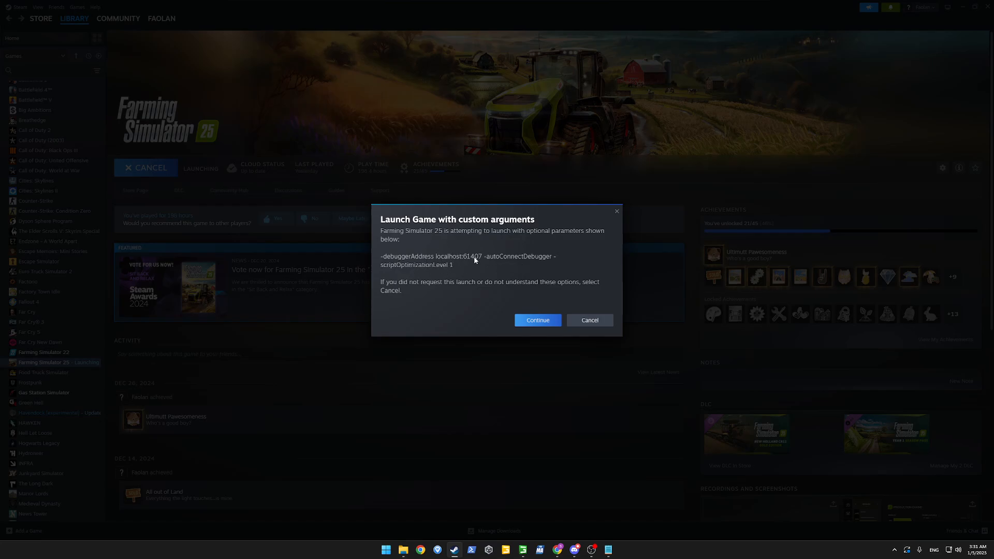
mouse_move(514, 247)
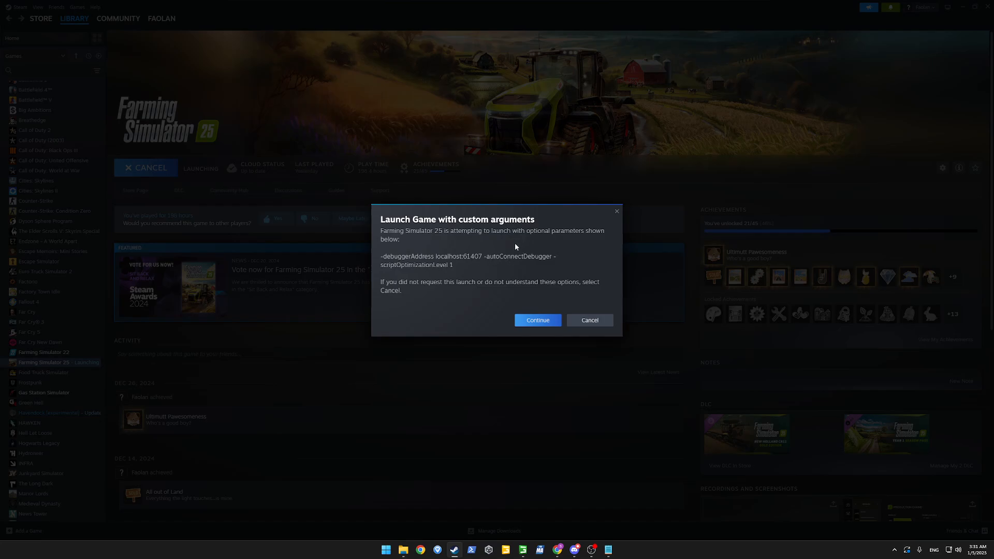
mouse_move(448, 259)
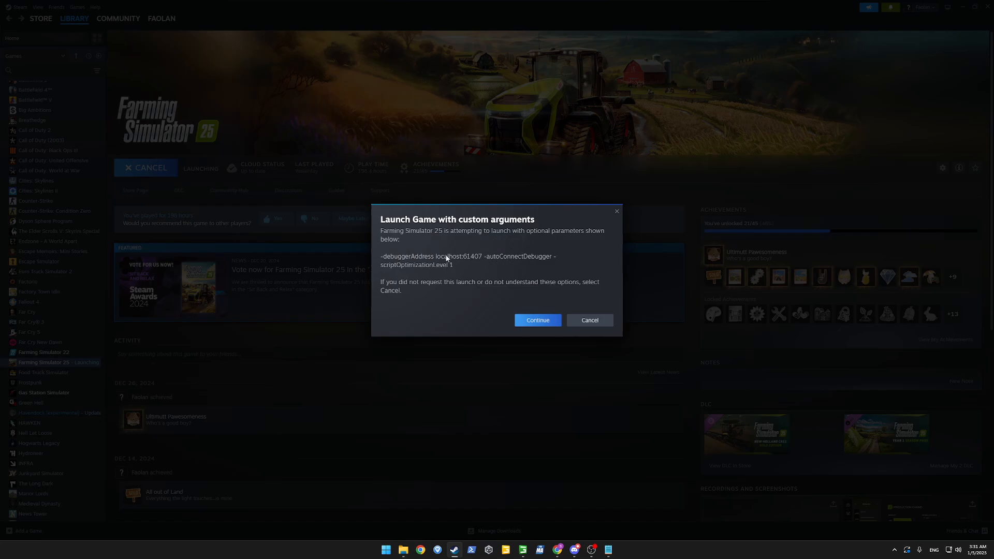
mouse_move(537, 320)
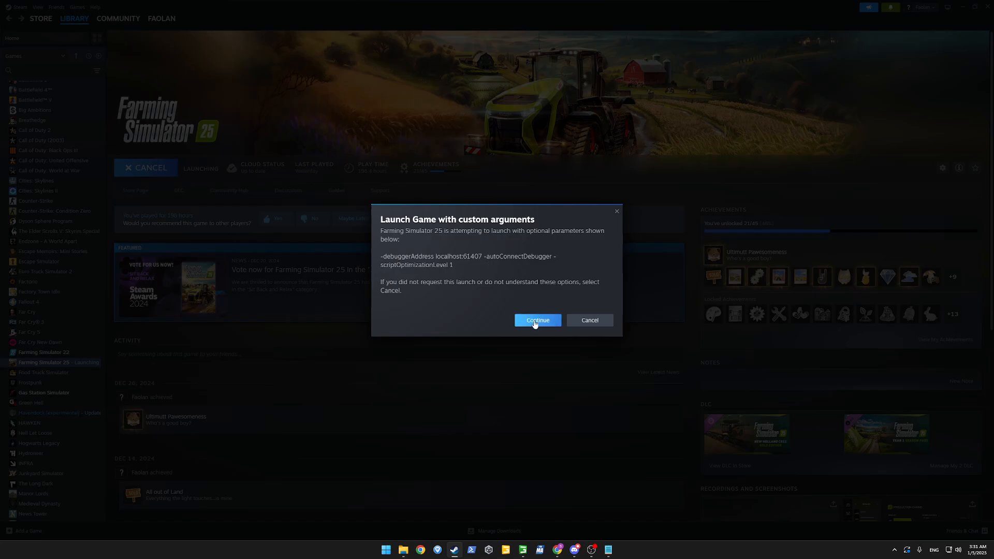
Step: Continue the Steam launch of Farming Simulator 25 with the debugger arguments
left_click(538, 319)
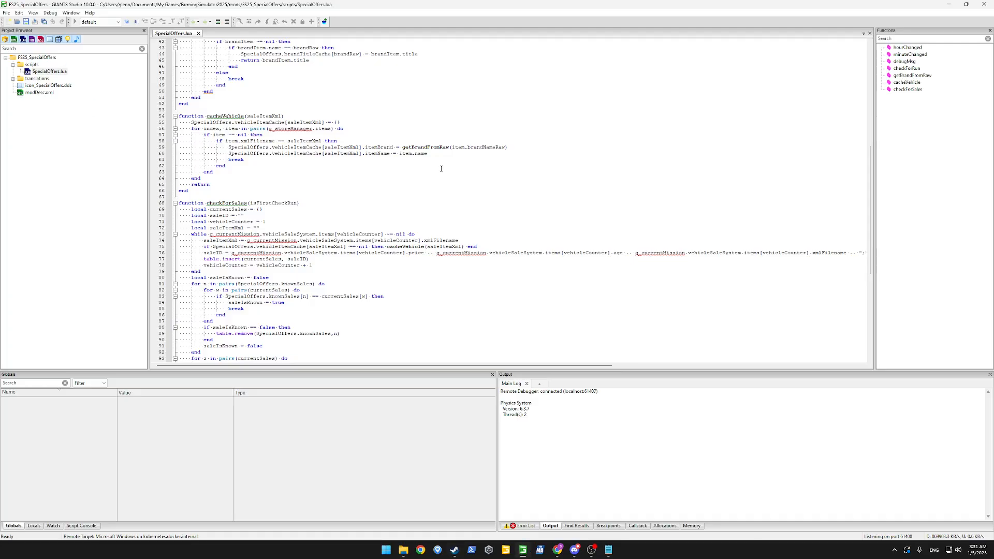
mouse_move(557, 548)
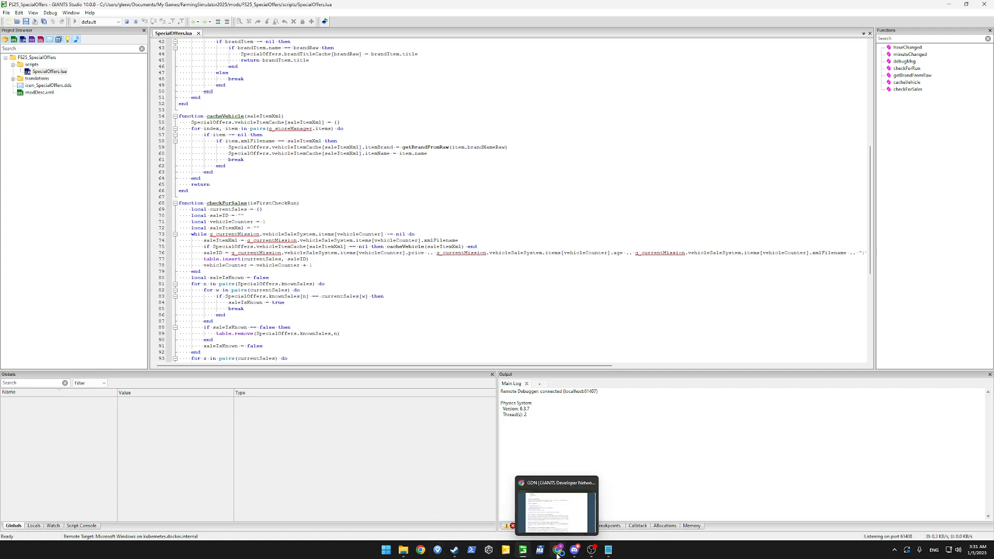
Step: Watch the game's startup log stream into the output and begin typing g_sl
left_click(556, 505)
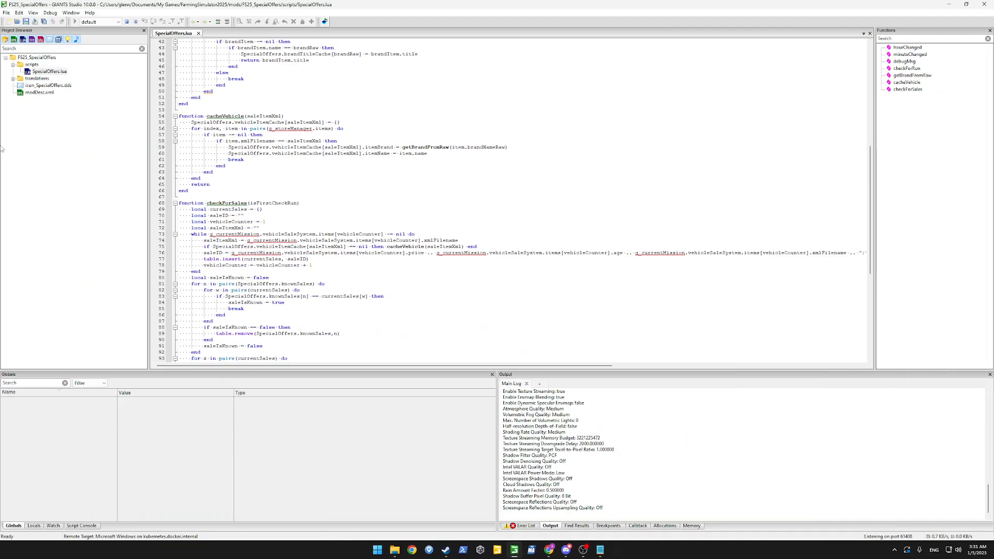
scroll("up", 3)
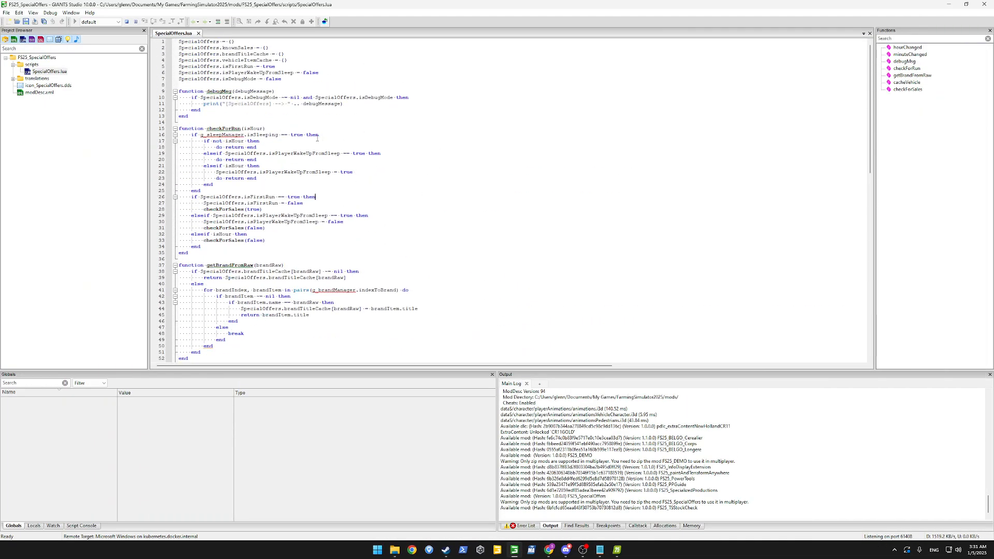
type("g")
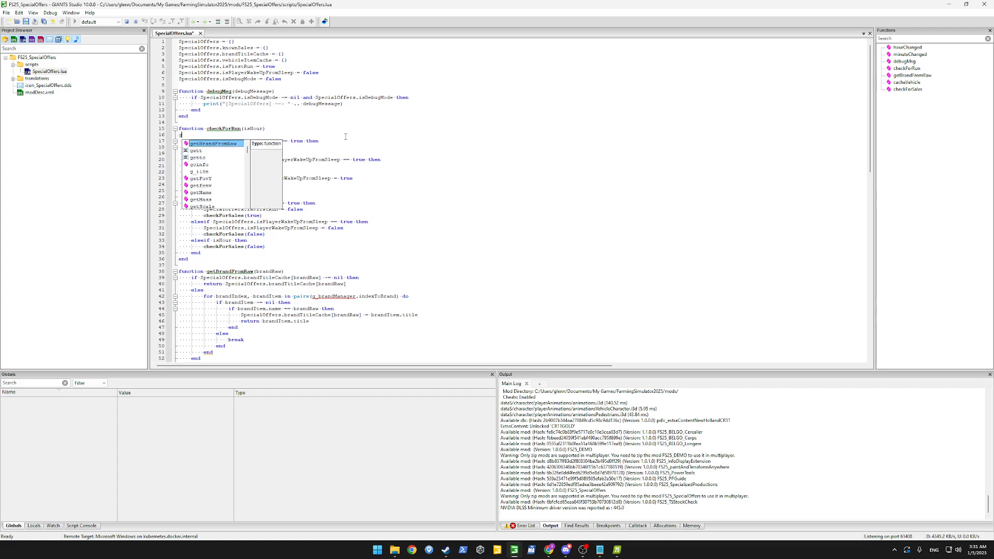
type("g_sleepManager.isSleeping == true then")
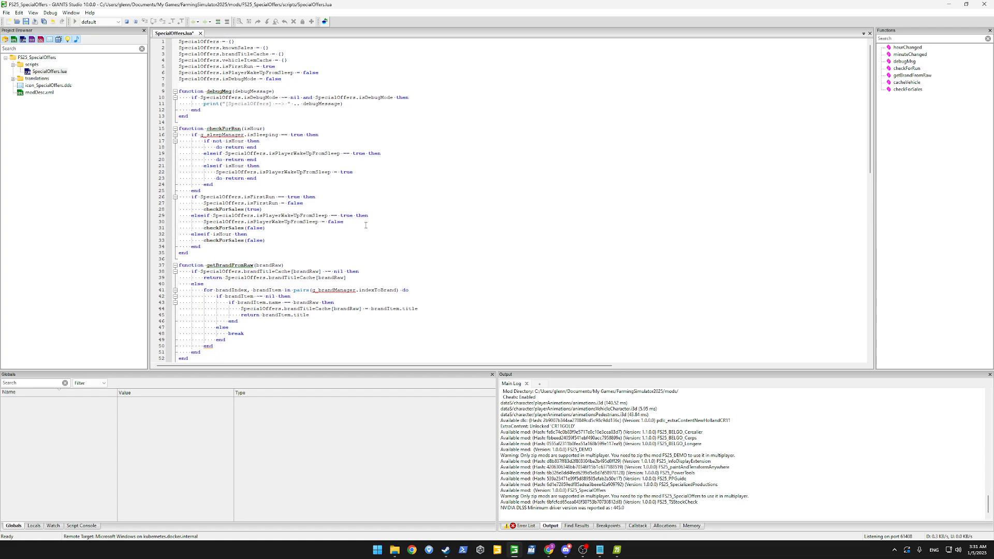
scroll("down", 3)
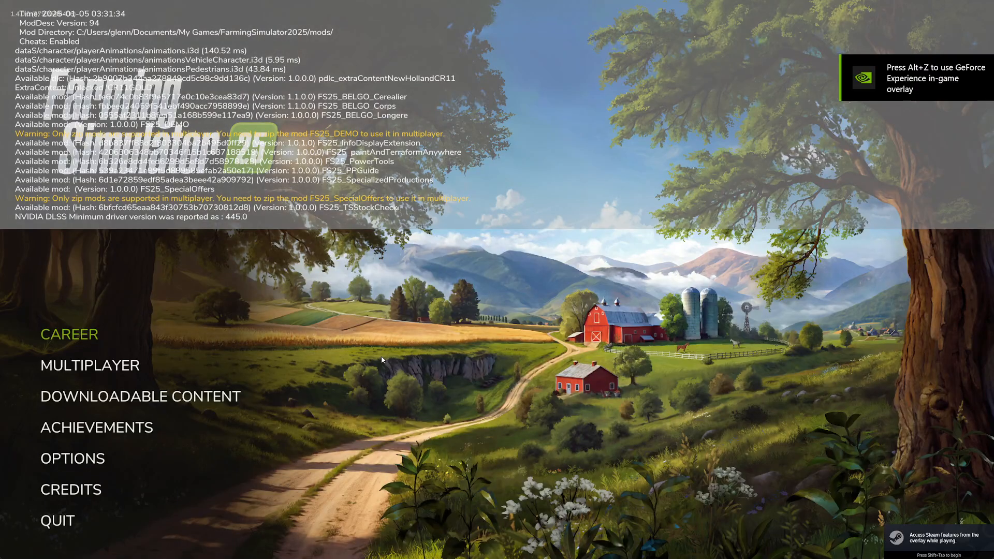
Step: Lower the master volume in the game's general settings
left_click(72, 459)
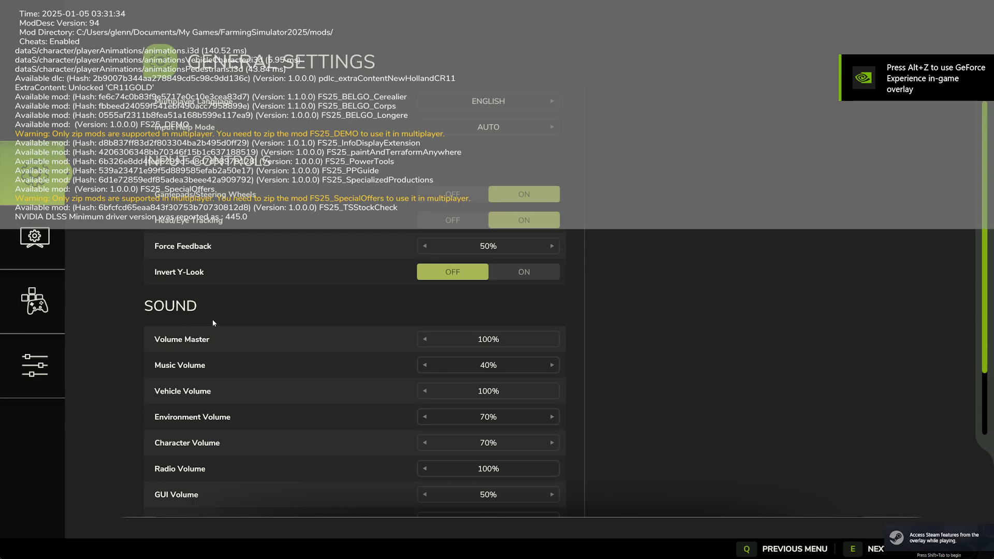
left_click(425, 340)
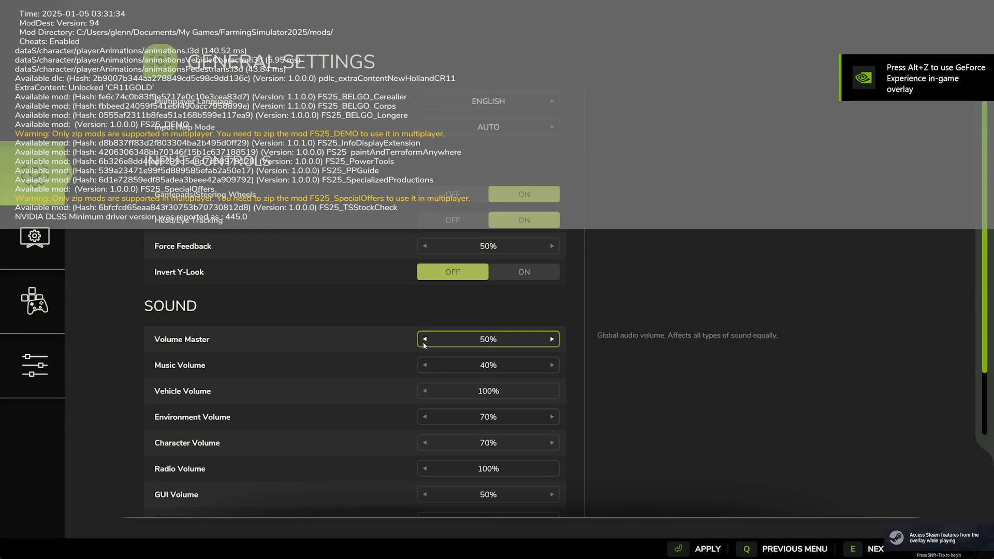
left_click(424, 339)
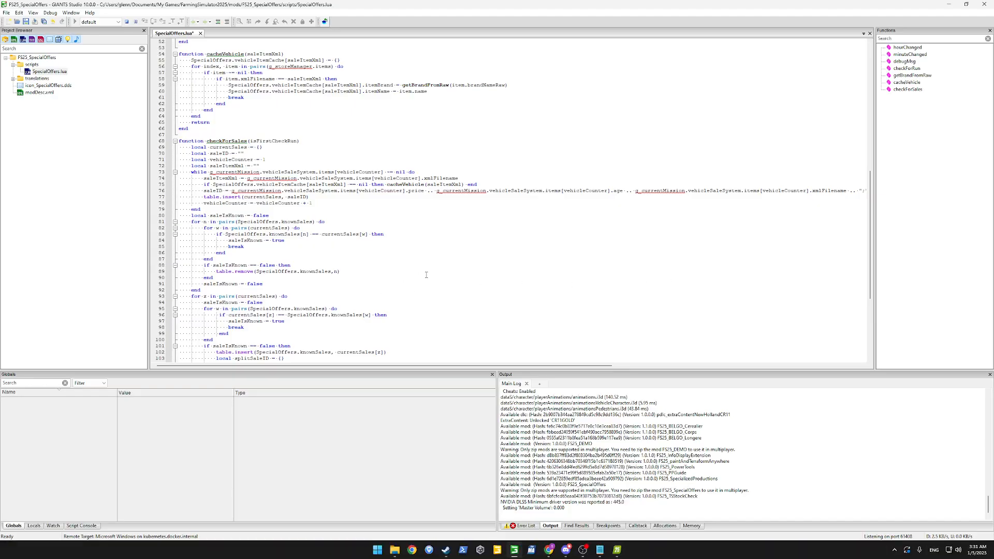
mouse_move(88, 549)
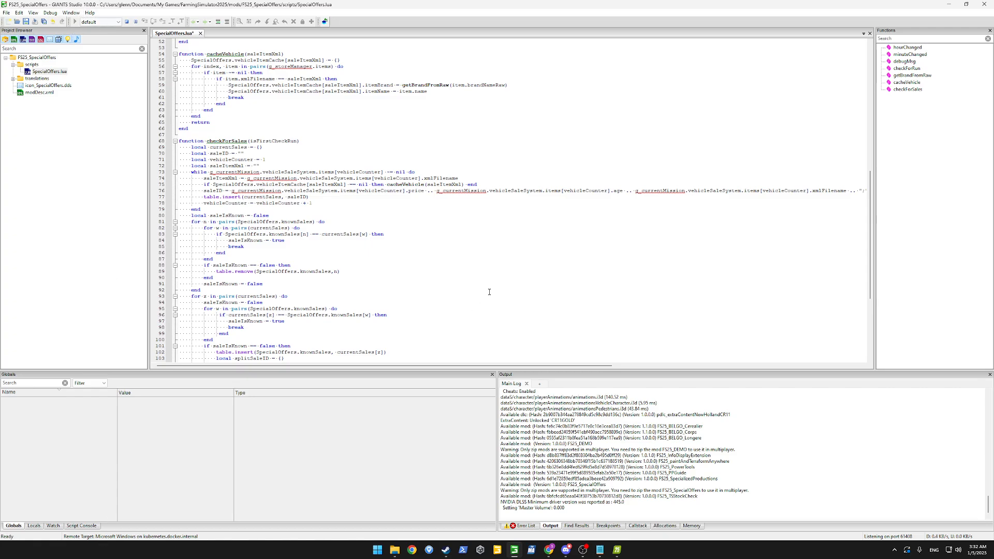
mouse_move(475, 383)
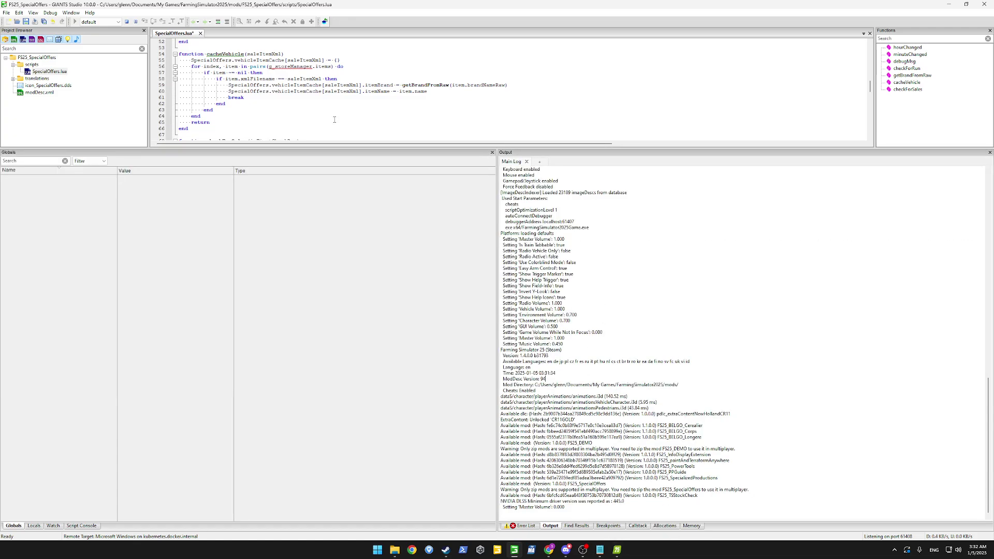
Step: Scroll the Main Log to the 'Setting Master Volume' entry
scroll("down", 3)
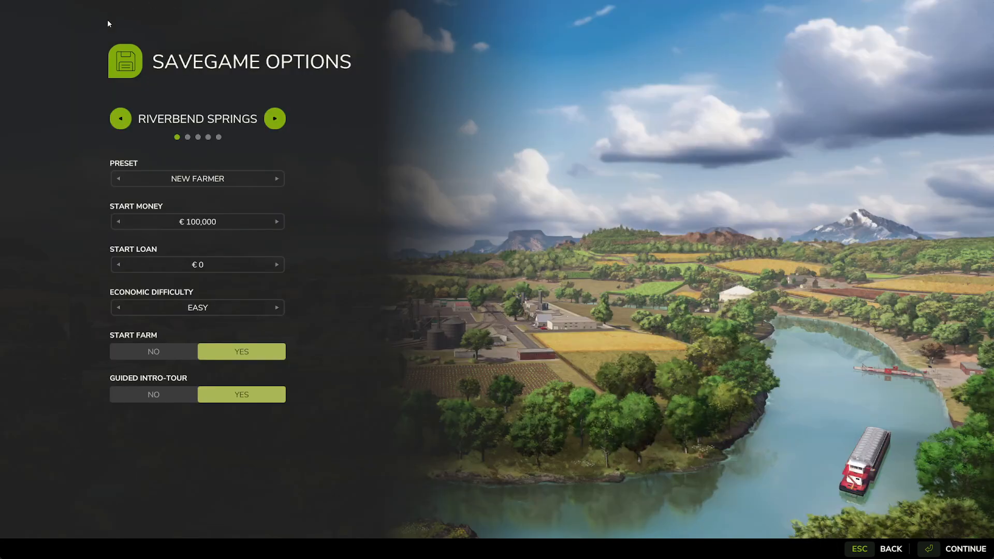
Step: Set economic difficulty to Easy and start the new Riverbend Springs savegame
left_click(276, 221)
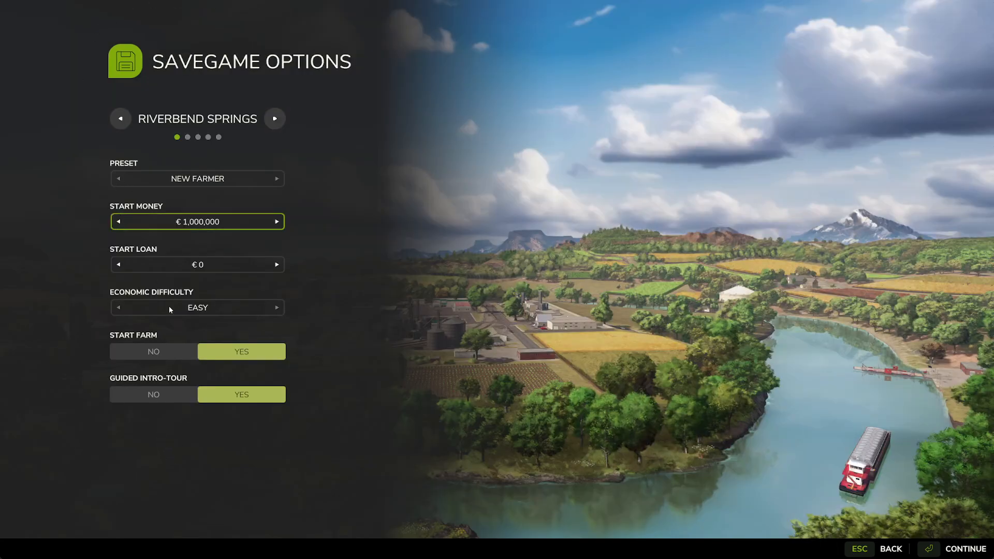
left_click(966, 549)
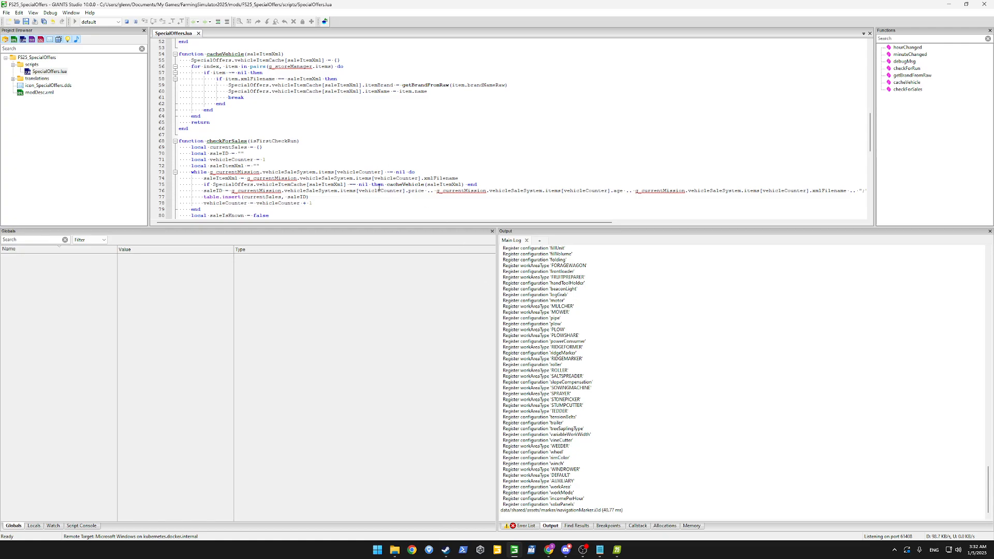
mouse_move(690, 424)
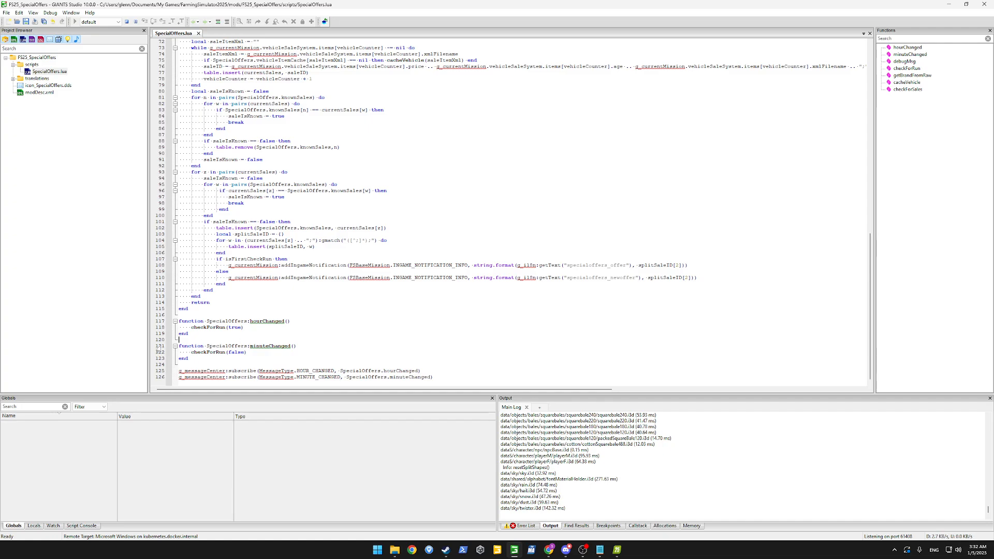
Step: Toggle breakpoints beside the checkForRun calls in hourChanged and minuteChanged
left_click(169, 328)
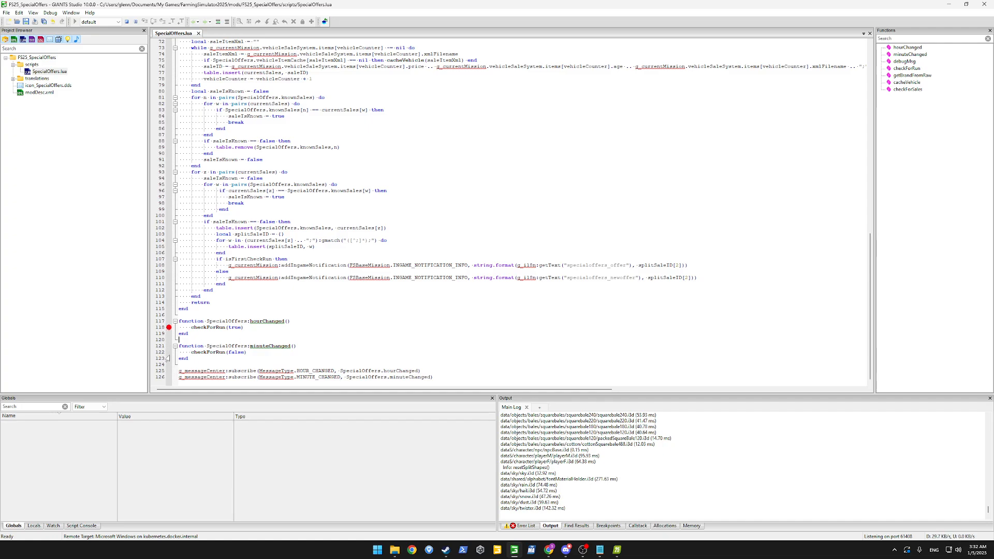
left_click(169, 352)
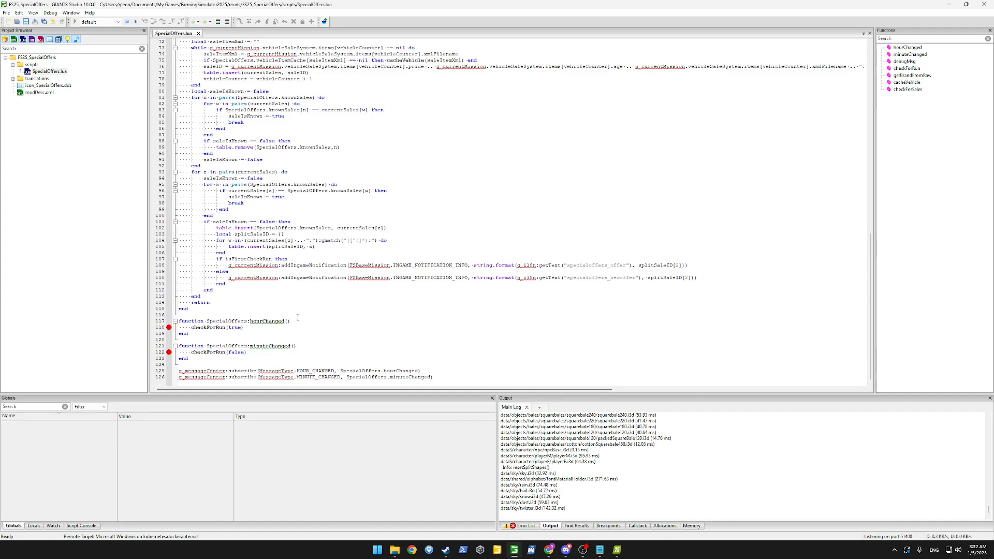
mouse_move(142, 295)
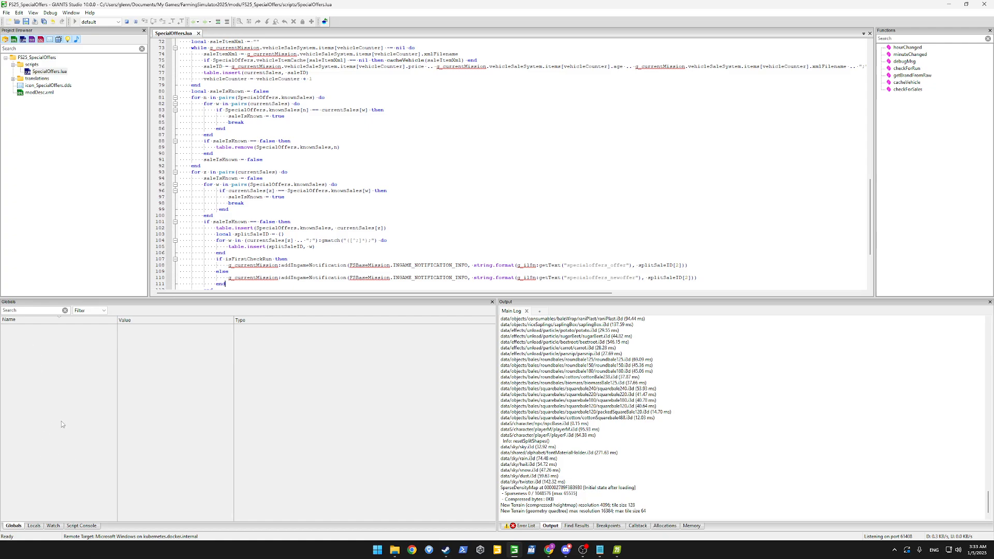
mouse_move(110, 326)
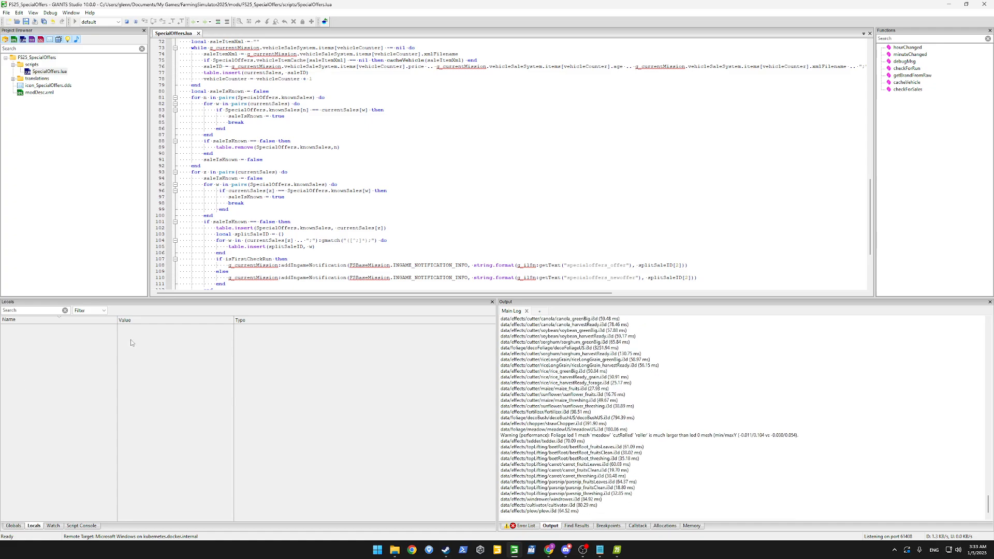
Step: Scroll through the Locals and Watch panels of the paused script
scroll("down", 3)
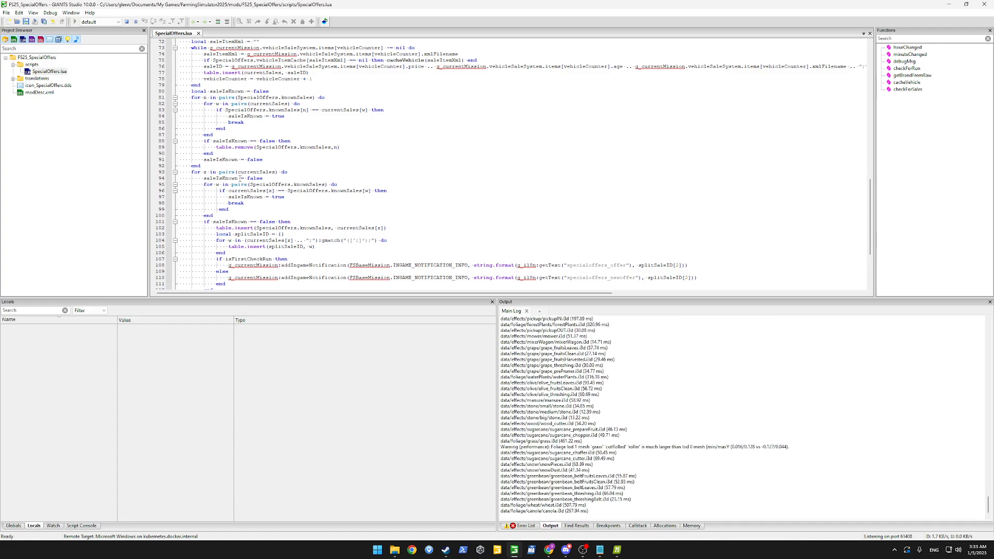
scroll("down", 3)
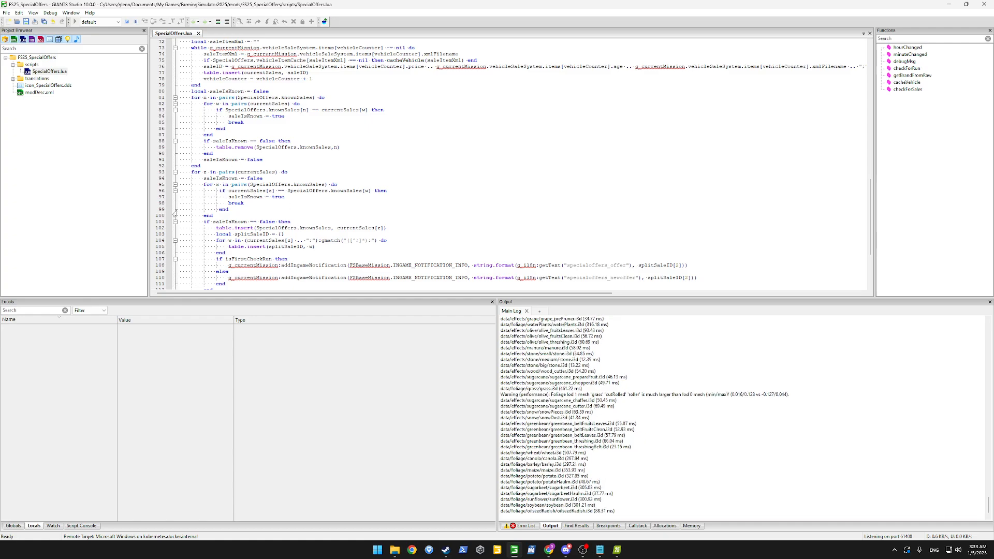
scroll("down", 3)
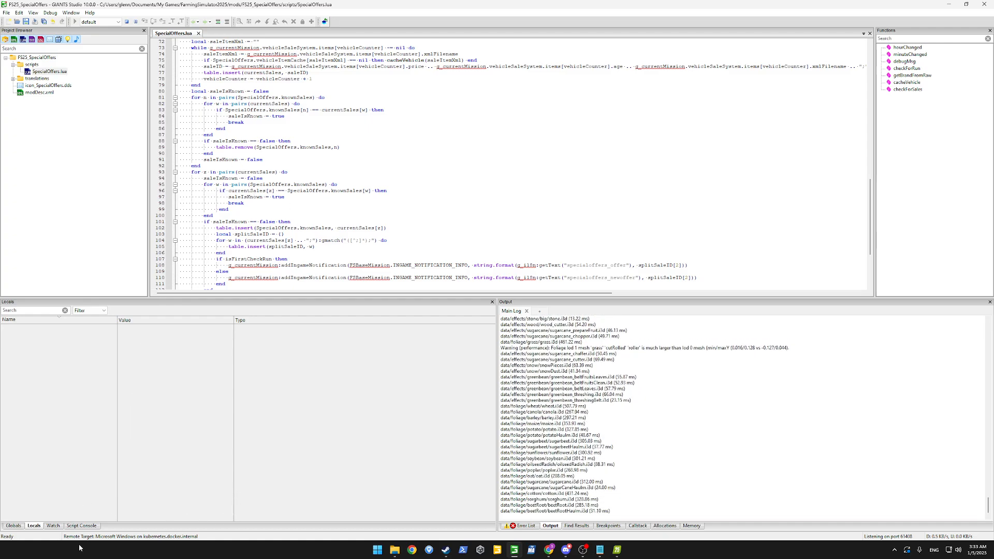
left_click(53, 526)
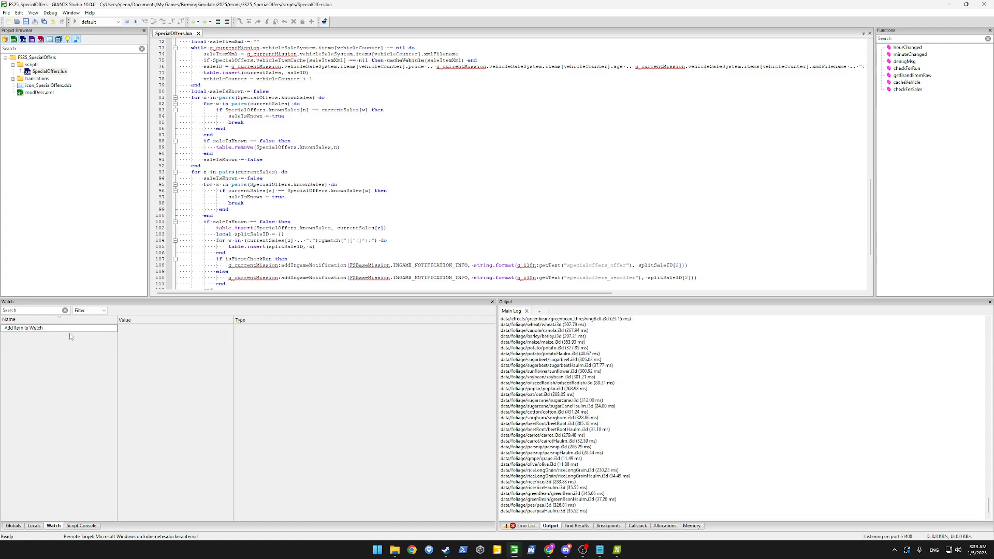
scroll("down", 3)
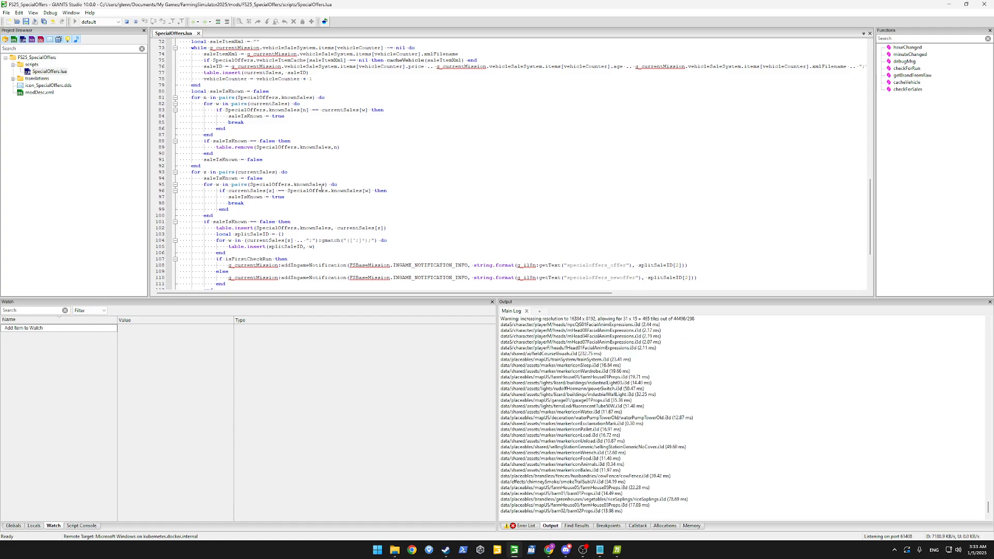
Step: Show the Error List with SpecialOffers.lua's unknown-global and LuaDoc warnings
scroll("down", 3)
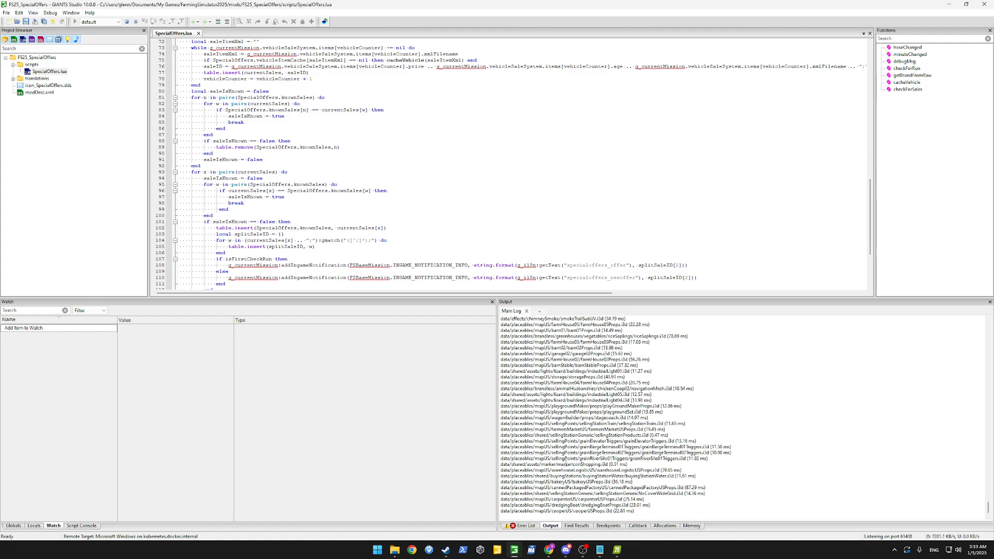
scroll("down", 3)
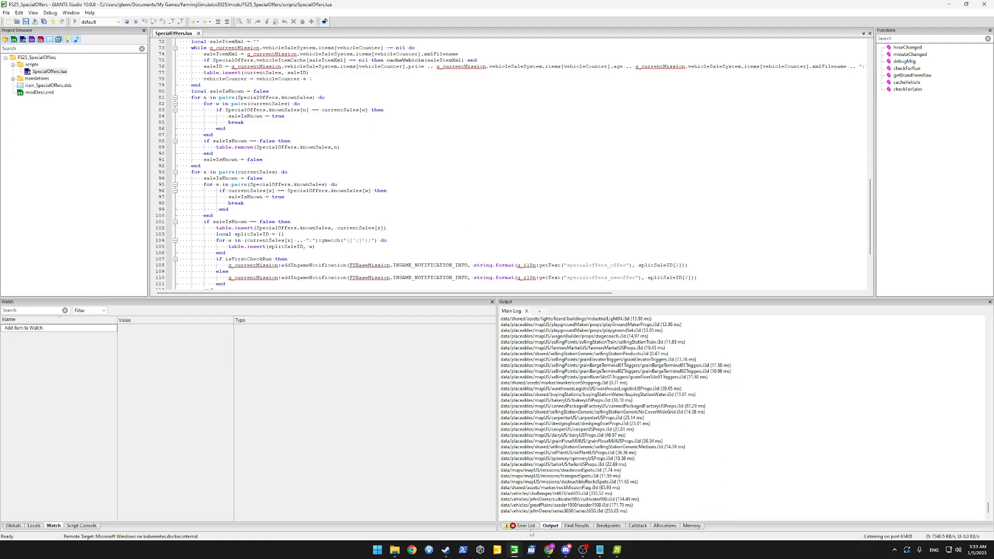
left_click(525, 525)
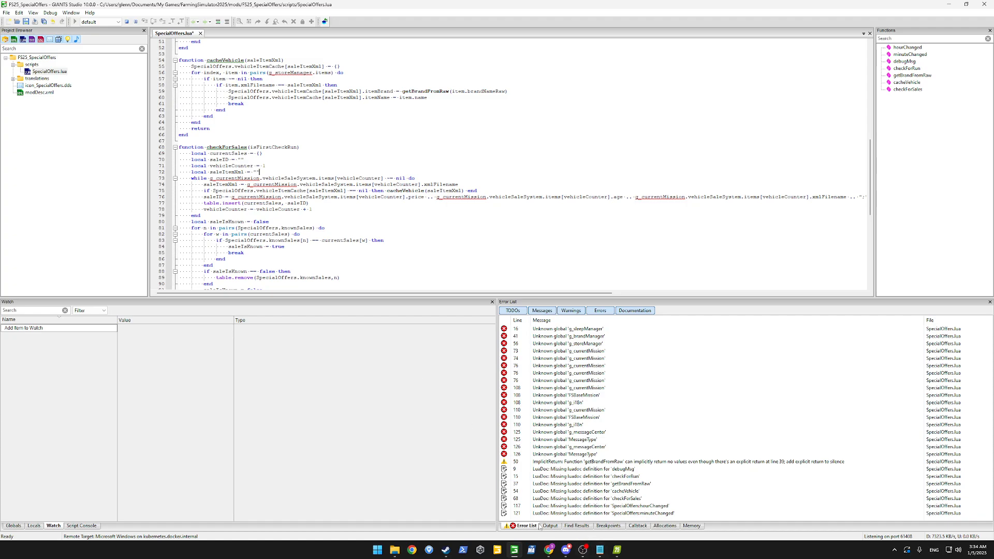
Step: Return to the Output log and let the game hit the breakpoint at checkForRun
left_click(549, 526)
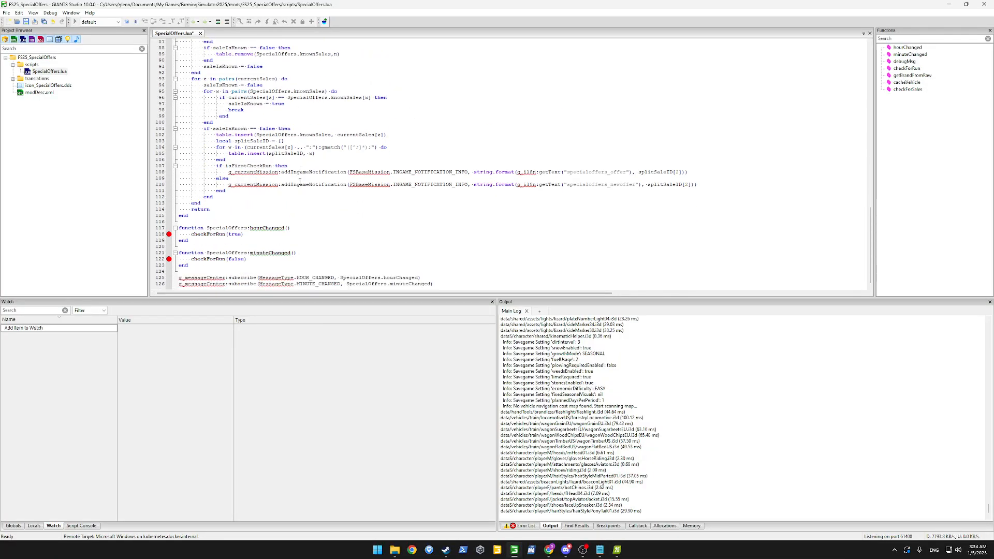
left_click(169, 233)
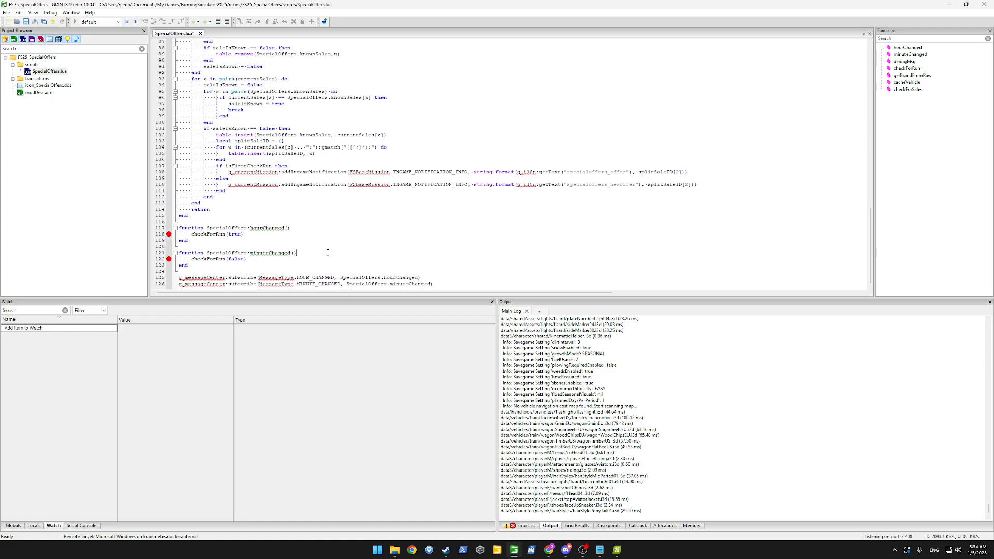
mouse_move(144, 229)
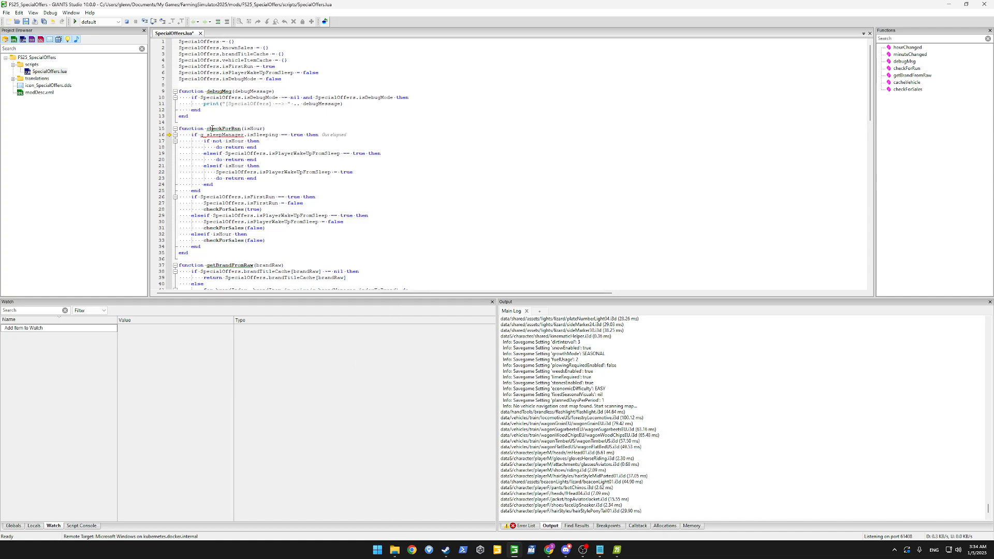
mouse_move(233, 134)
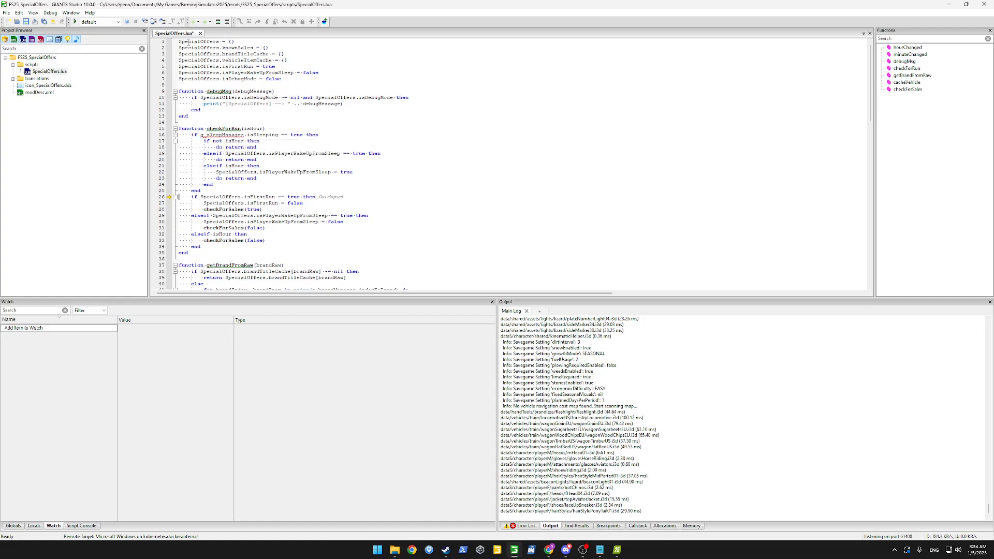
Step: Step over to the checkForSales call on line 28 and into checkForSales
left_click(50, 13)
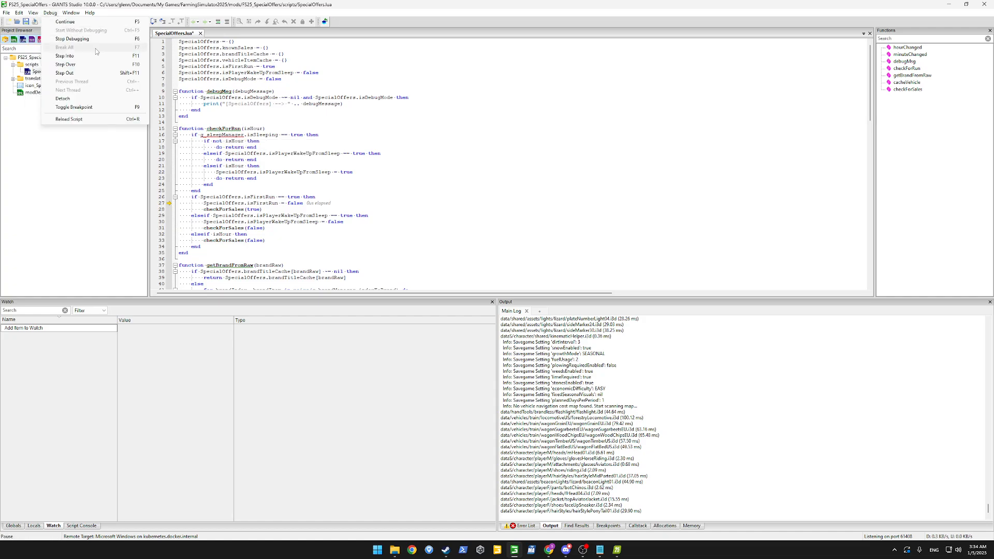
mouse_move(87, 65)
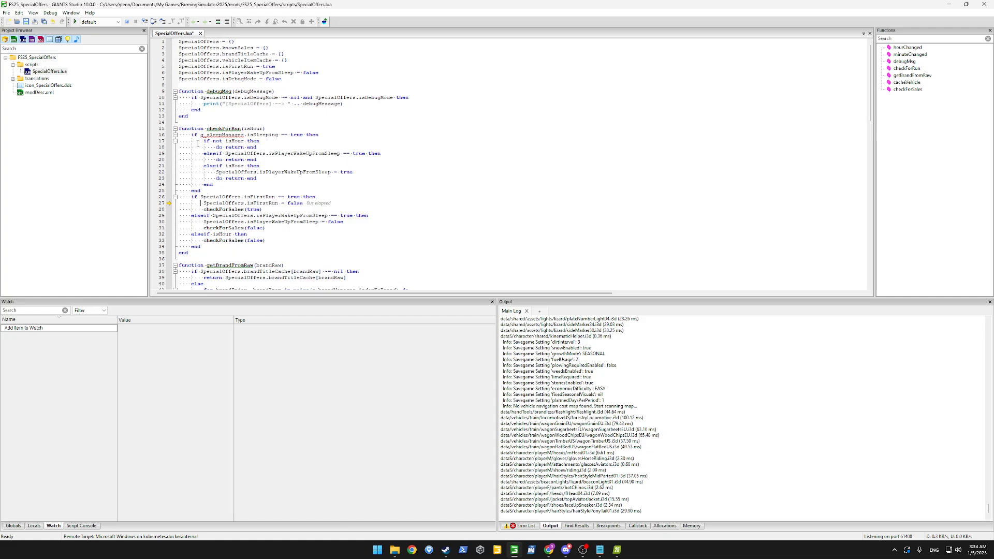
double_click(222, 209)
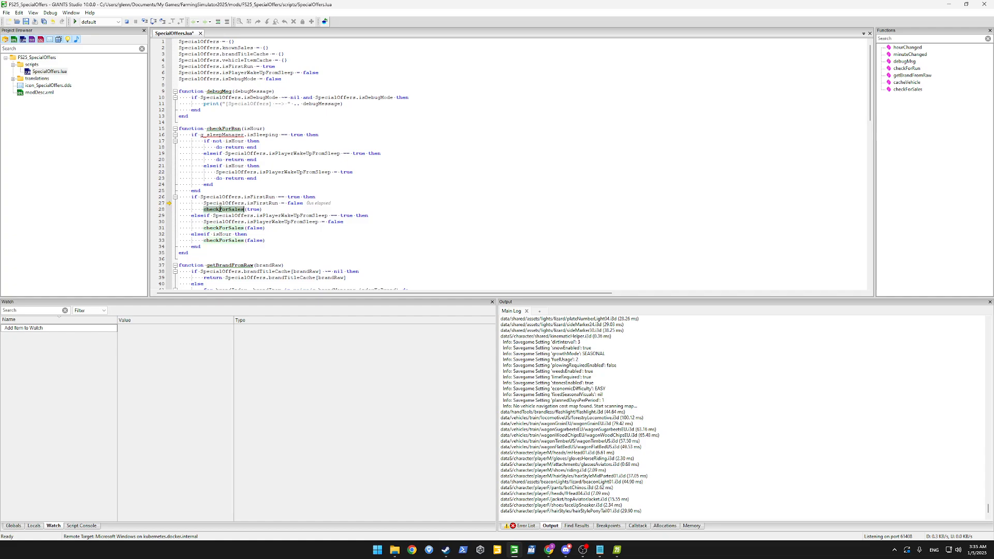
left_click(179, 209)
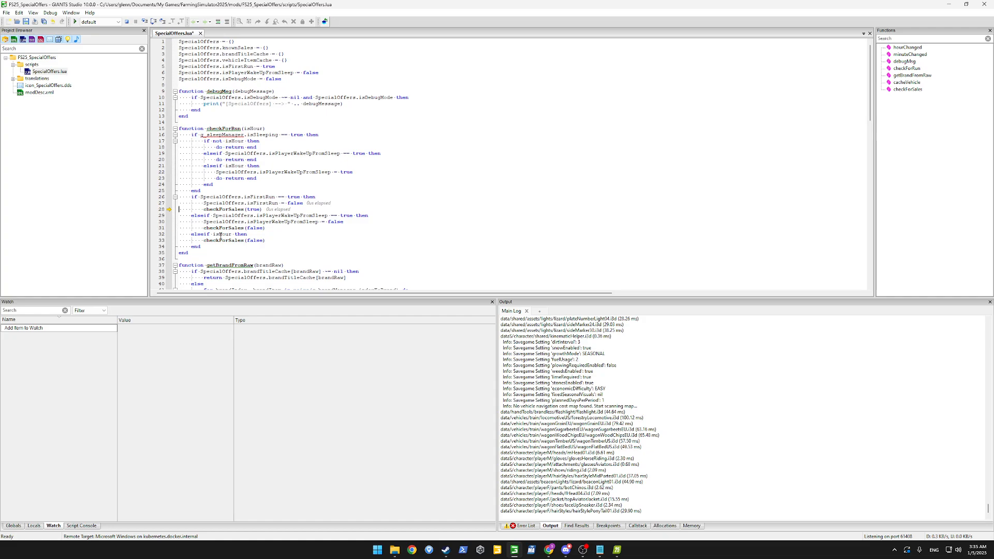
scroll("down", 3)
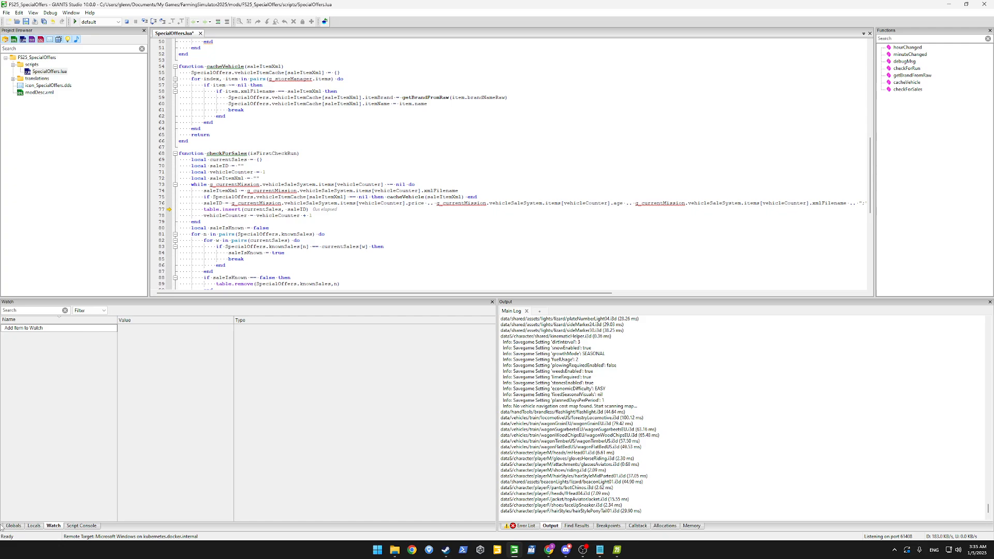
Step: Expand ProductionPoint's OUTPUT_MODE in Globals to show AUTO_DELIVER, DIRECT_SELL and KEEP
left_click(12, 526)
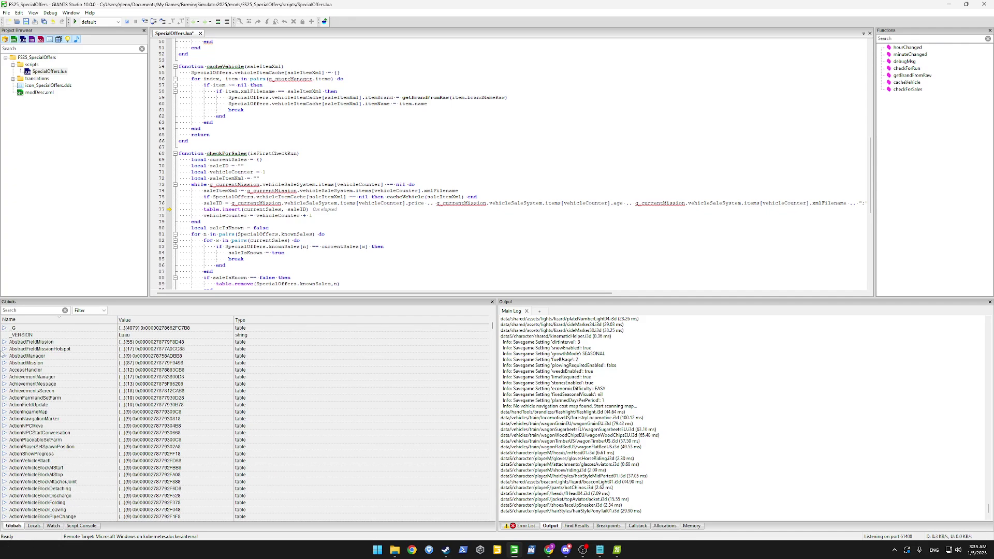
mouse_move(20, 320)
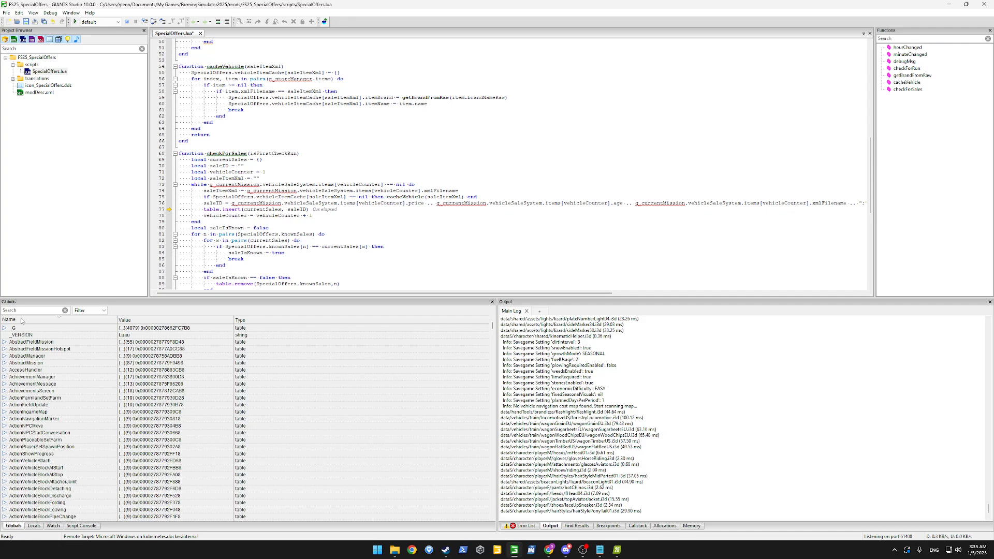
type("A")
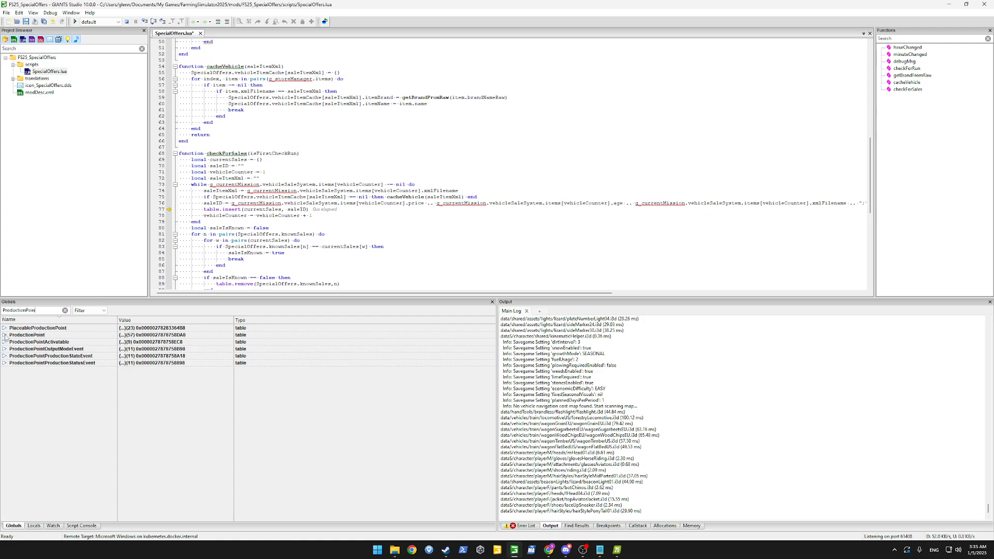
left_click(6, 334)
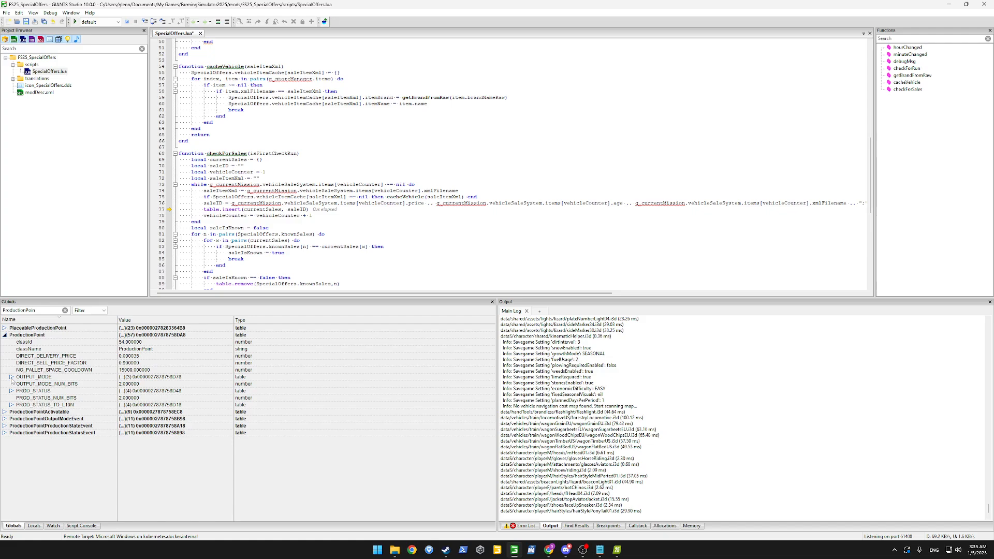
left_click(10, 377)
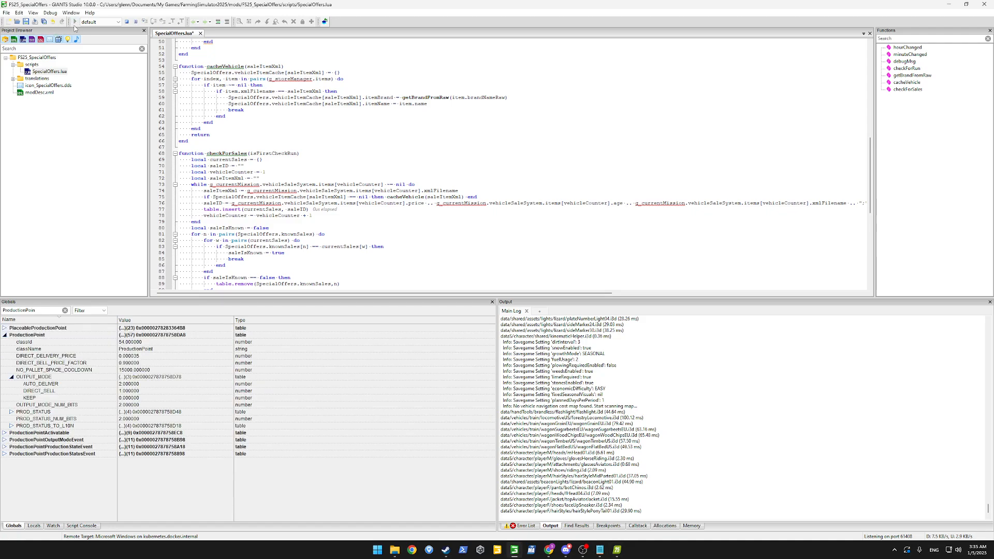
scroll("down", 3)
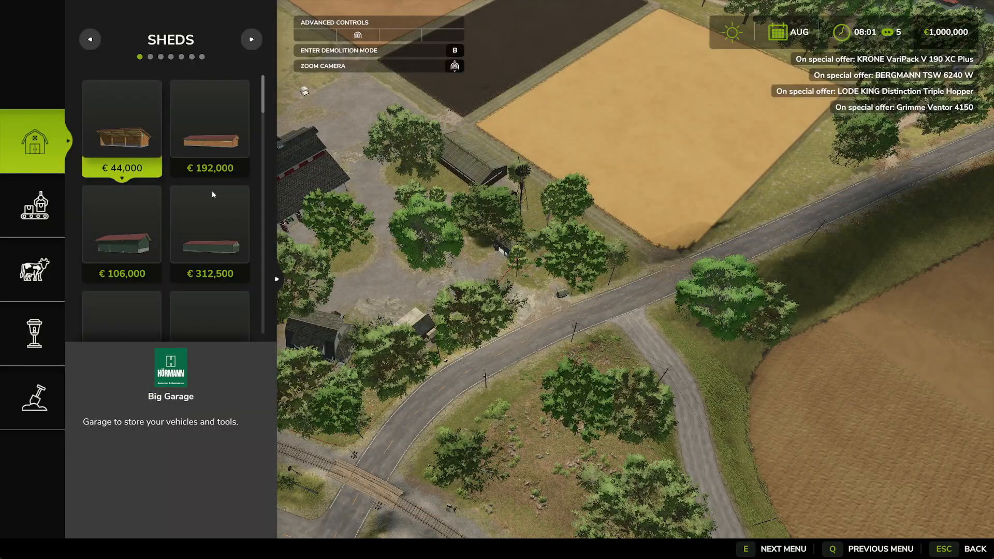
Step: Place two €36,000 Sugar Mills from the Factories category on the field
left_click(32, 207)
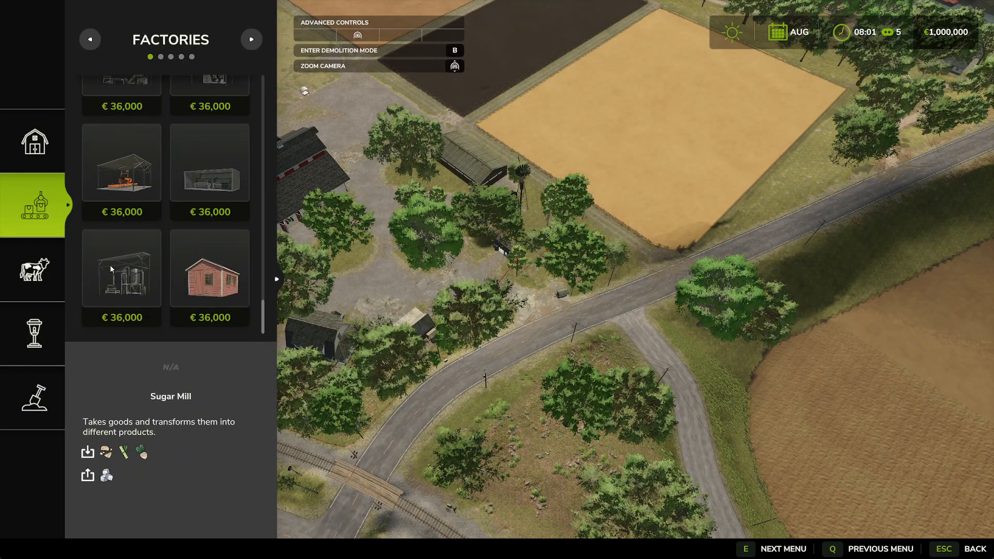
left_click(121, 268)
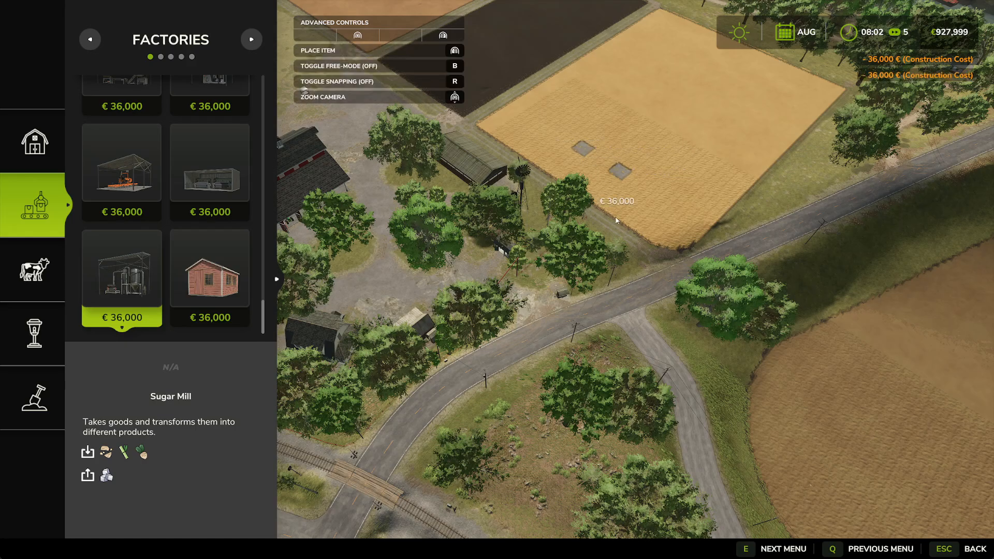
left_click(209, 162)
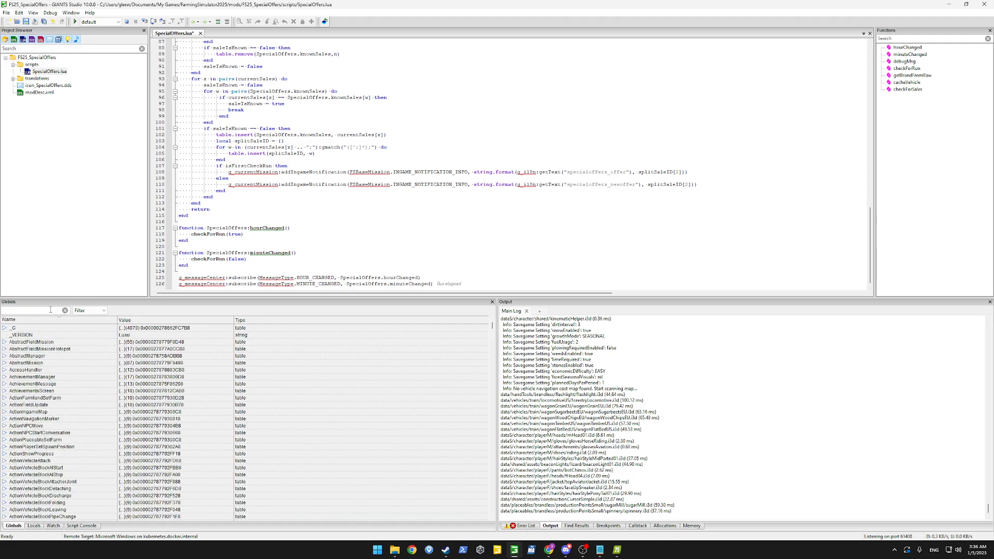
Step: Filter Globals for Manager and edit ProductionChainManager's NUM_MAX_PRODUCTION_POINTS from 60 to 120
type("ProductionPo")
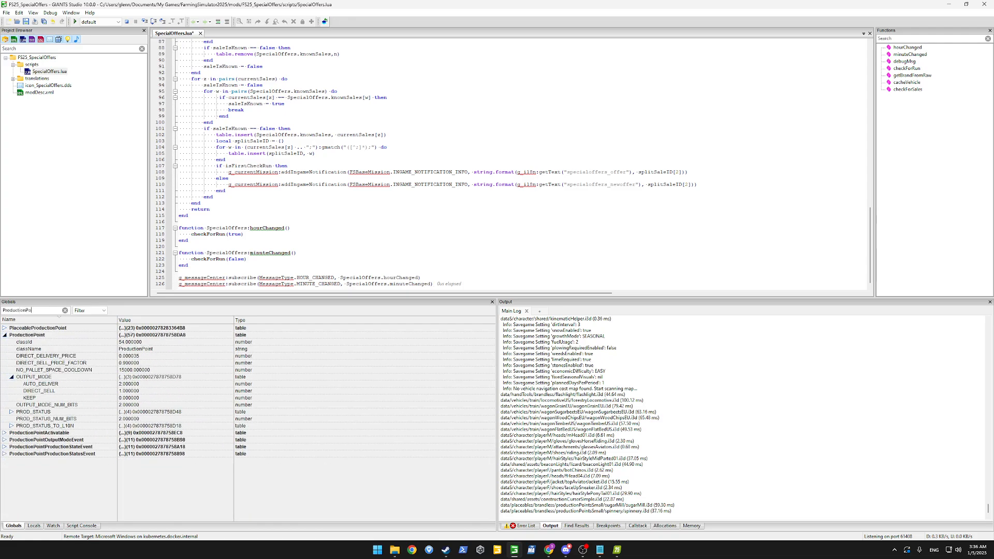
left_click(10, 377)
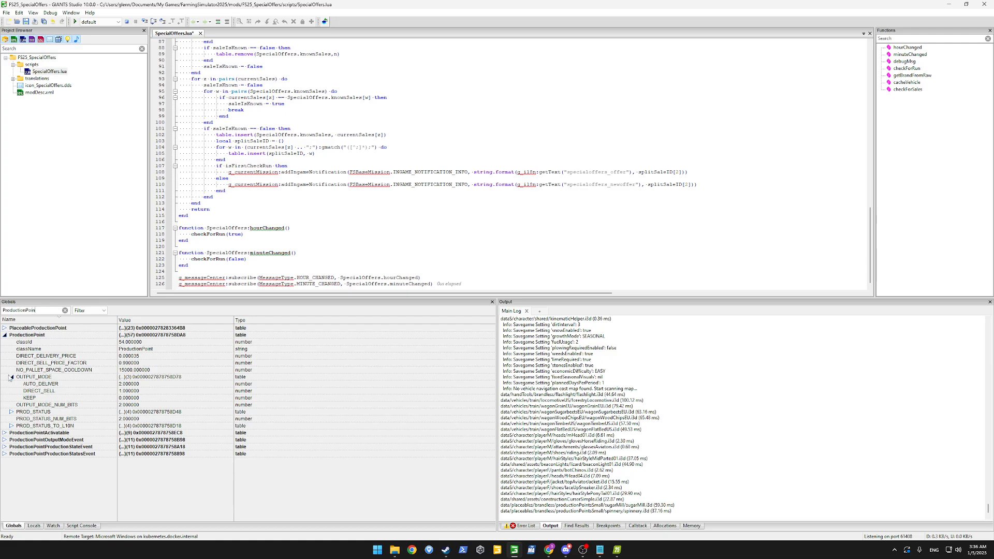
left_click(5, 377)
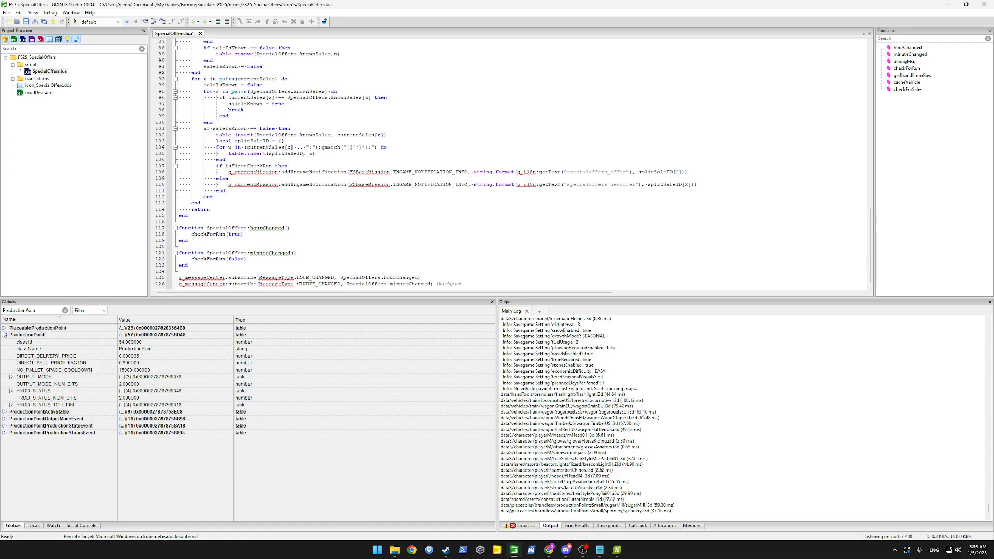
left_click(4, 334)
type("Manager")
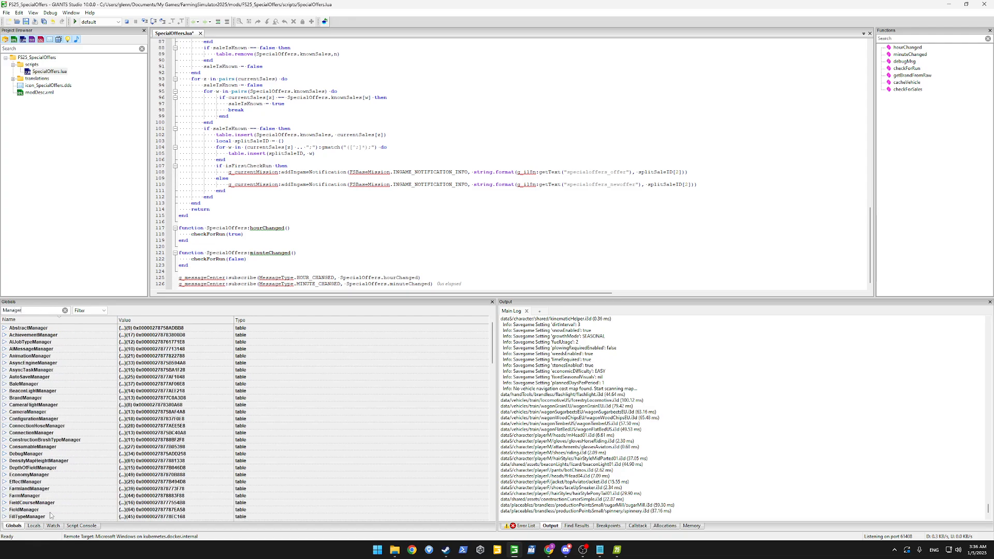
scroll("down", 3)
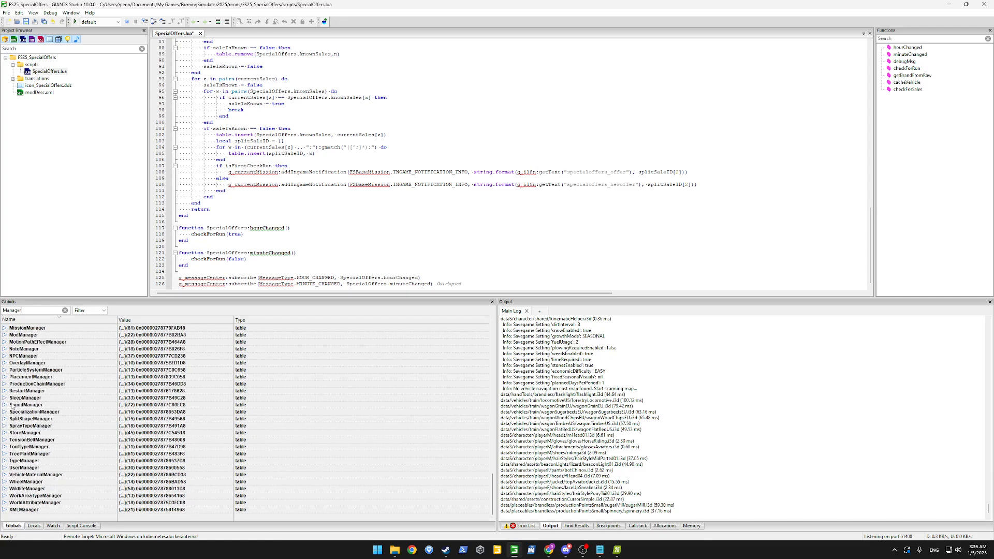
left_click(5, 383)
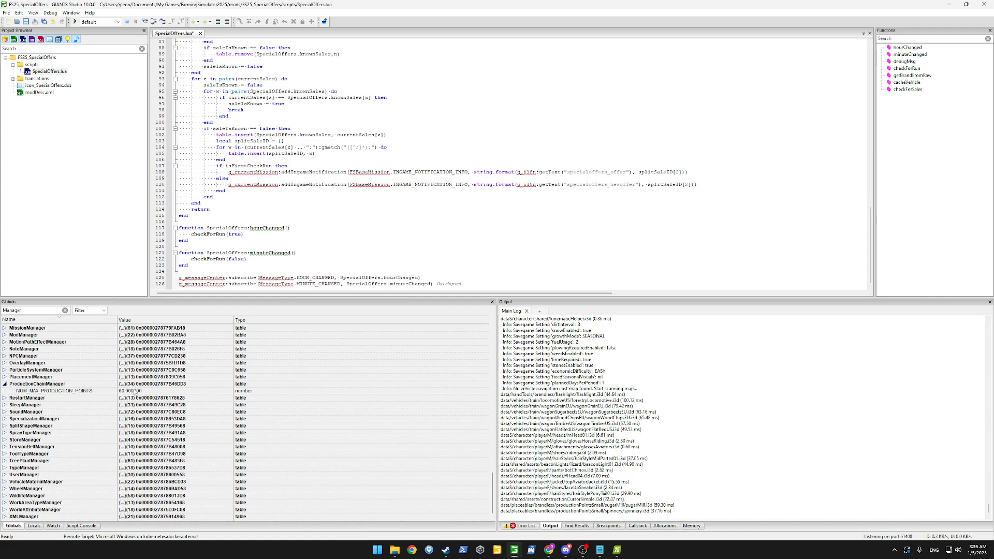
left_click(38, 383)
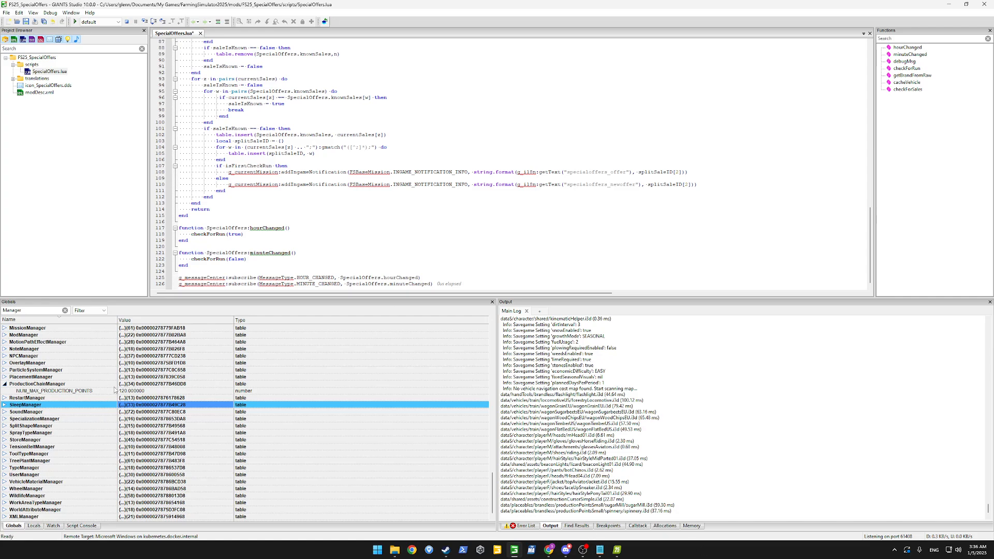
Step: Scroll the script back up toward the checkForSales function
scroll("up", 3)
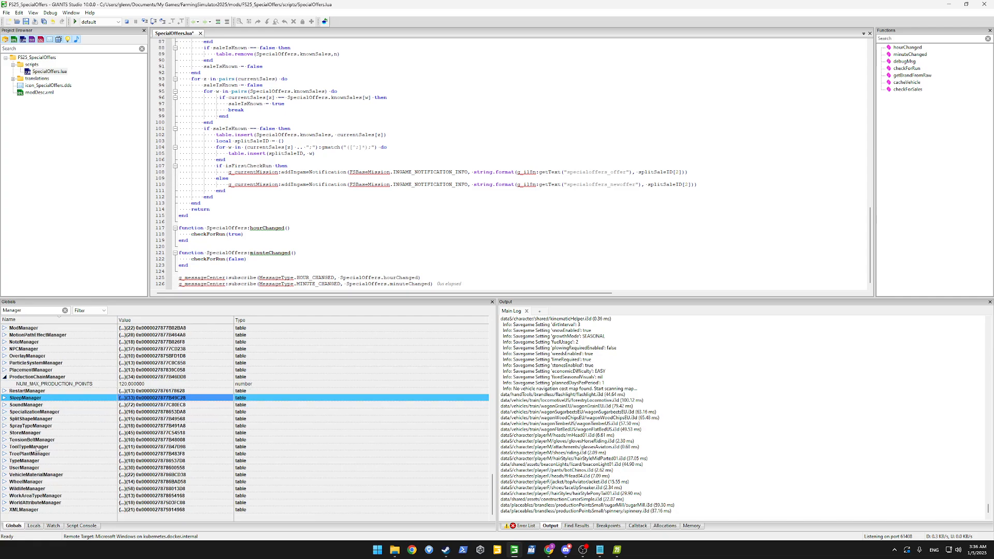
scroll("up", 3)
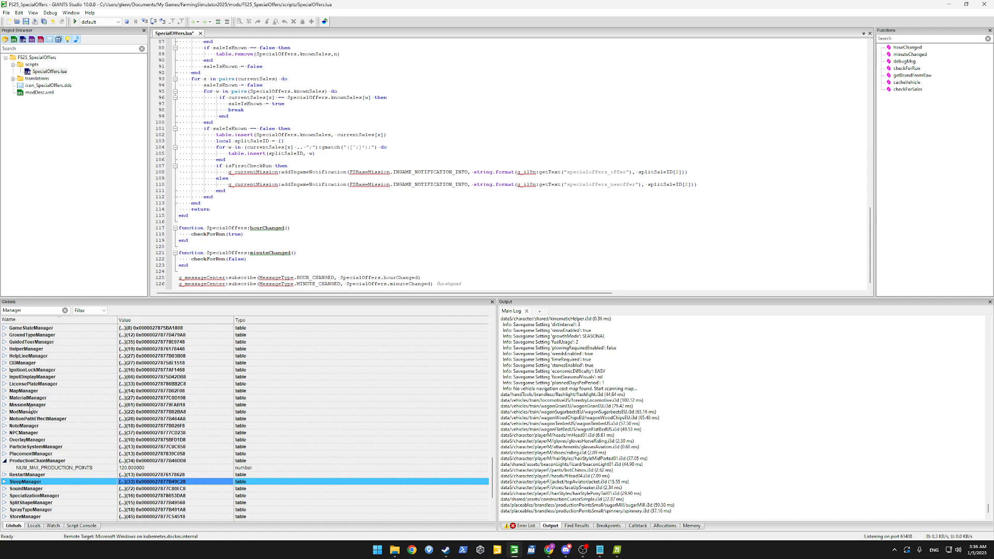
scroll("up", 3)
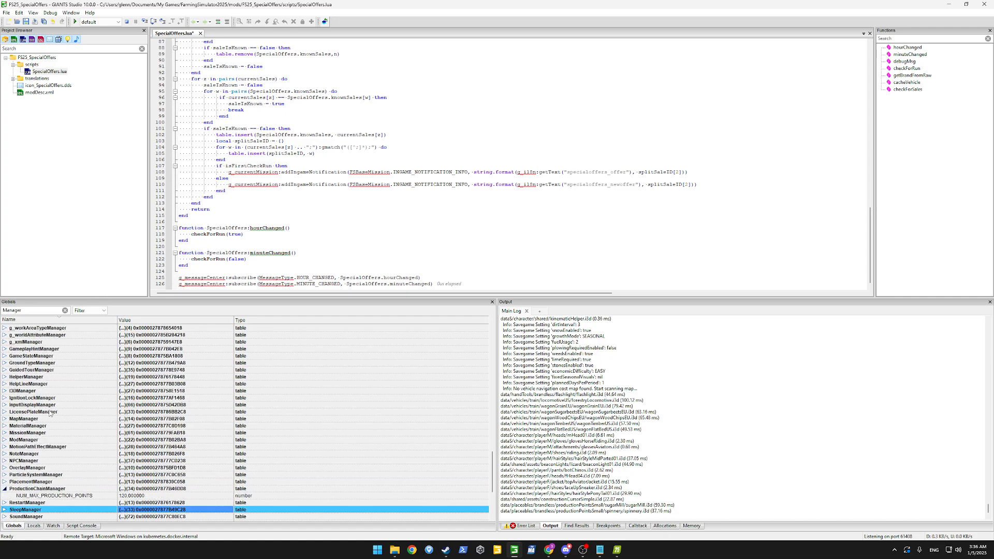
scroll("up", 3)
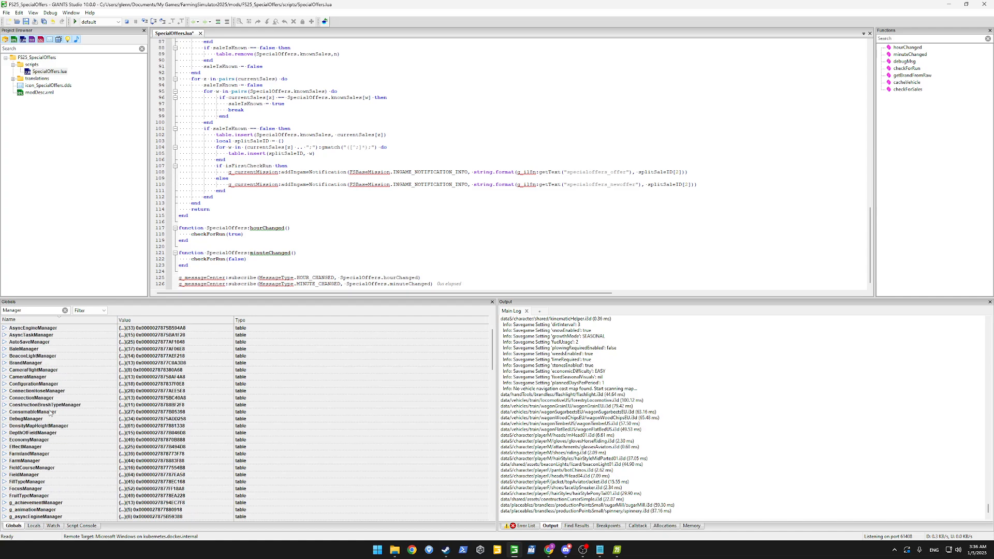
scroll("down", 3)
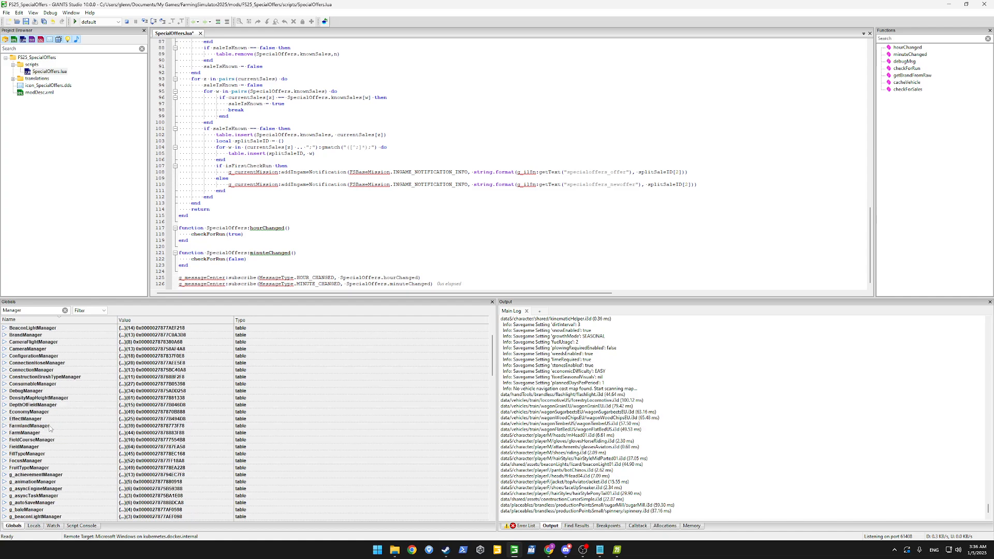
scroll("up", 3)
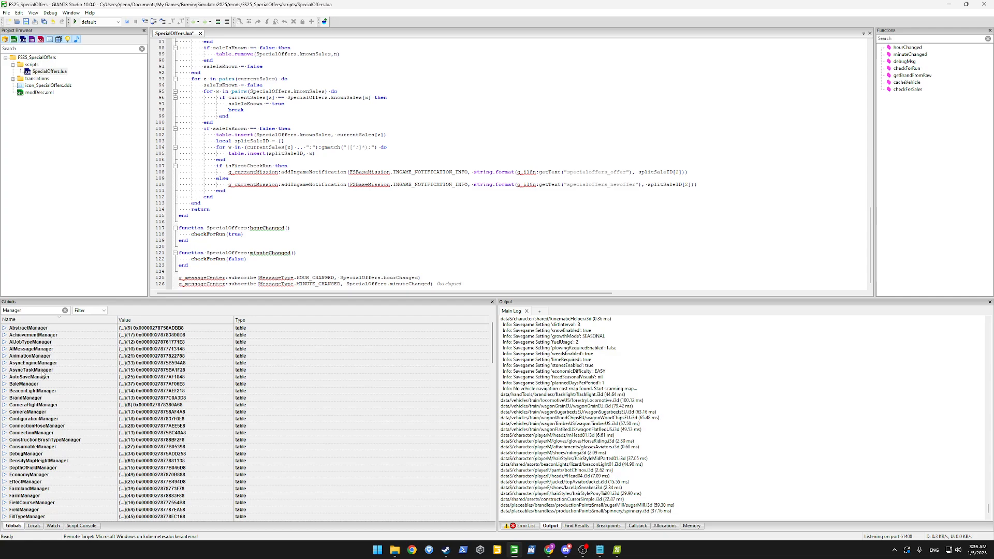
scroll("up", 3)
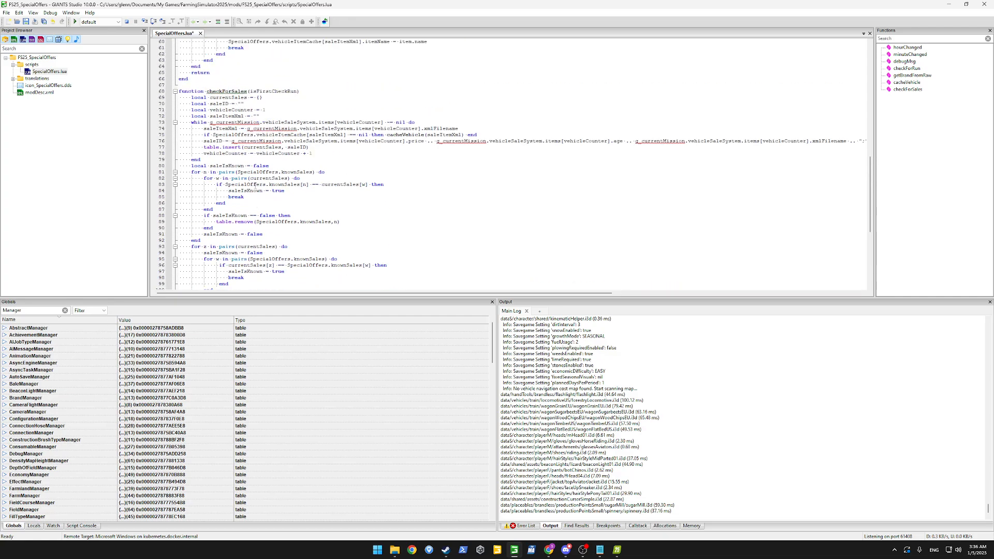
Step: Scroll to checkForSales and add a breakpoint at its first line, 69
scroll("up", 3)
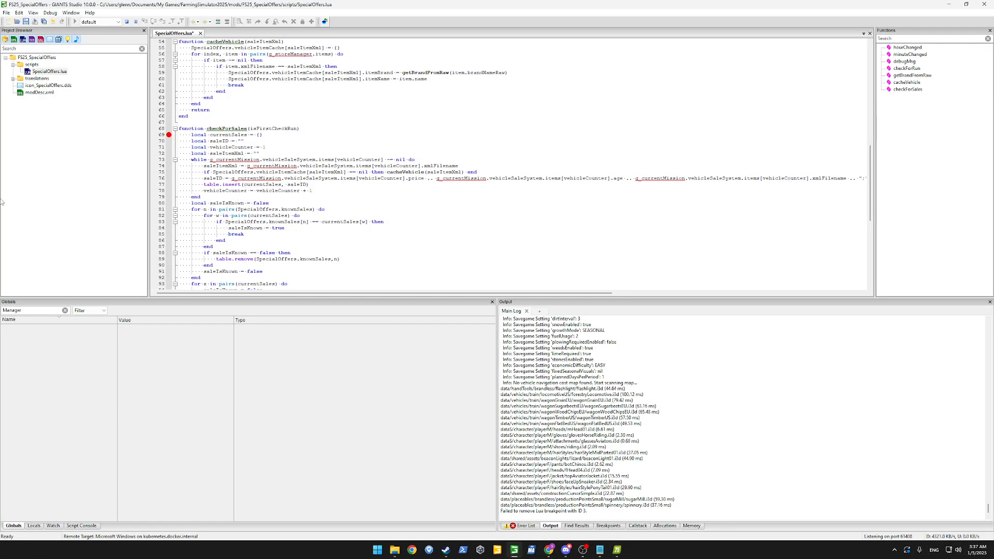
mouse_move(32, 110)
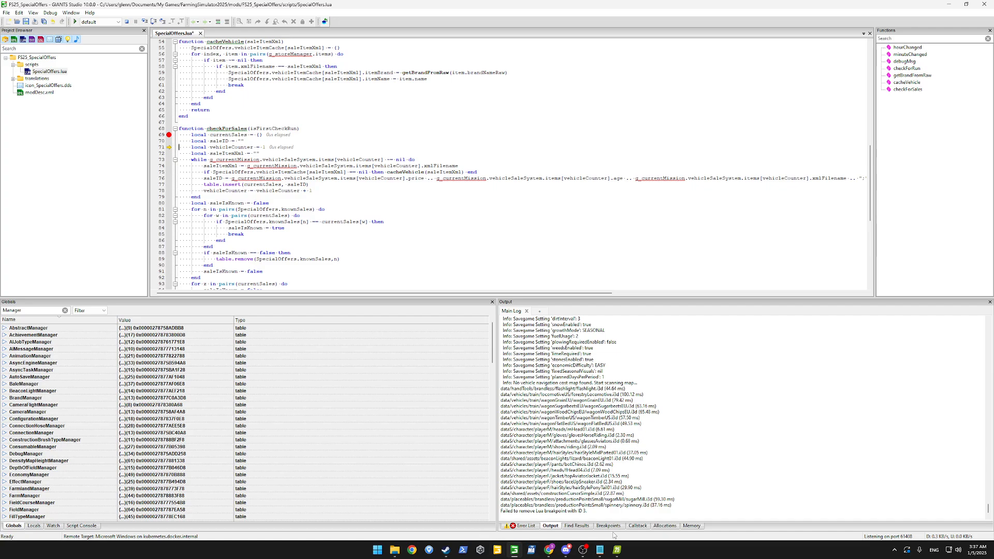
Step: Tour Call Stack, memory and Breakpoints panels (lines 69 and 82), then show the Script Console
left_click(637, 526)
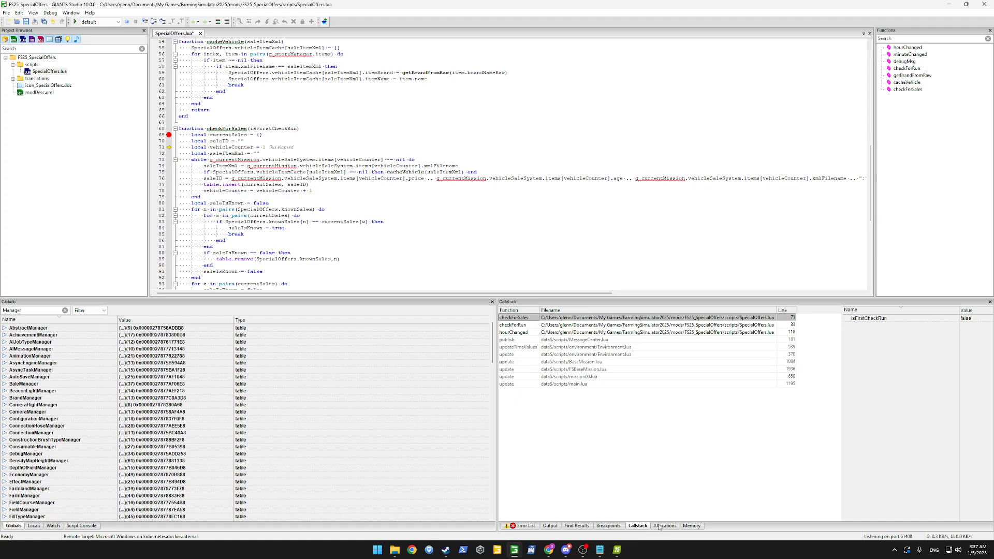
left_click(664, 526)
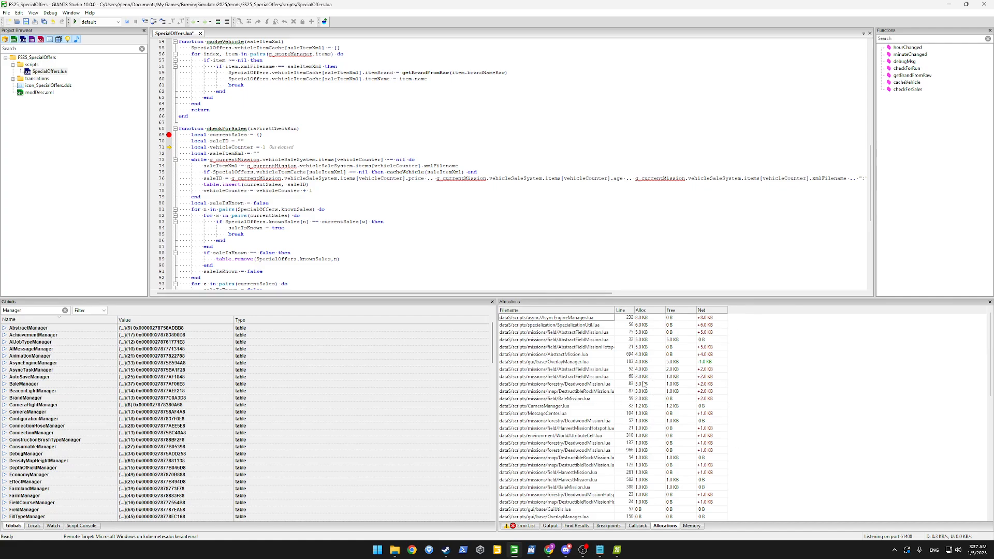
scroll("down", 3)
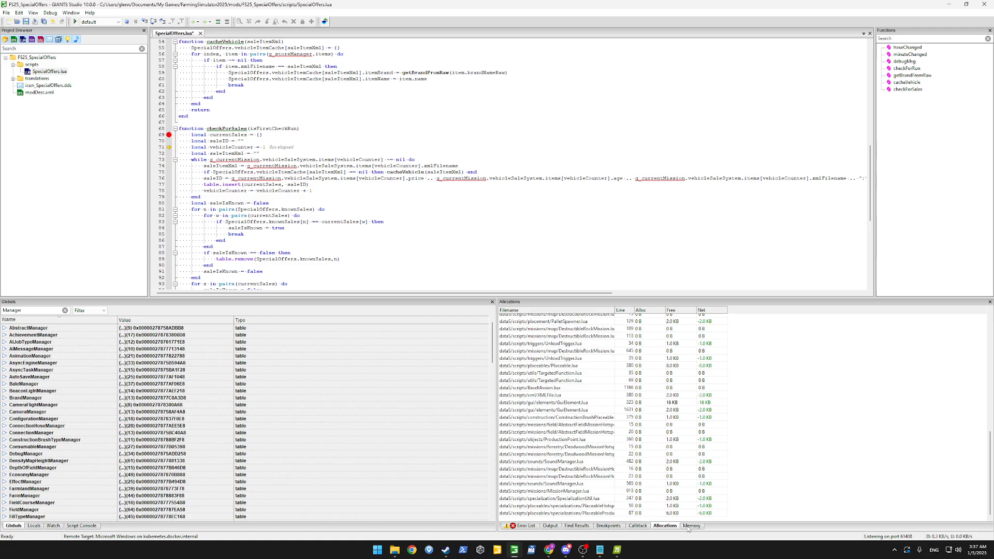
left_click(691, 526)
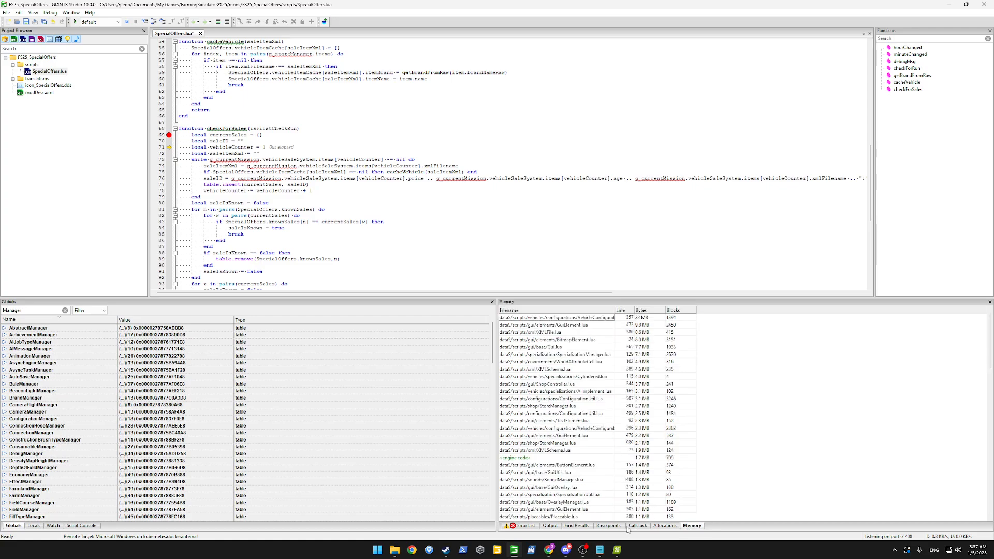
left_click(609, 526)
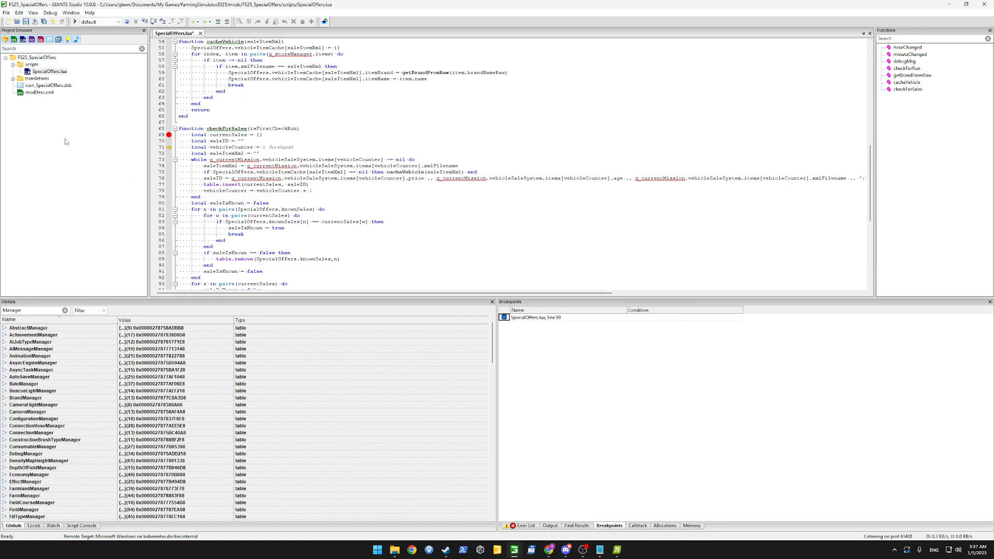
left_click(168, 215)
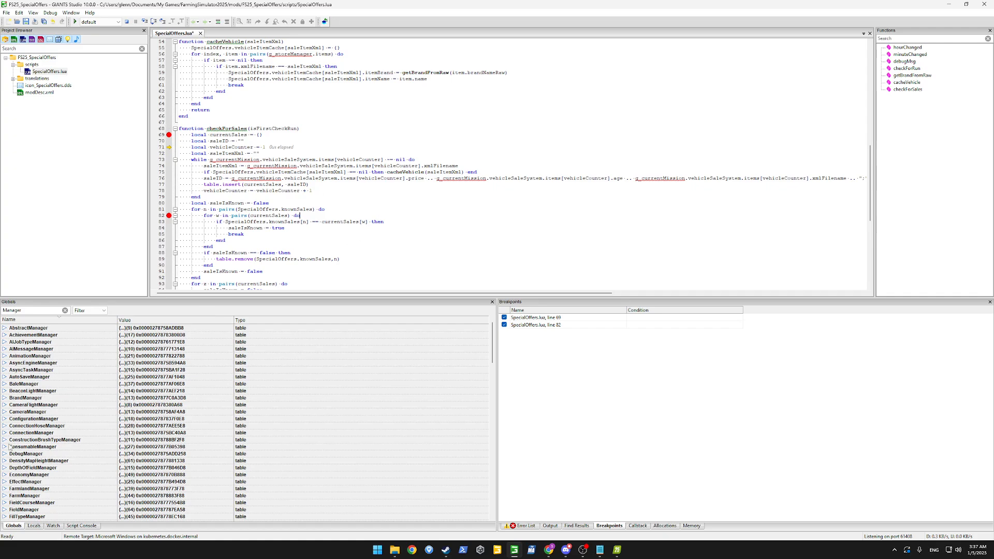
left_click(81, 525)
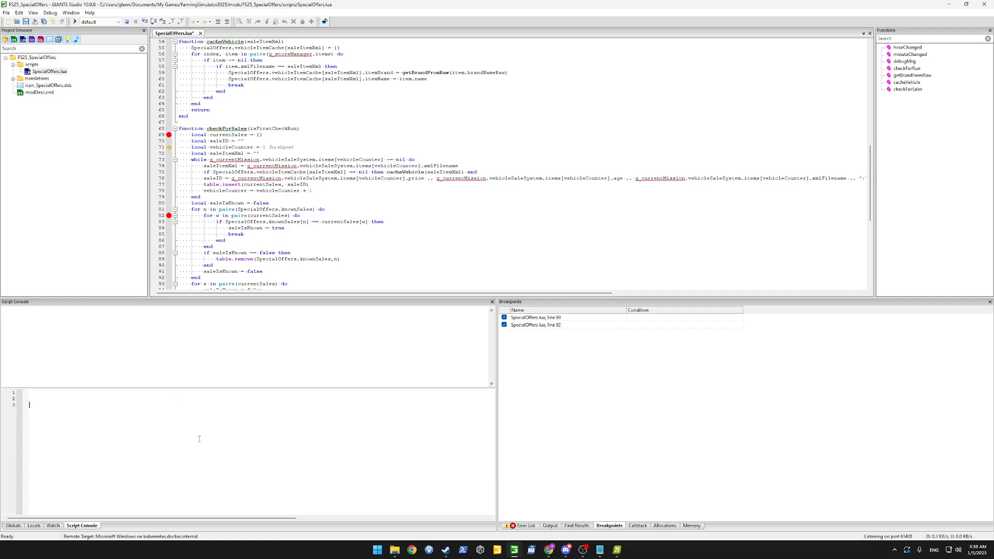
Step: Run print("hello") in the Script Console and show hello in the output log
type("print()")
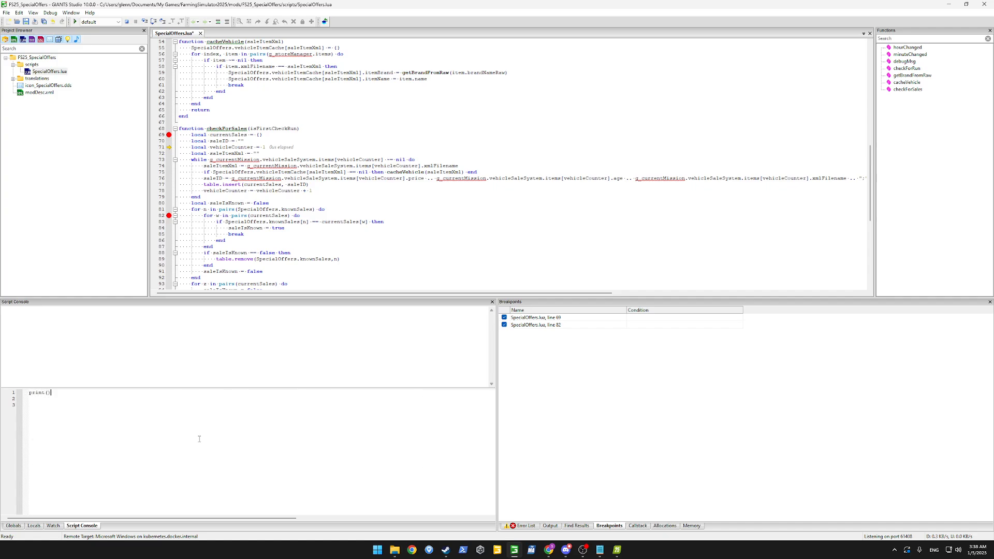
type("\"\"")
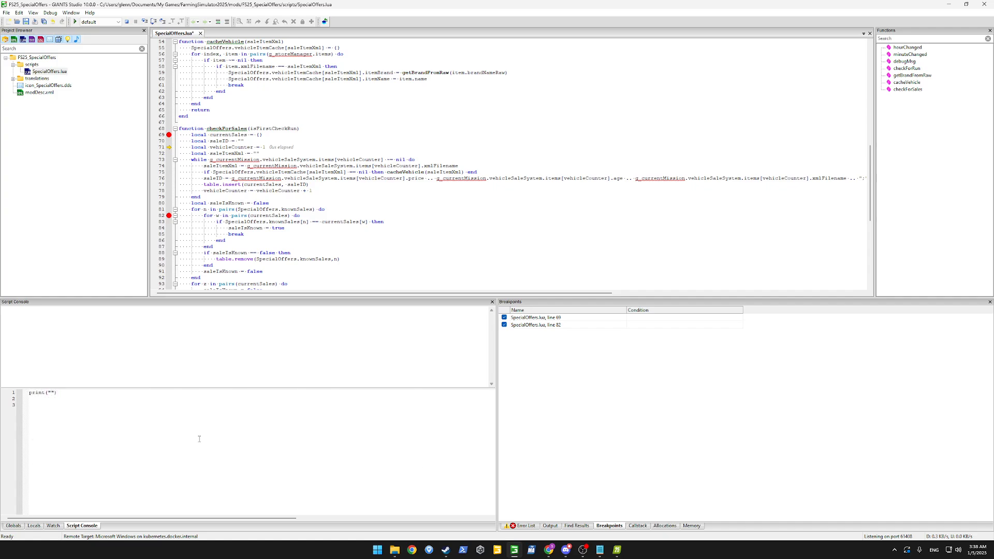
type("hello")
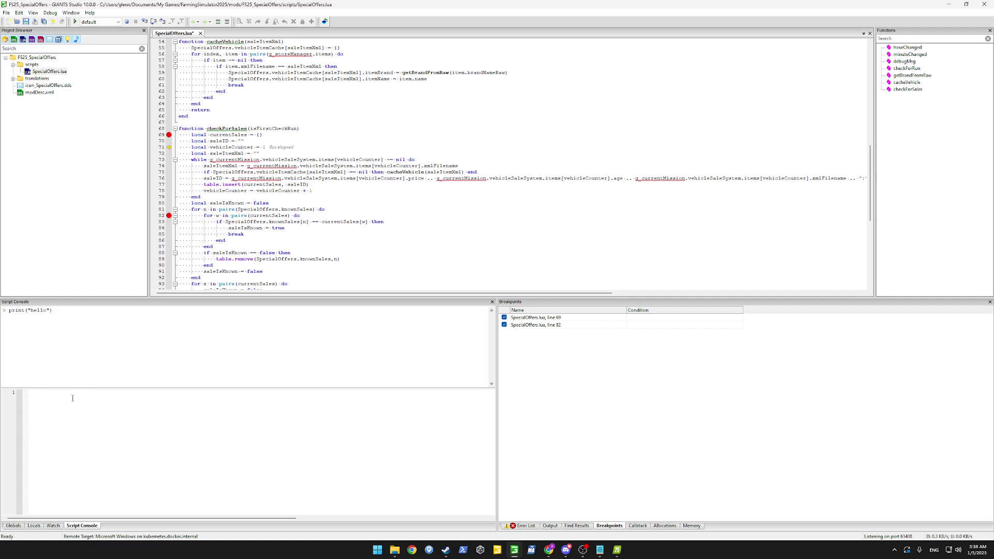
mouse_move(665, 488)
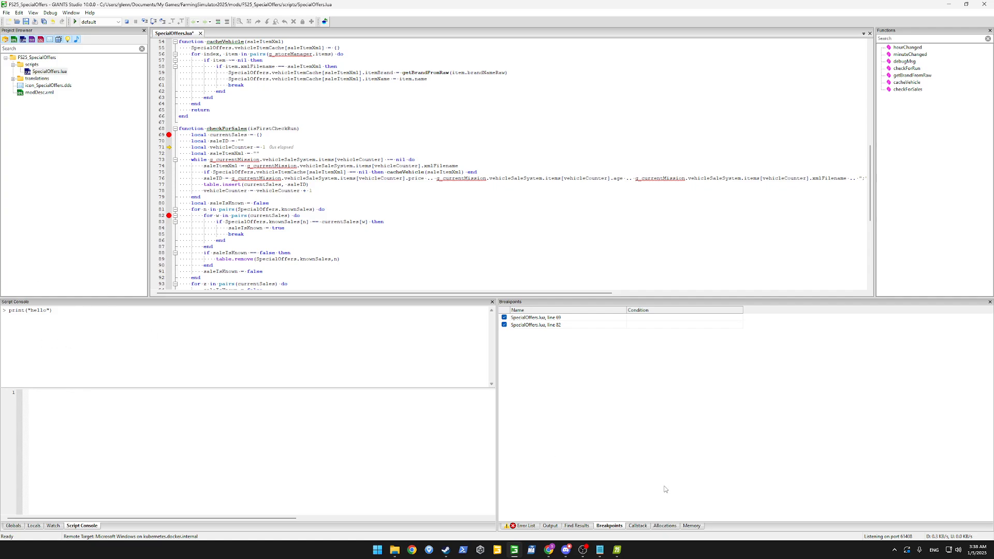
mouse_move(608, 542)
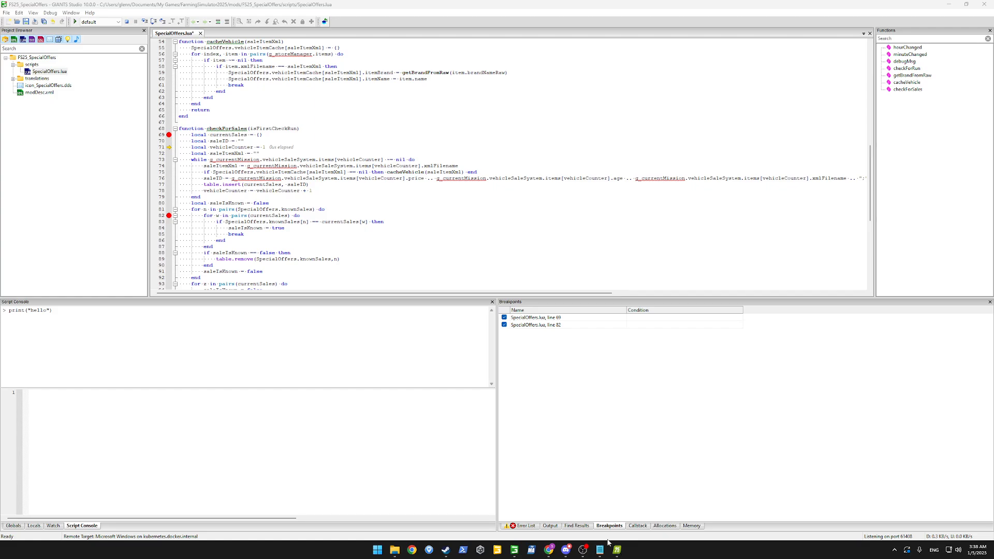
left_click(548, 526)
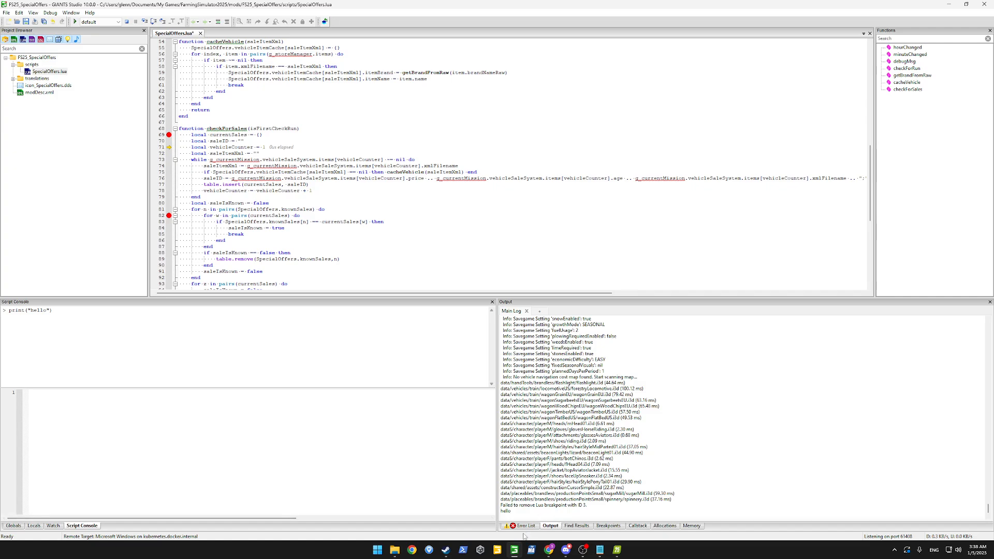
mouse_move(235, 158)
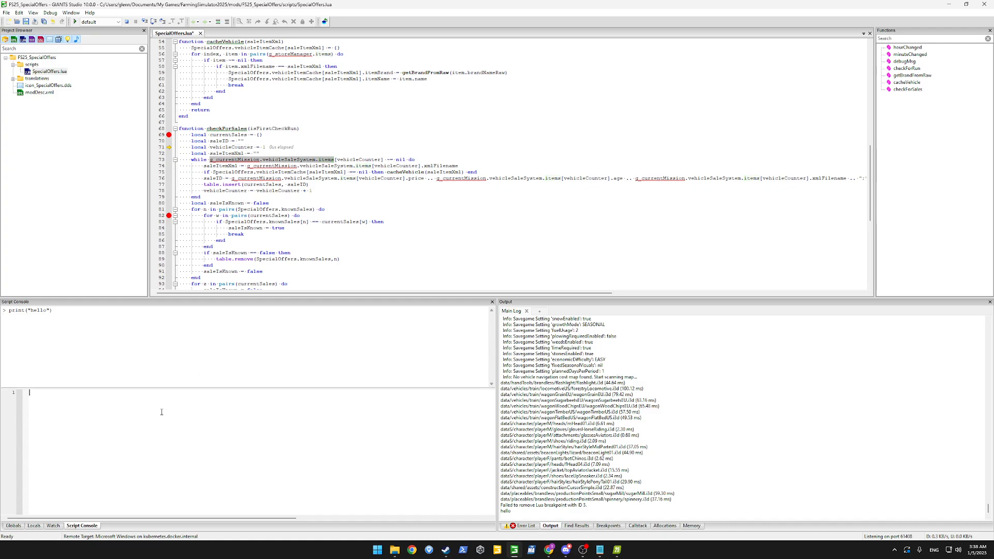
Step: Print g_currentMission.vehicleSaleSystem.items[1] in the Script Console
type("print(g_currentMission.vehicleSaleSystem.items)")
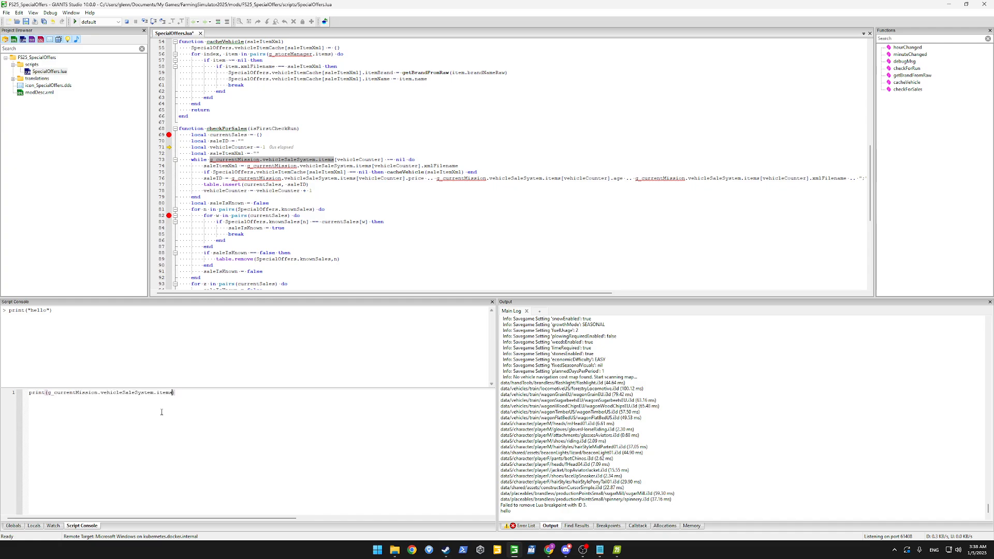
type("[1]")
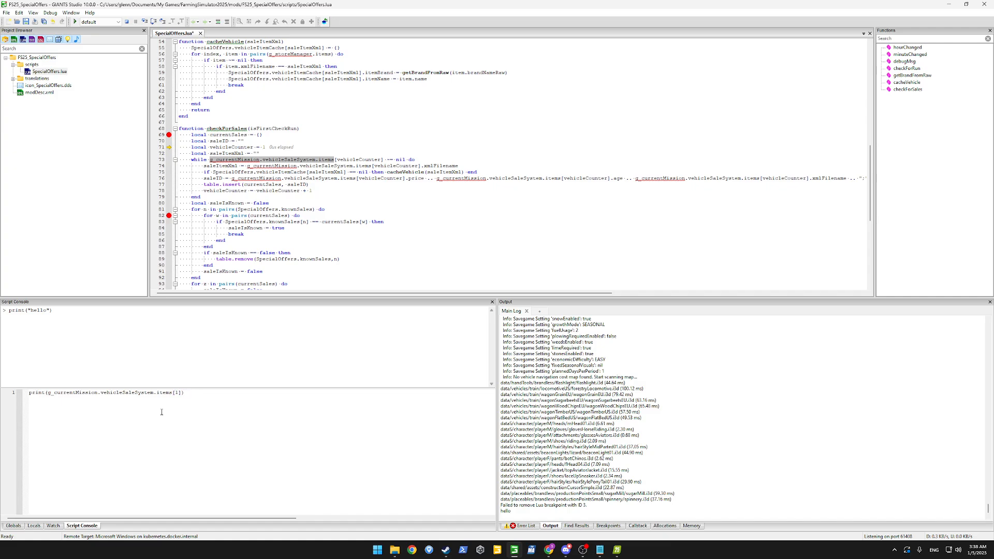
key("Return")
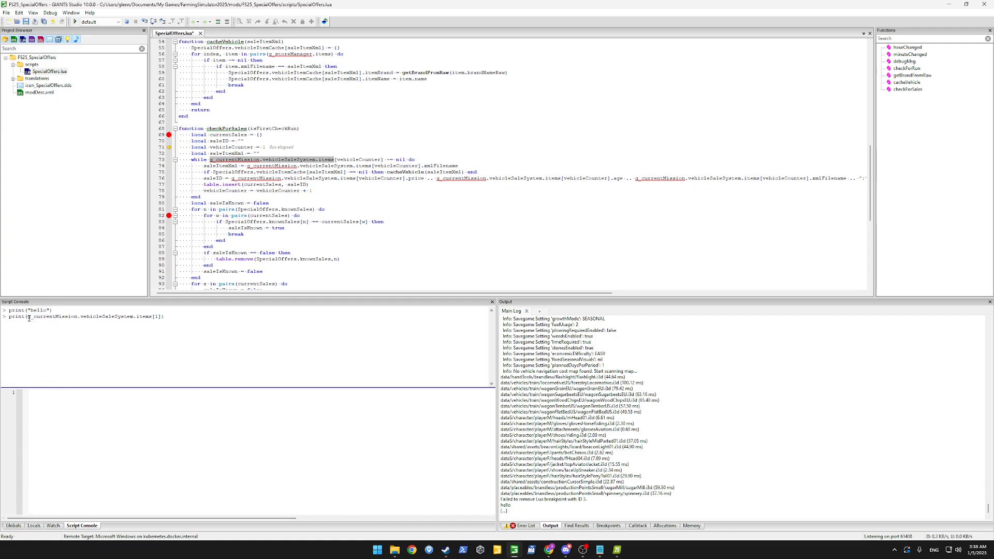
Step: Filter the Globals list to g_currentMission and expand it to browse its members
double_click(52, 316)
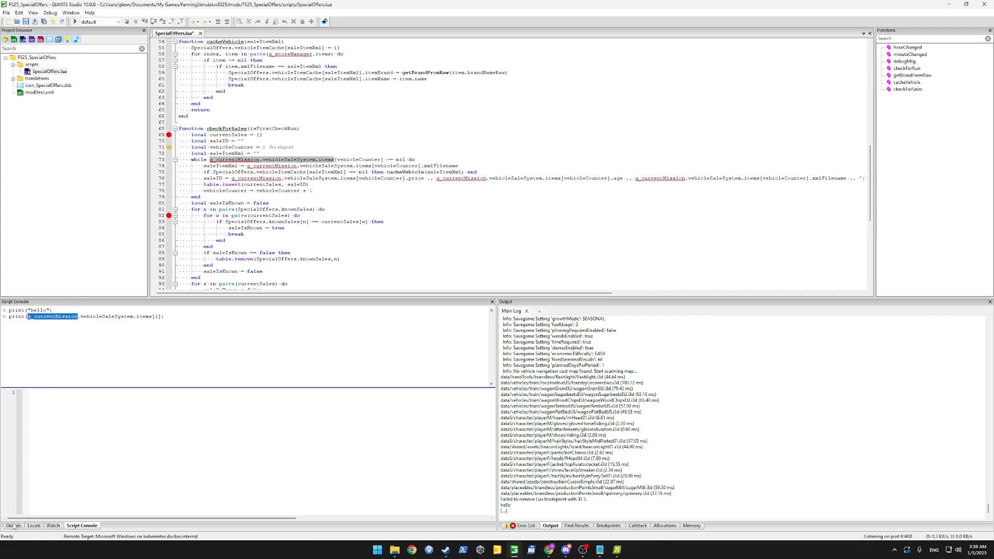
left_click(12, 526)
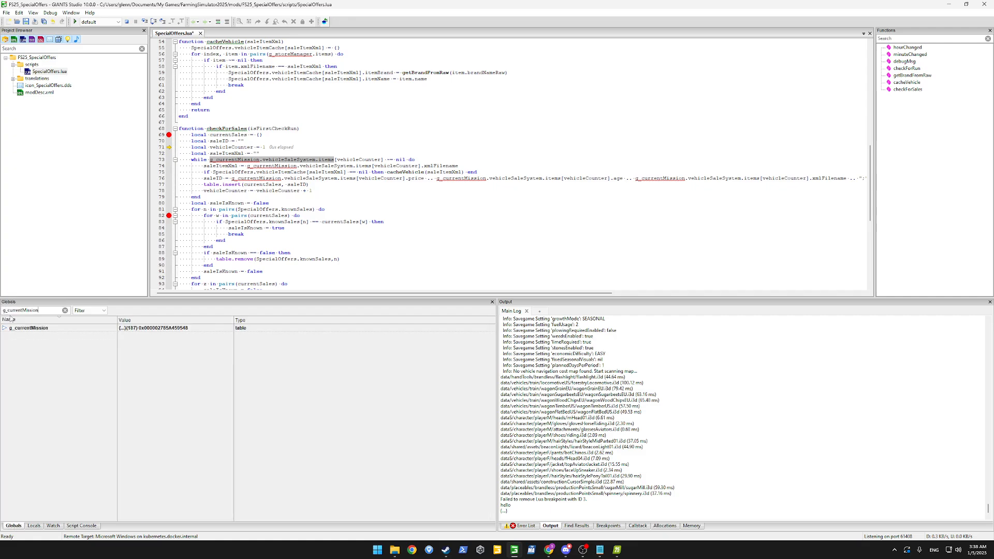
left_click(5, 328)
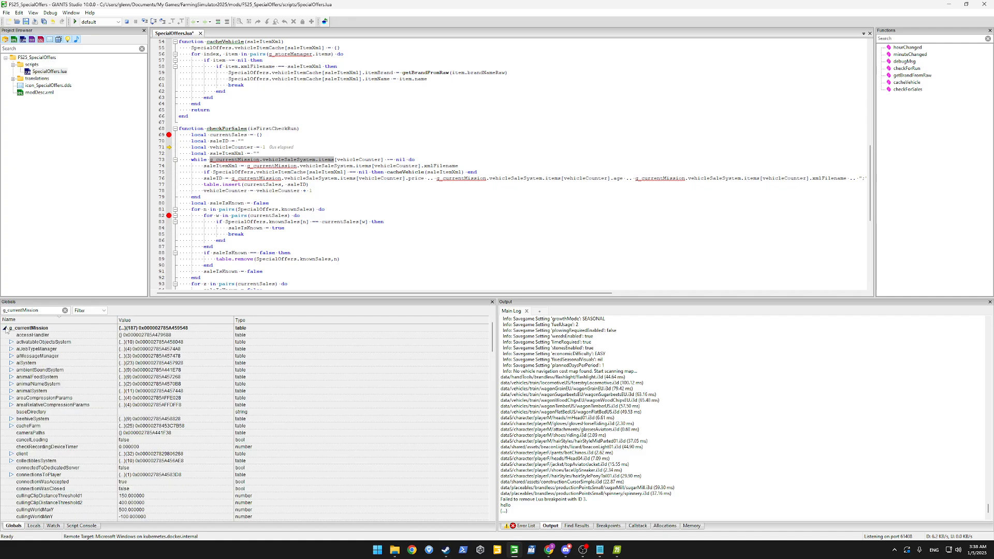
scroll("down", 3)
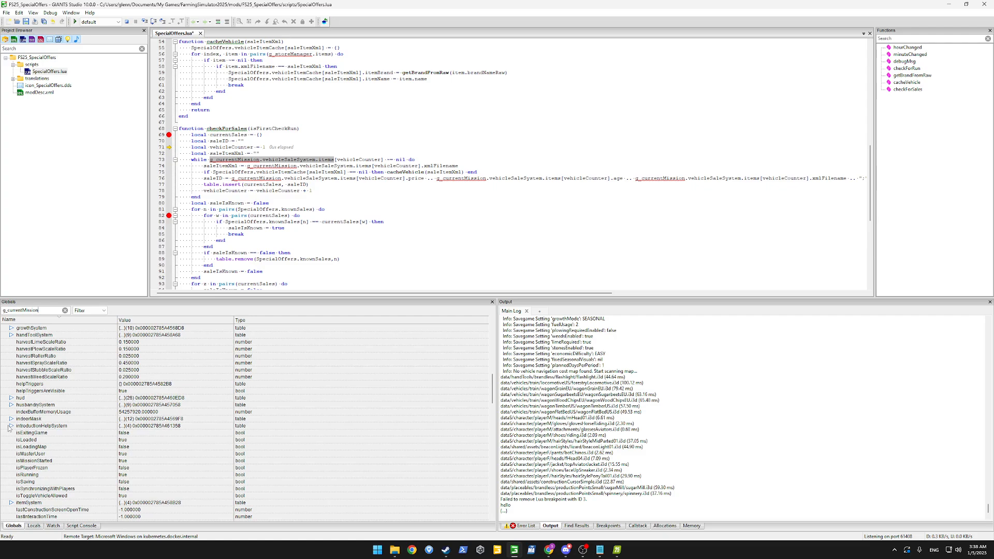
scroll("down", 3)
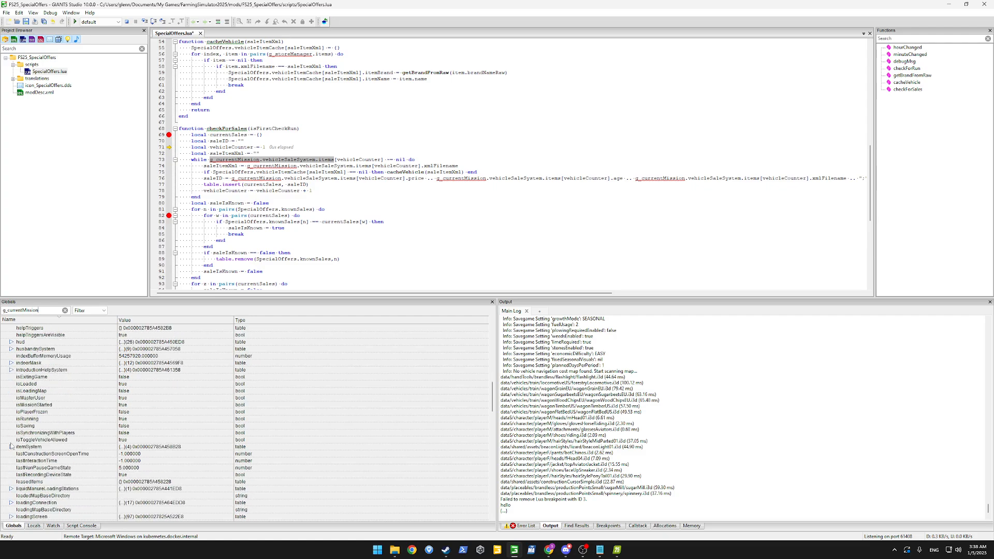
scroll("up", 3)
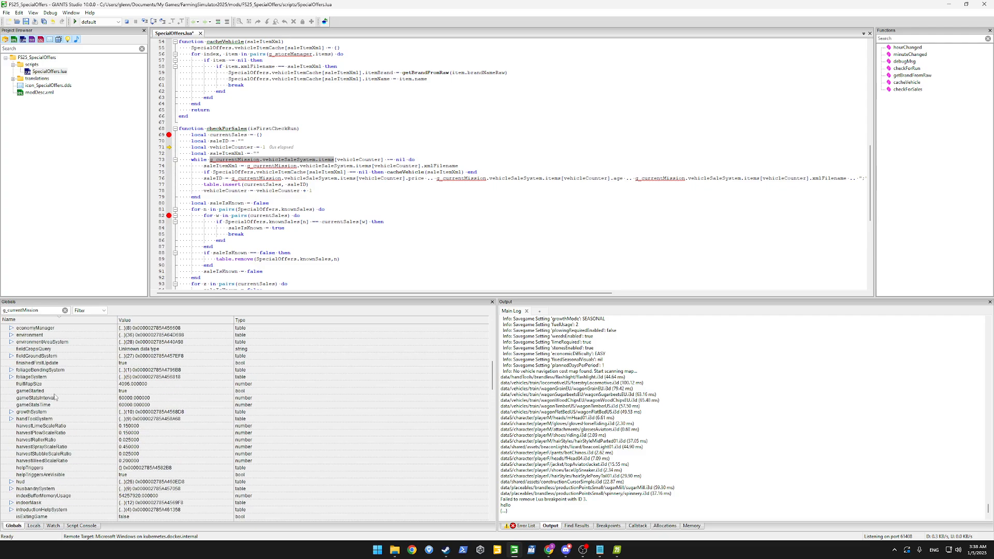
scroll("down", 3)
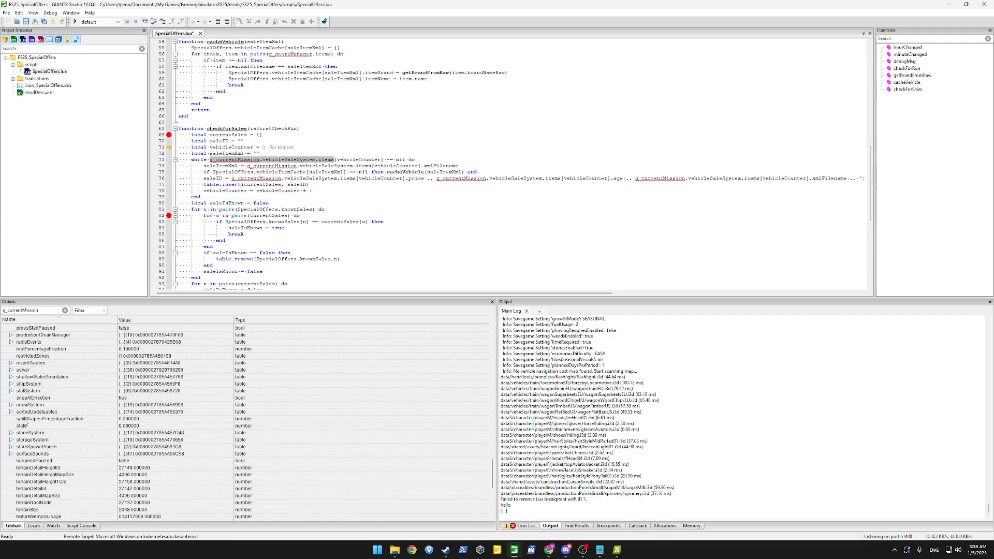
scroll("down", 3)
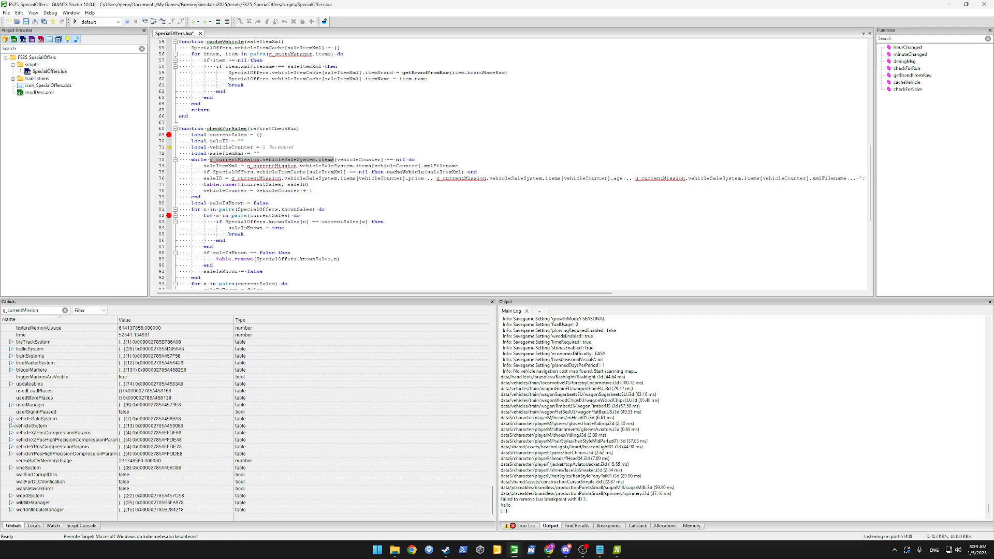
Step: Expand vehicleSaleSystem > items > [1] to reveal the first sale item's age, damage and price
left_click(6, 419)
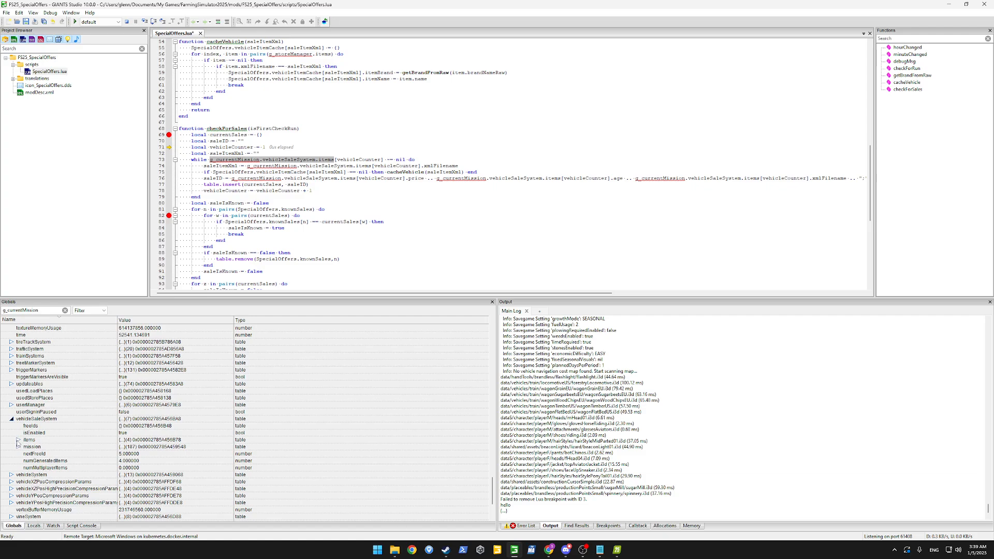
left_click(11, 439)
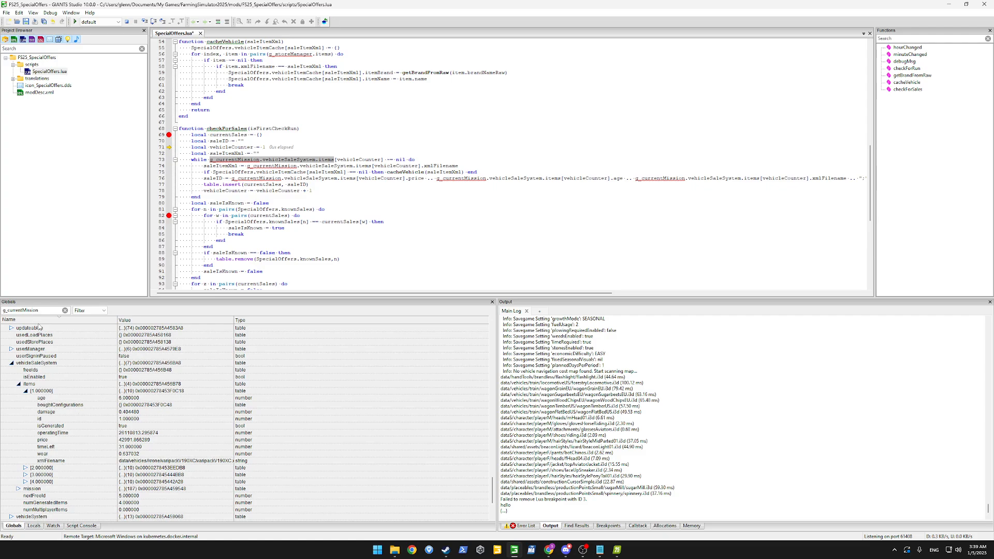
left_click(80, 526)
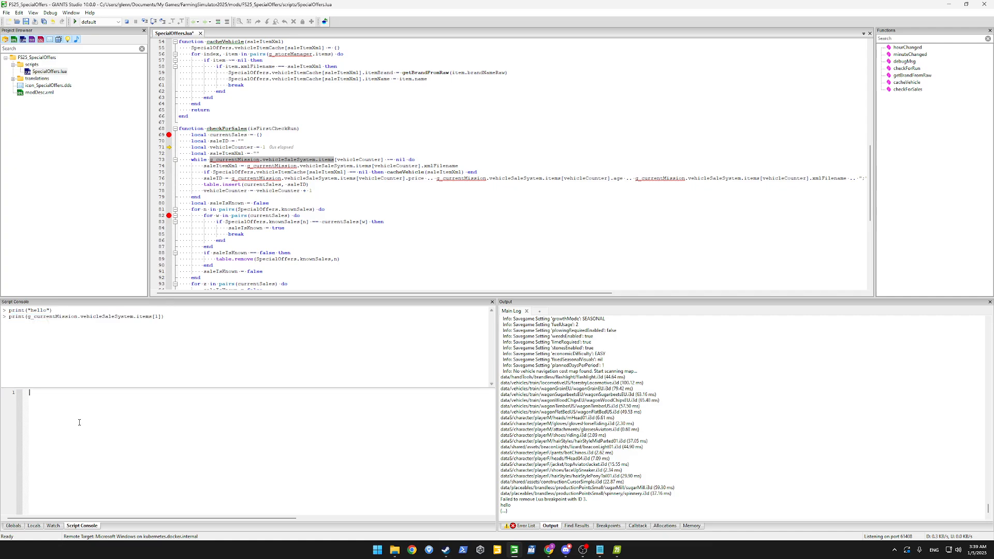
Step: Enter print(g_currentMission.vehicleSaleSystem.items[1].age) in the Script Console
type("print(g_currentMission.vehicleSaleSystem.items[1])")
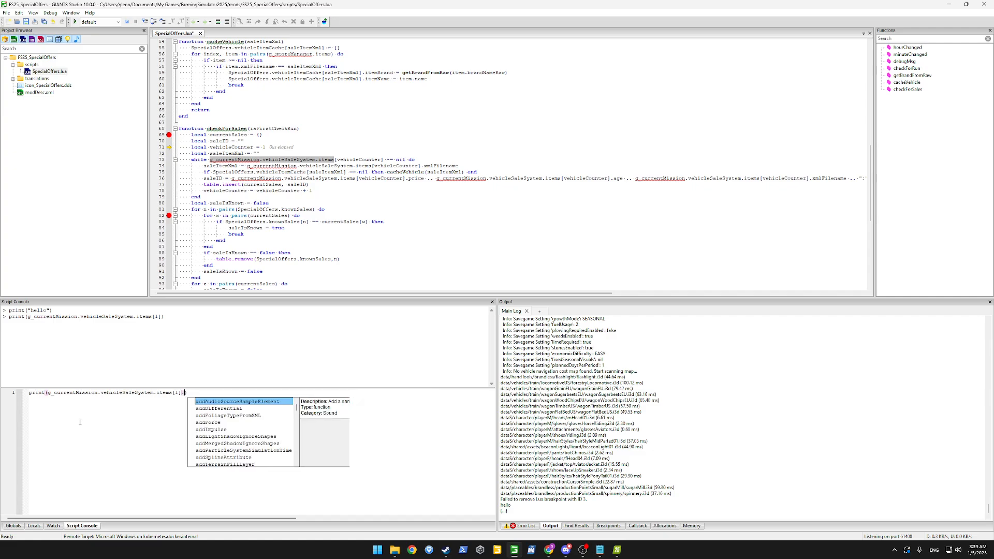
type(".age")
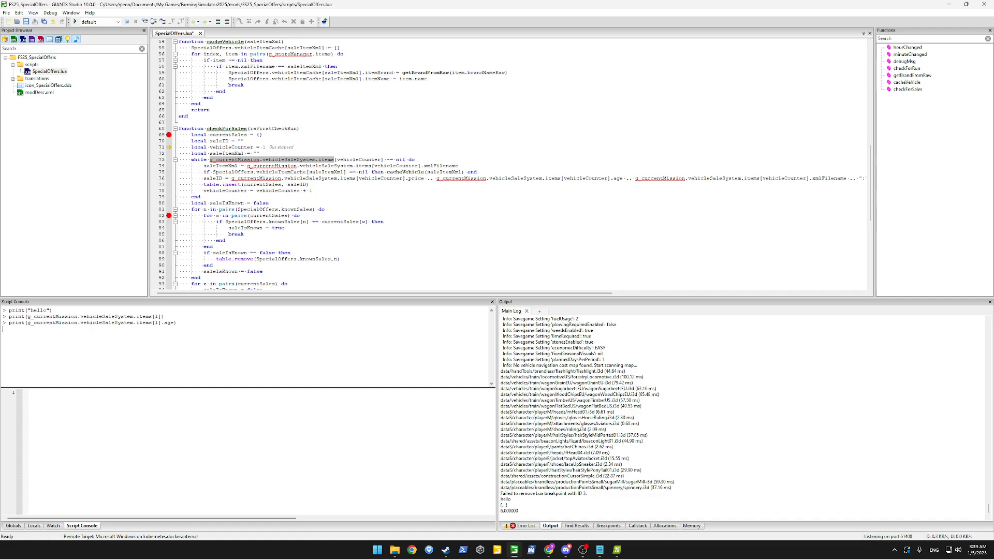
mouse_move(616, 549)
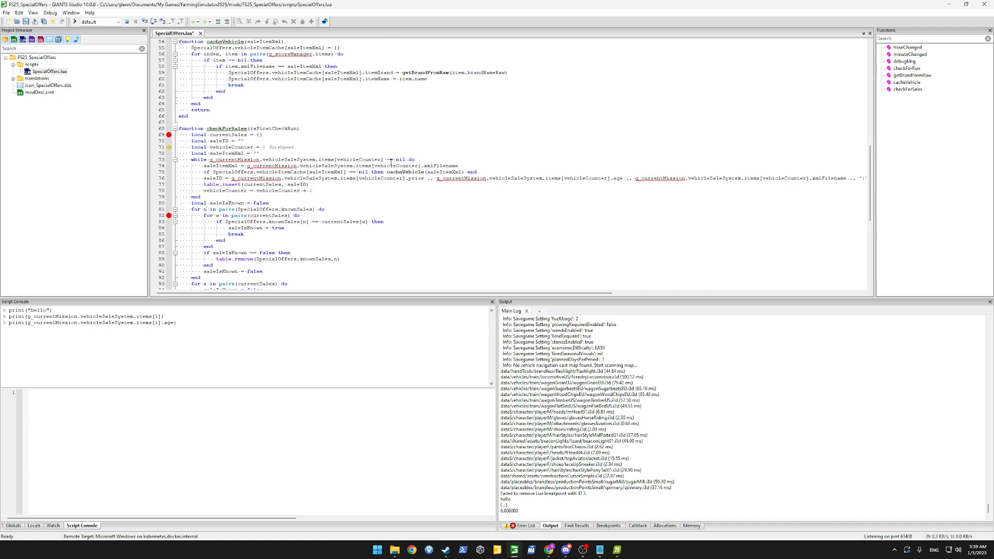
mouse_move(330, 187)
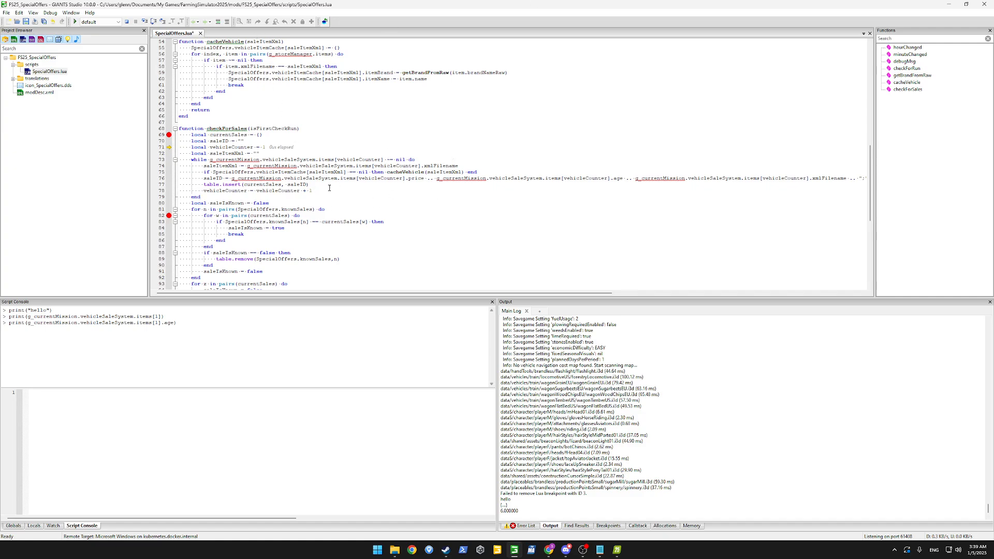
mouse_move(392, 200)
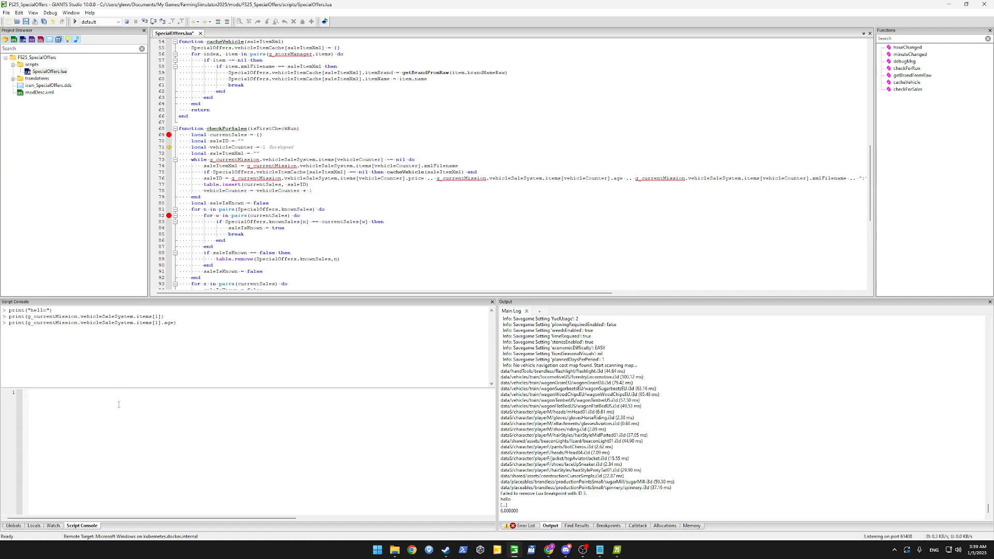
mouse_move(277, 410)
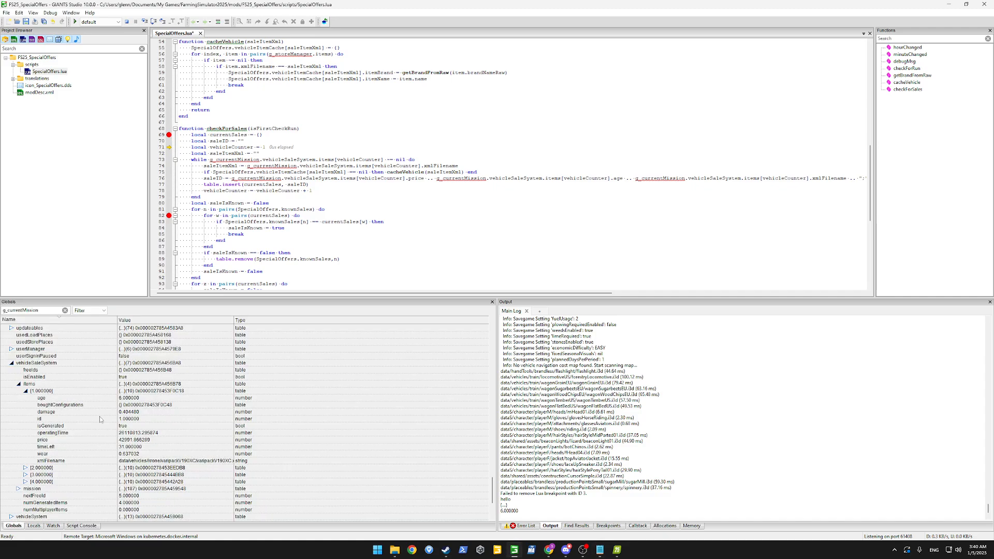
Step: Inspect the first sale item's isGenerated and price fields, then collapse g_currentMission
left_click(51, 425)
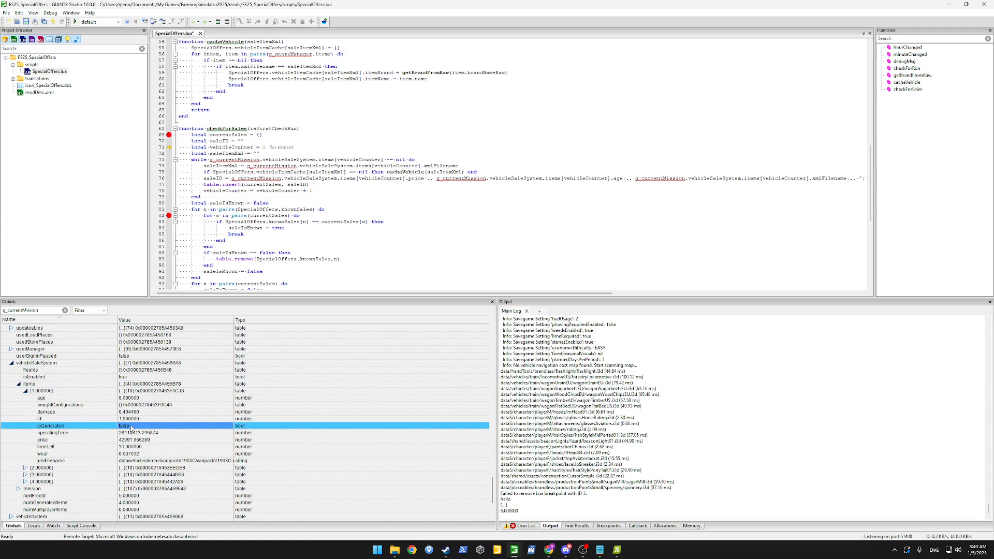
left_click(51, 439)
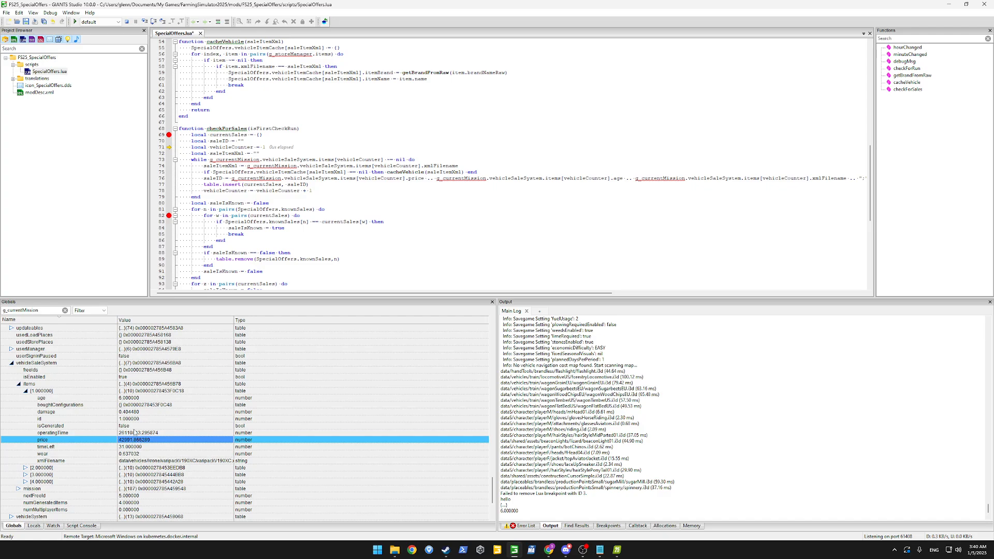
left_click(51, 425)
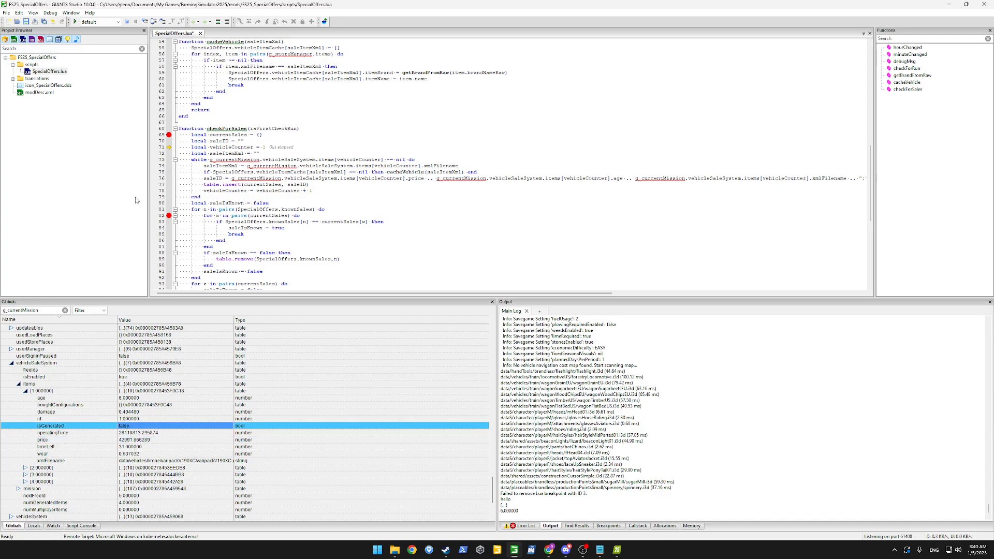
left_click(6, 328)
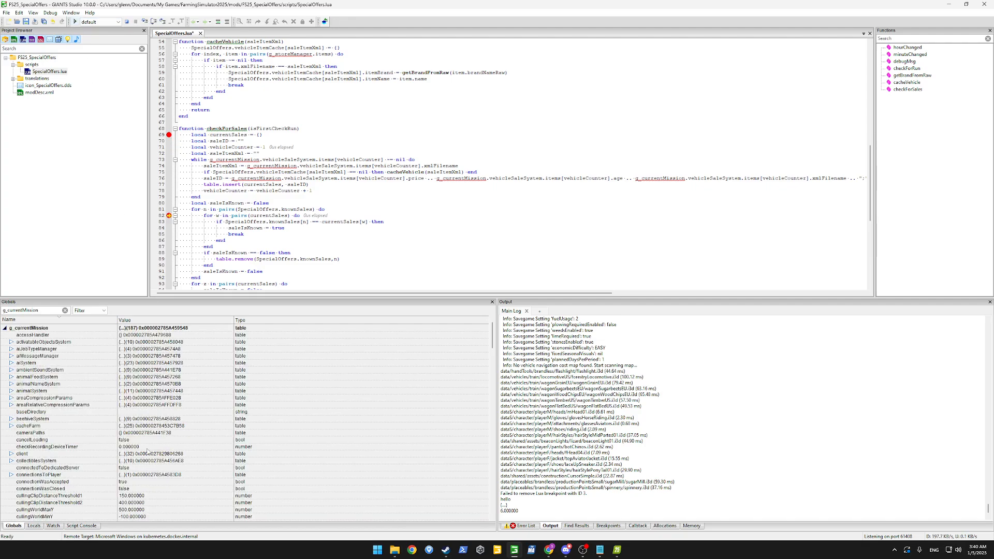
scroll("down", 3)
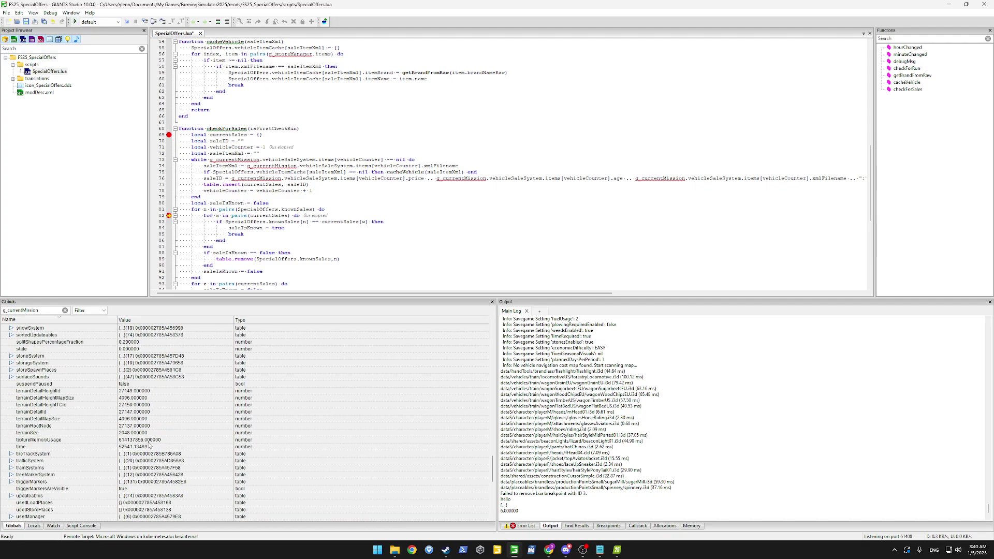
left_click(8, 328)
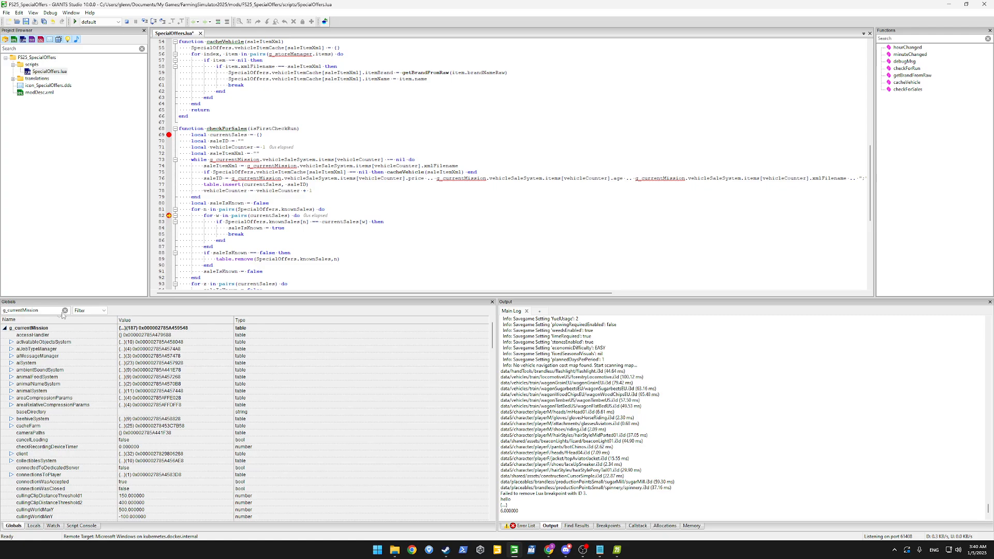
Step: Clear the g_currentMission filter and expand AbstractMission to show REIMBURSEMENT_FACTOR, SUCCESS_FACTOR and VEHICLE_USE_COST
left_click(64, 310)
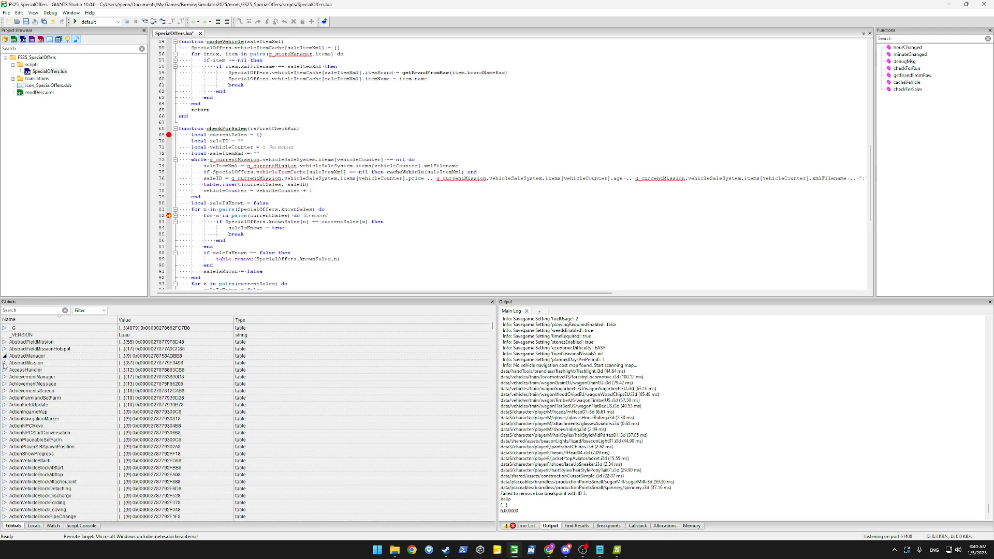
left_click(6, 362)
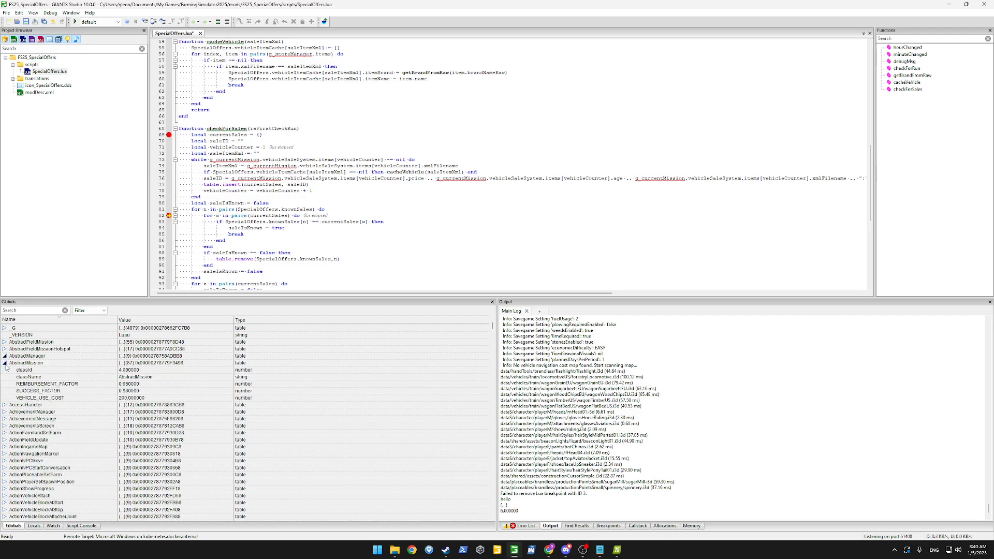
scroll("down", 3)
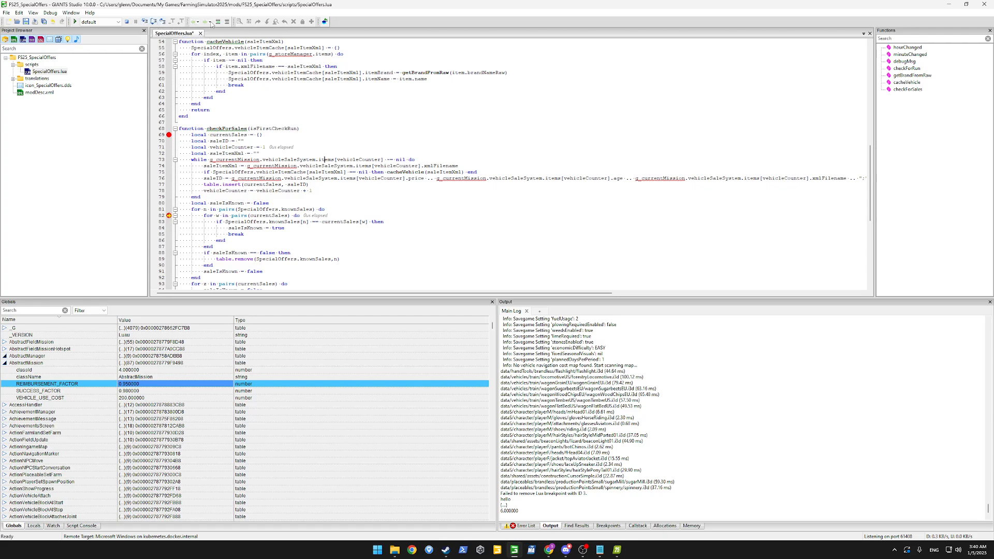
left_click(50, 13)
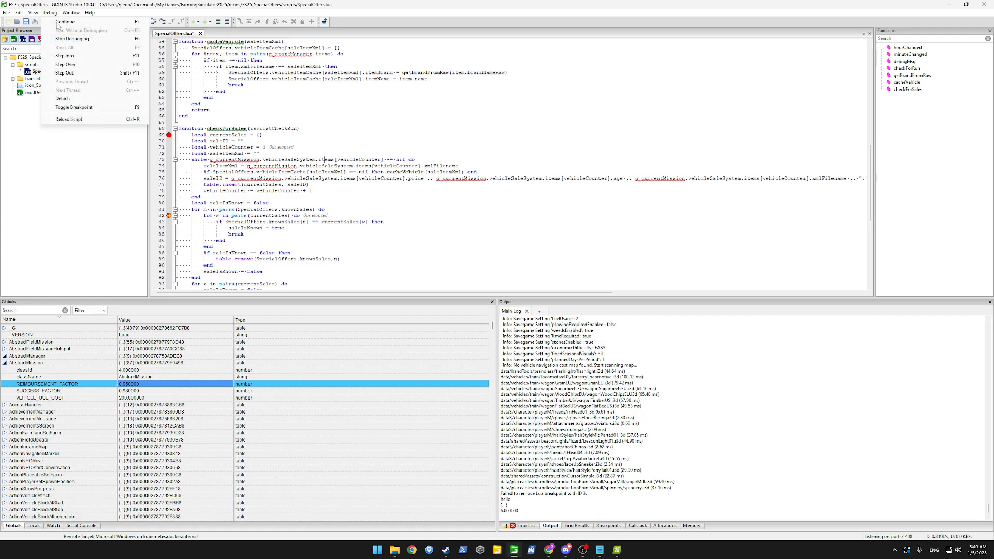
left_click(32, 12)
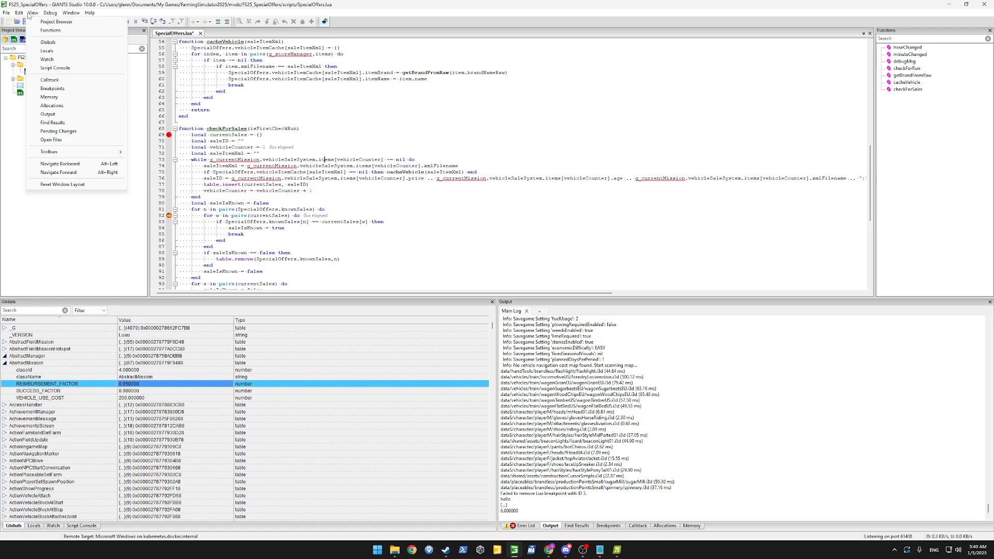
left_click(20, 13)
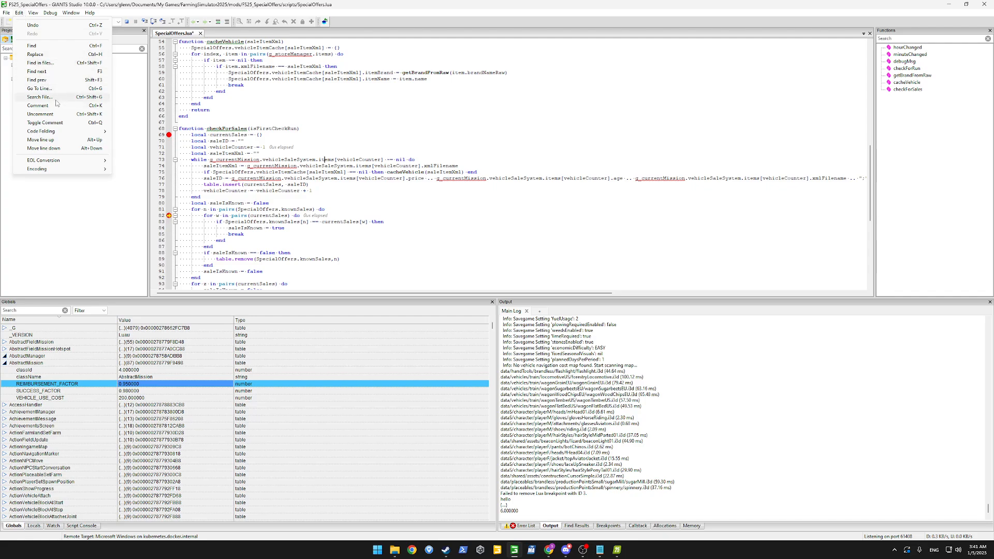
mouse_move(40, 114)
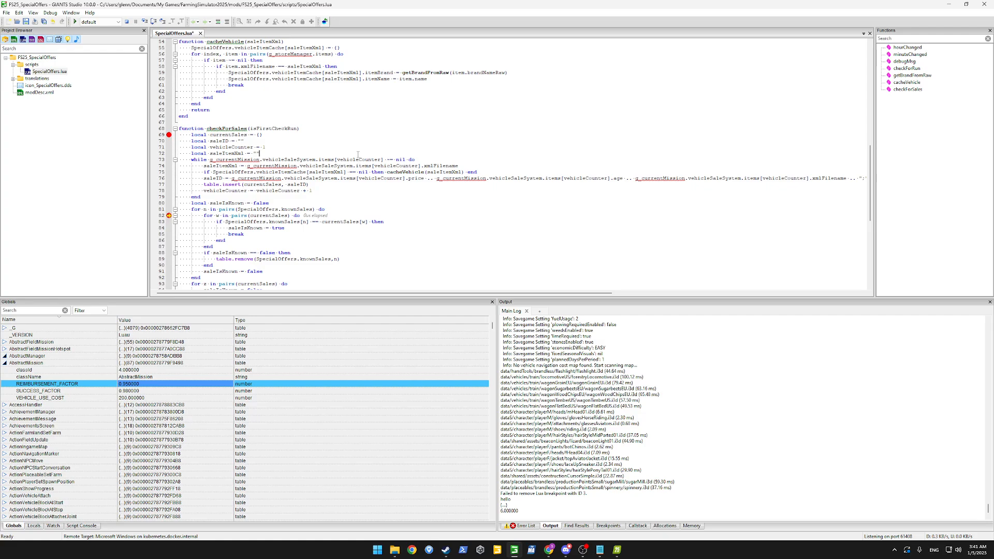
mouse_move(343, 160)
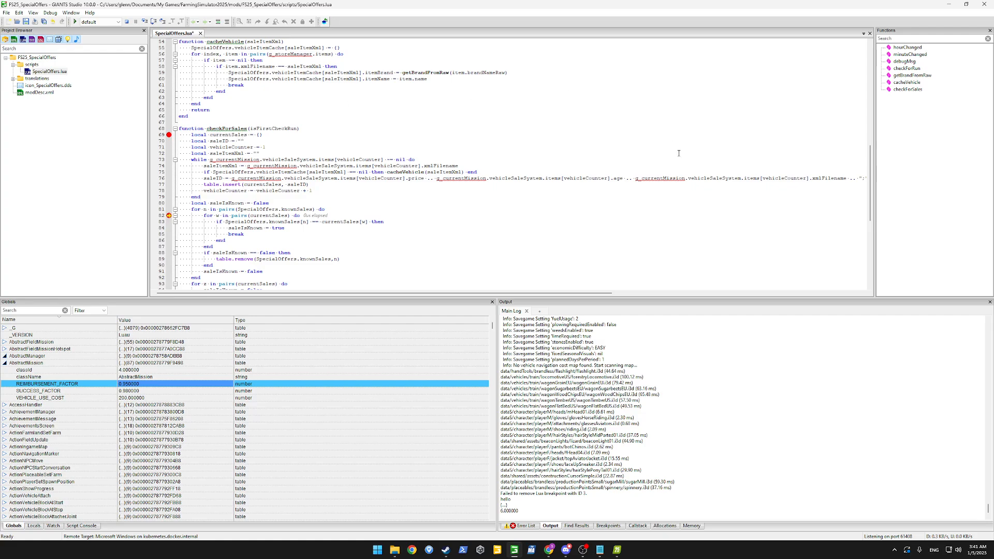
mouse_move(597, 147)
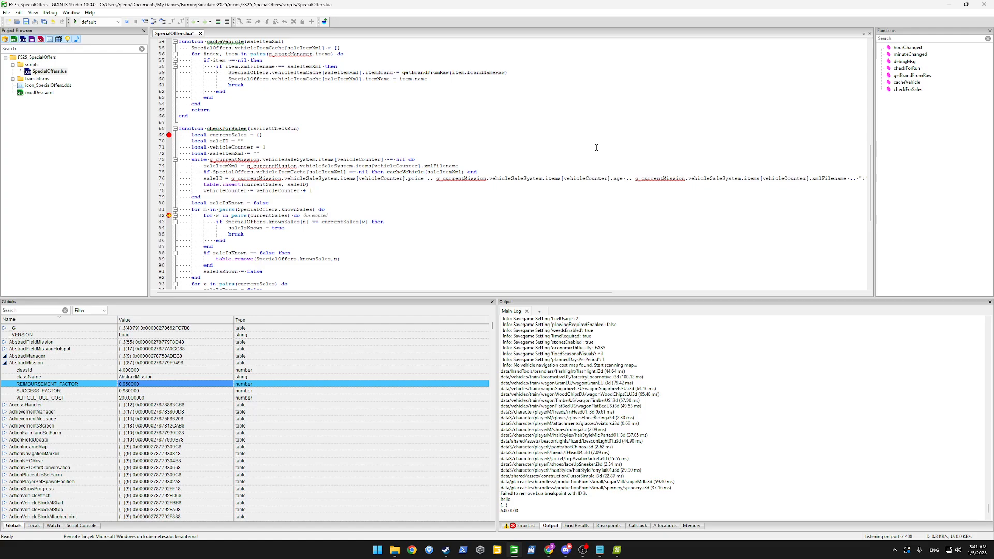
mouse_move(577, 190)
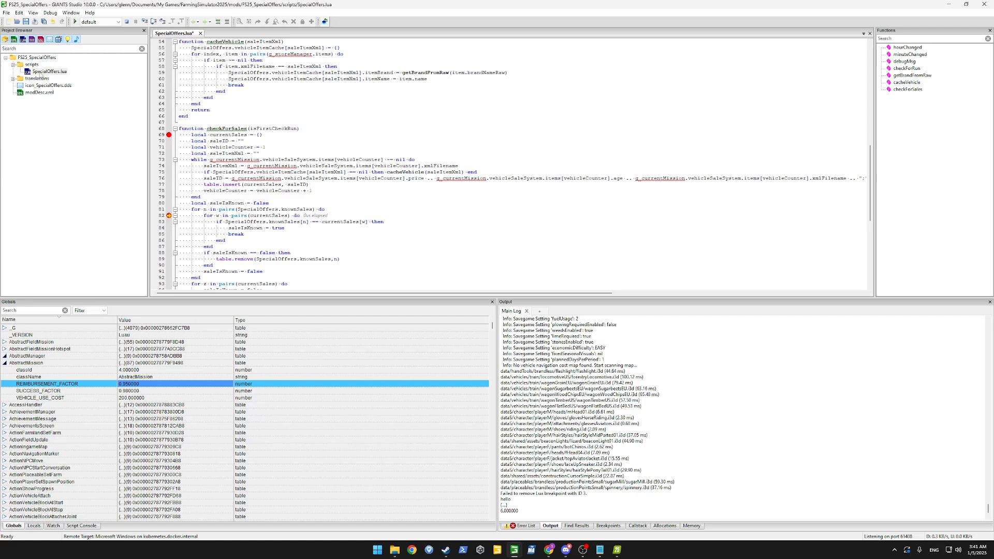
mouse_move(238, 191)
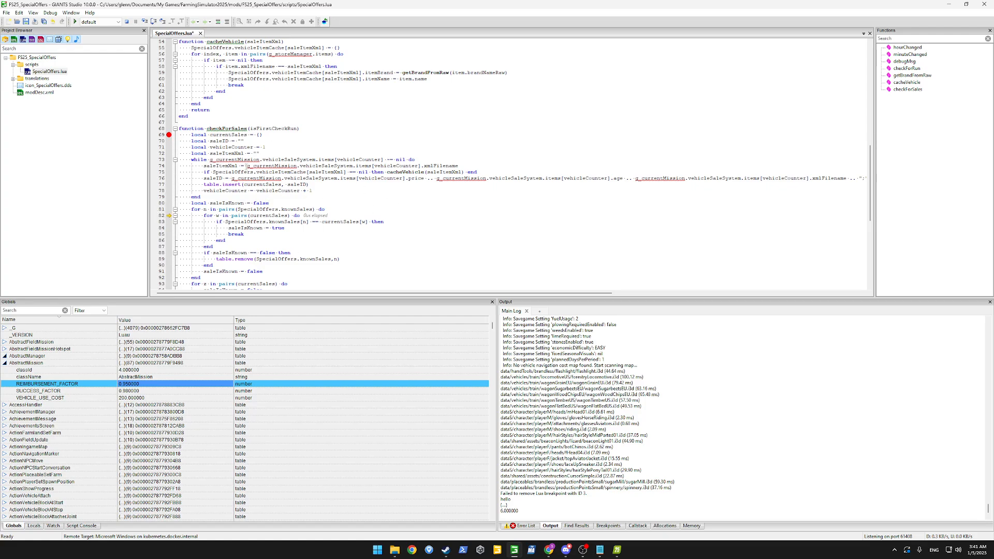
left_click(262, 135)
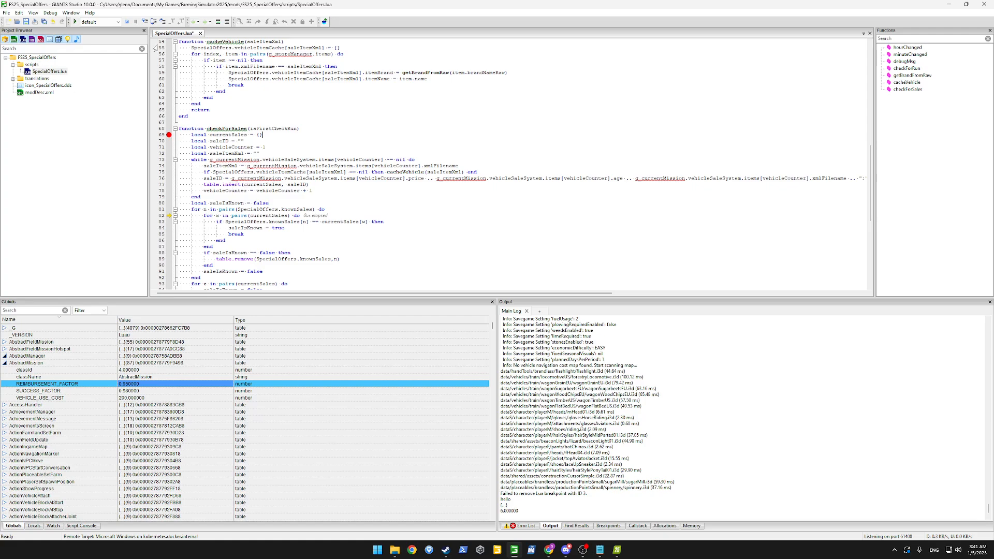
left_click(6, 12)
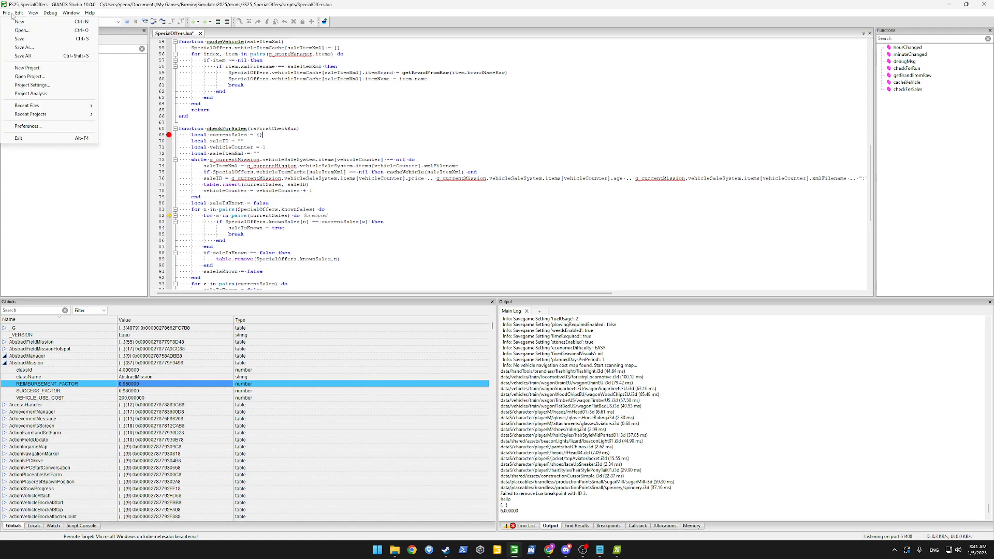
left_click(32, 13)
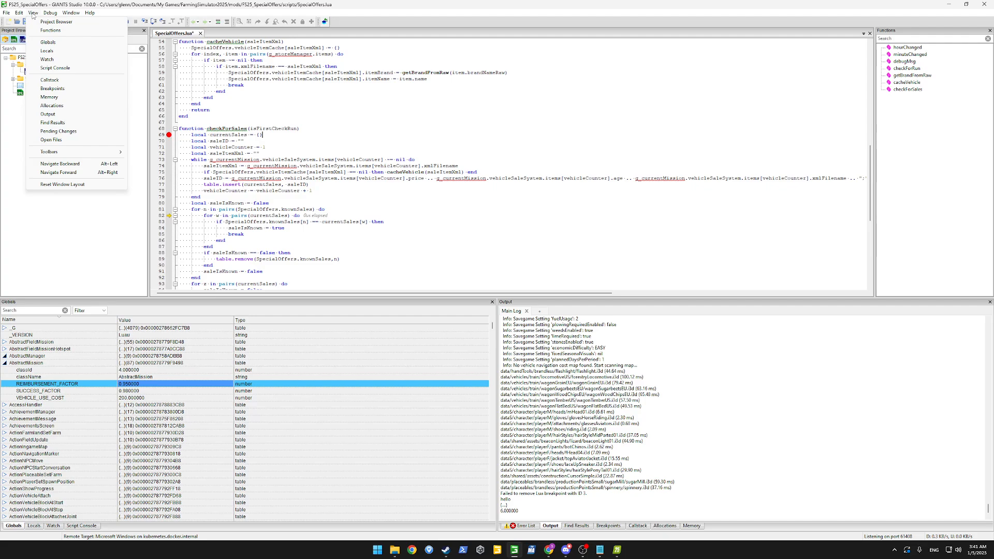
mouse_move(300, 323)
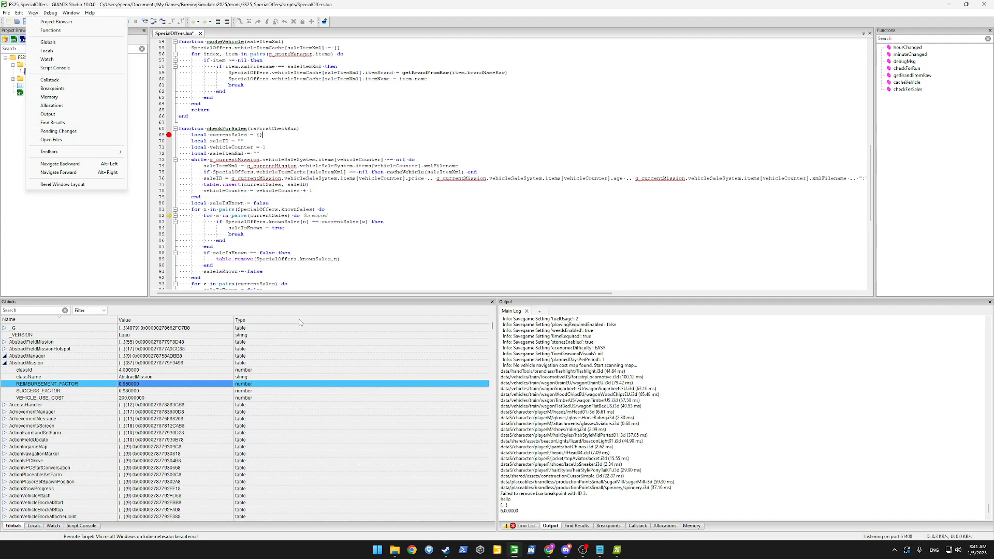
left_click(20, 12)
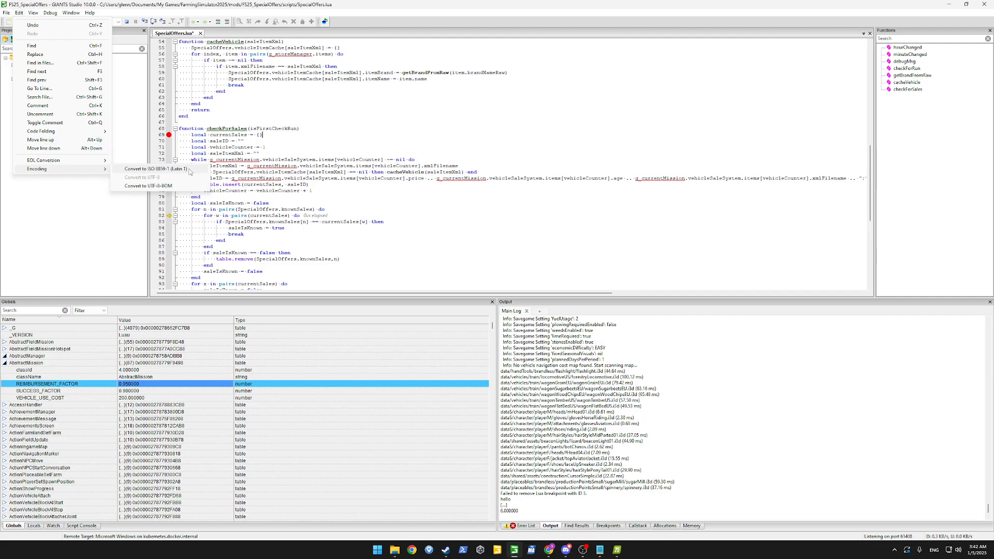
mouse_move(227, 124)
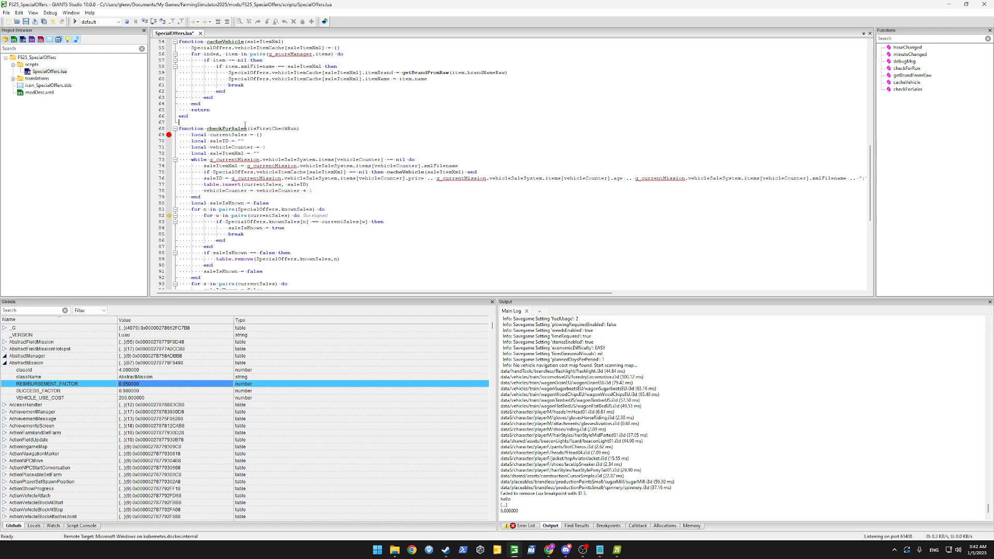
mouse_move(743, 95)
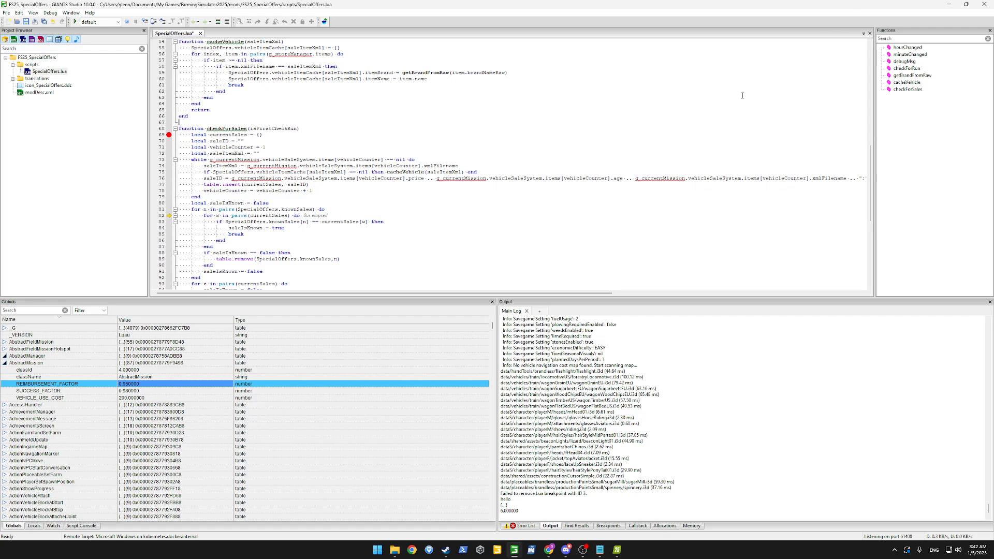